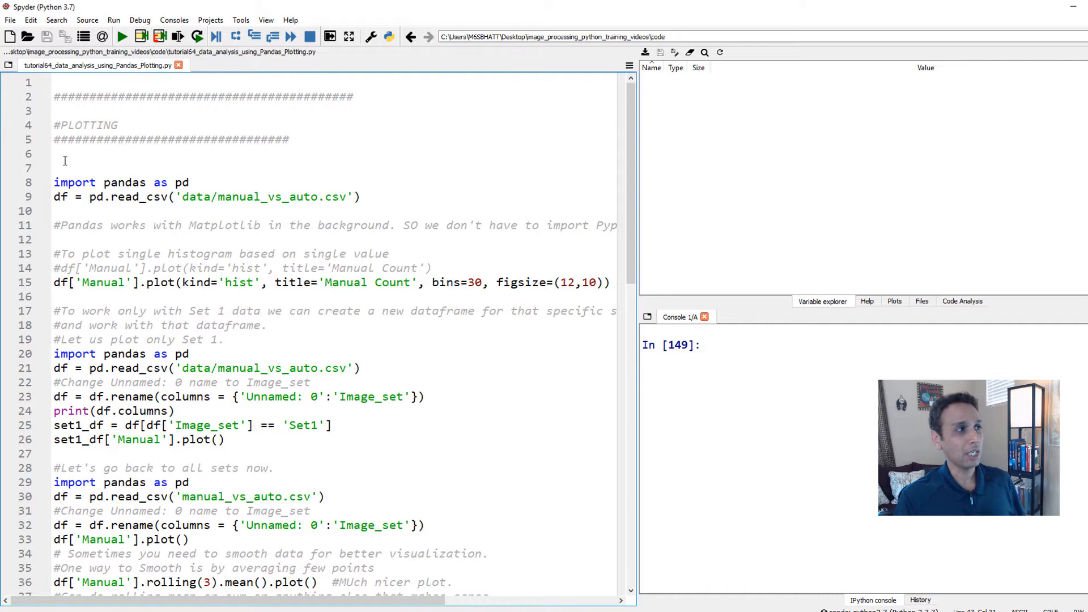
# Step: Run the import and read_csv lines, then browse df's 100 rows in the viewer with Manual widened
pyautogui.moveTo(55, 154); pyautogui.dragTo(361, 197)
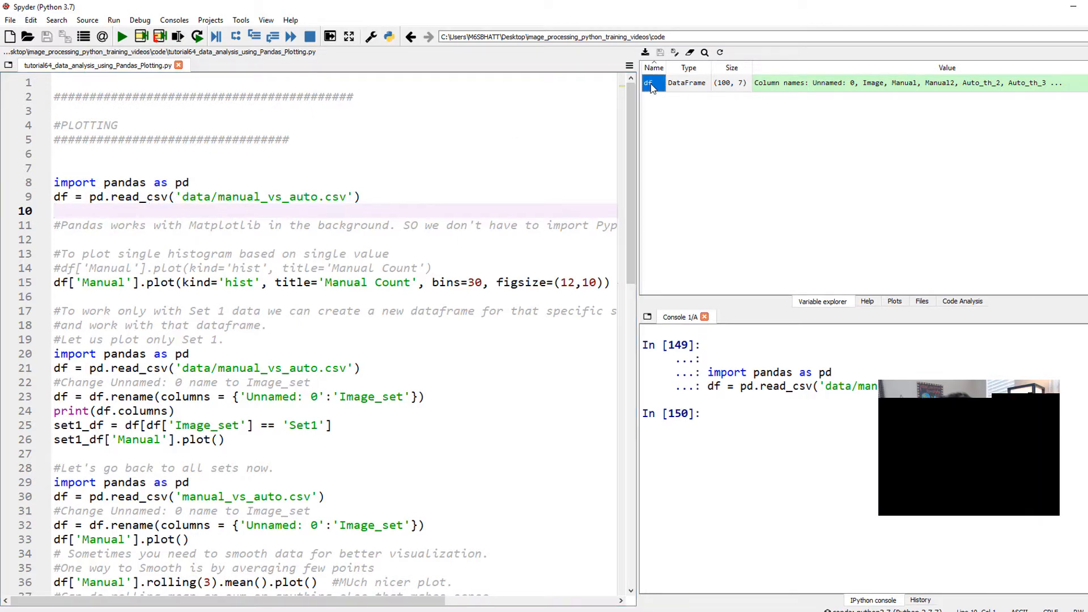
pyautogui.doubleClick(648, 83)
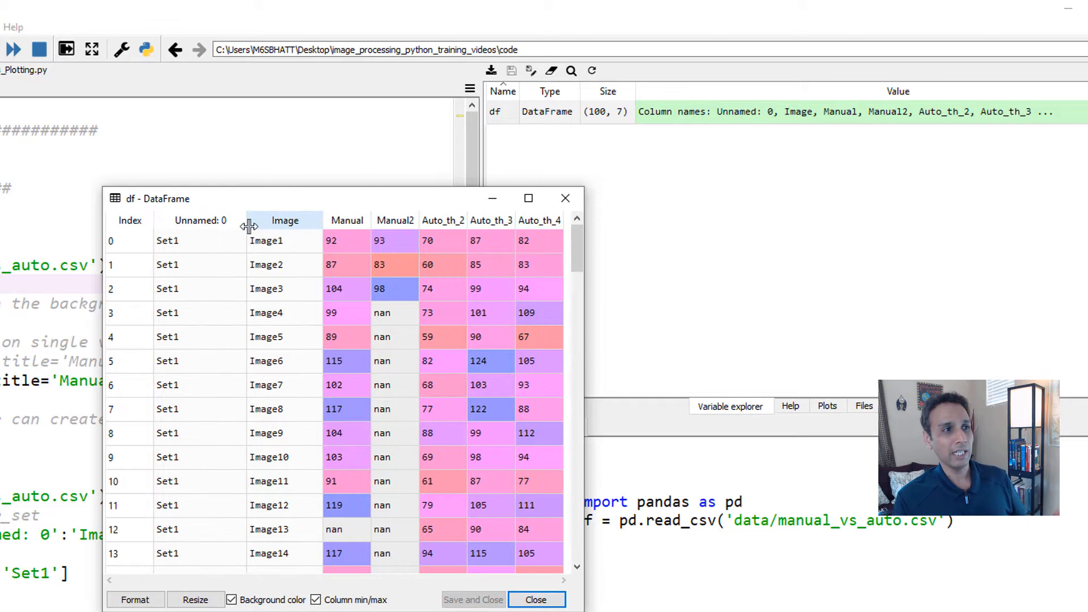
pyautogui.scroll(-3)
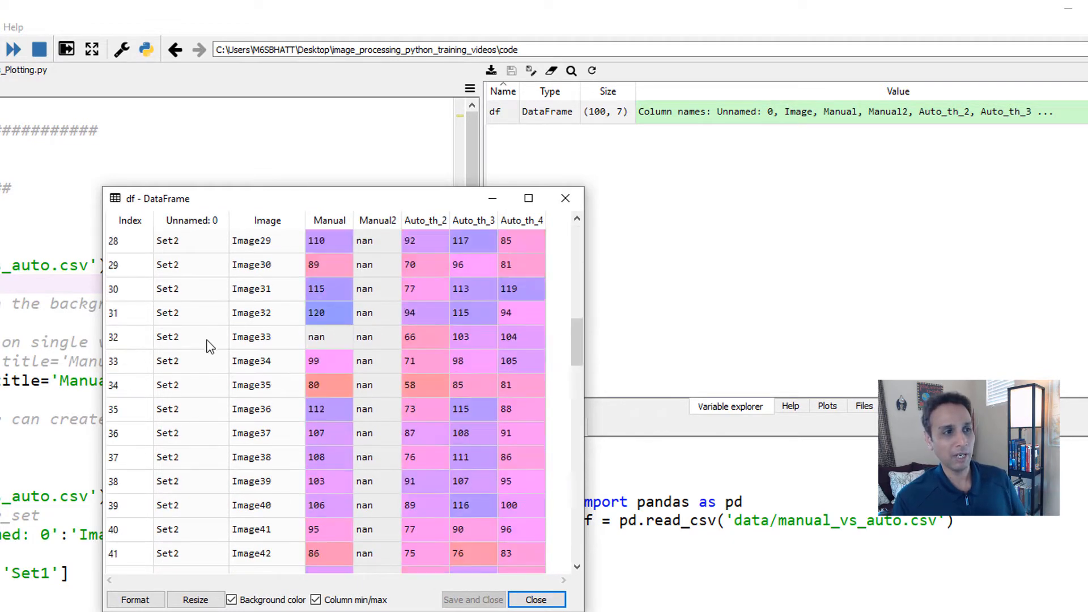
pyautogui.scroll(-3)
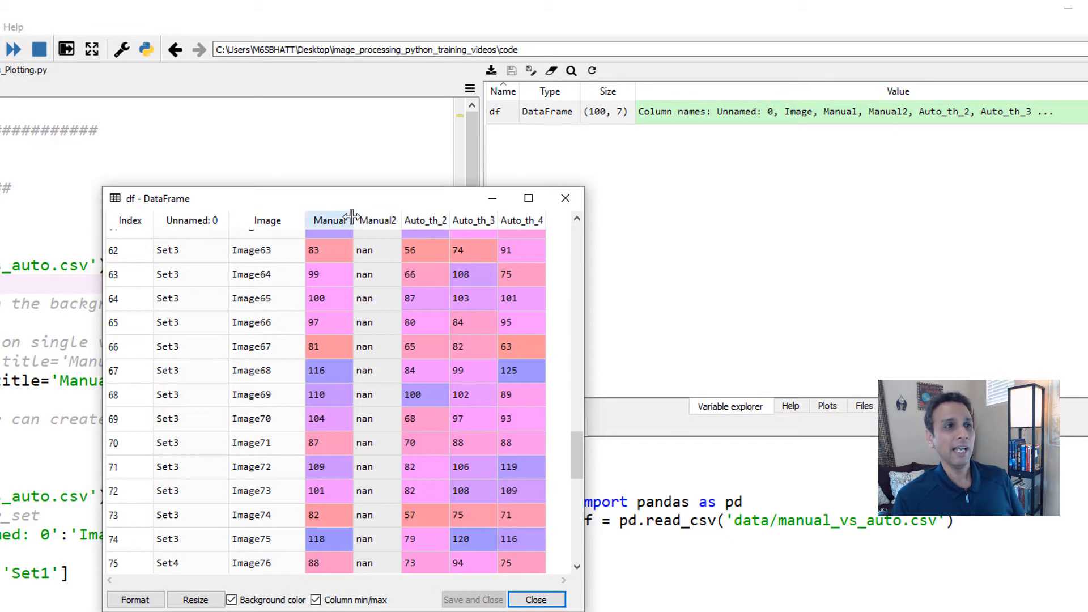
pyautogui.moveTo(353, 220); pyautogui.dragTo(372, 220)
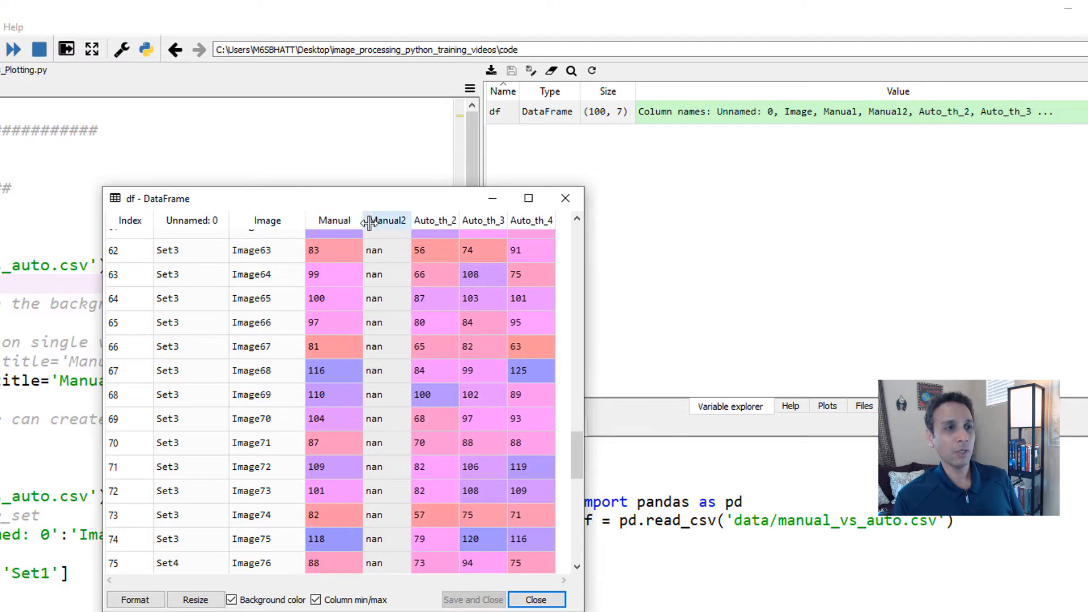
pyautogui.scroll(-3)
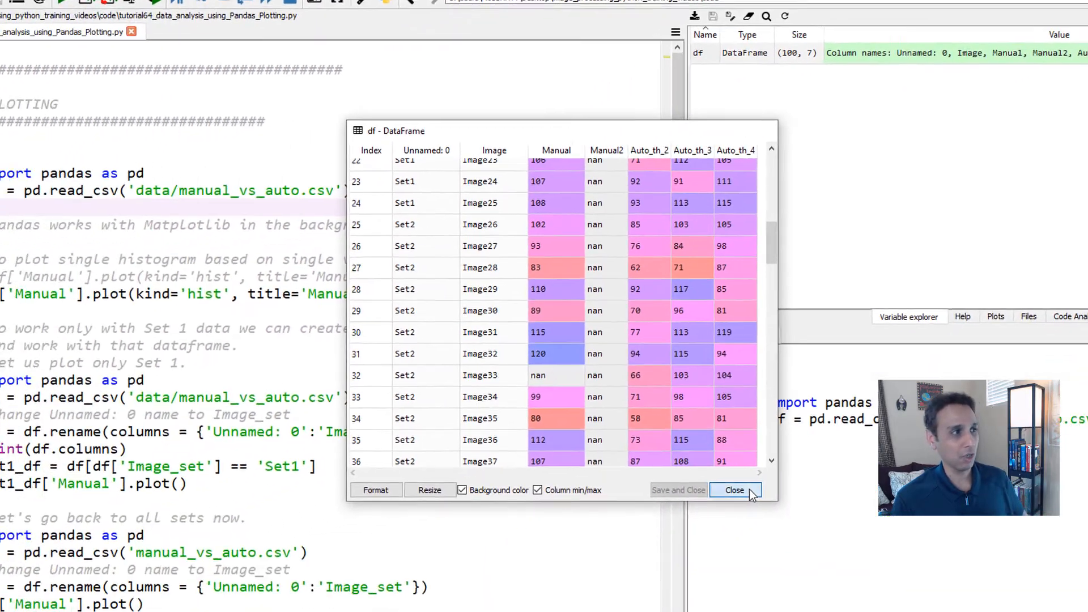
# Step: Close the df viewer, reopen it to review the Set1 columns, and close it again
pyautogui.click(734, 490)
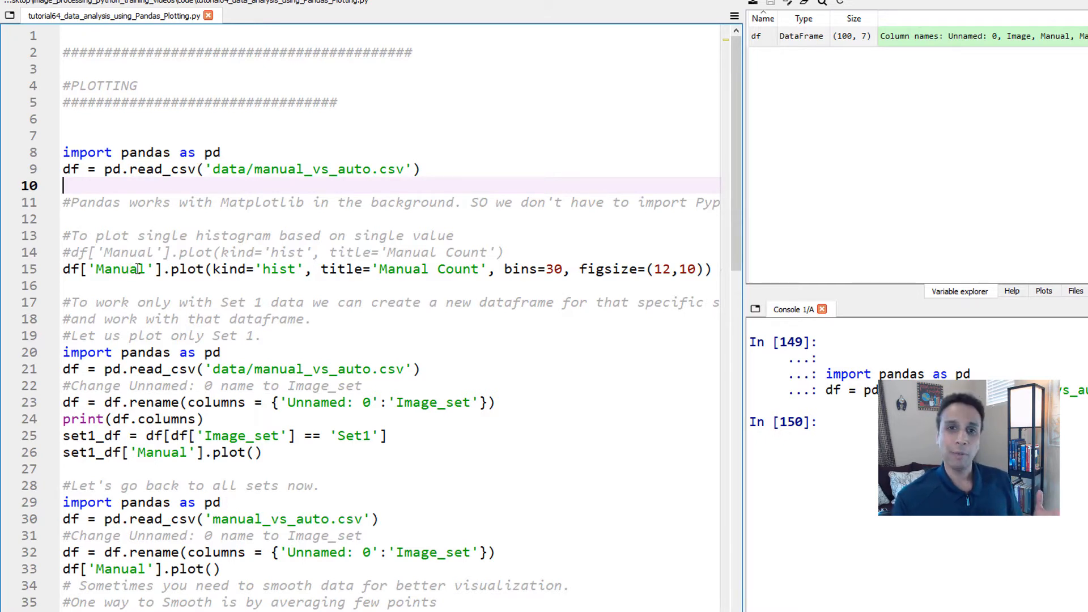
pyautogui.doubleClick(756, 35)
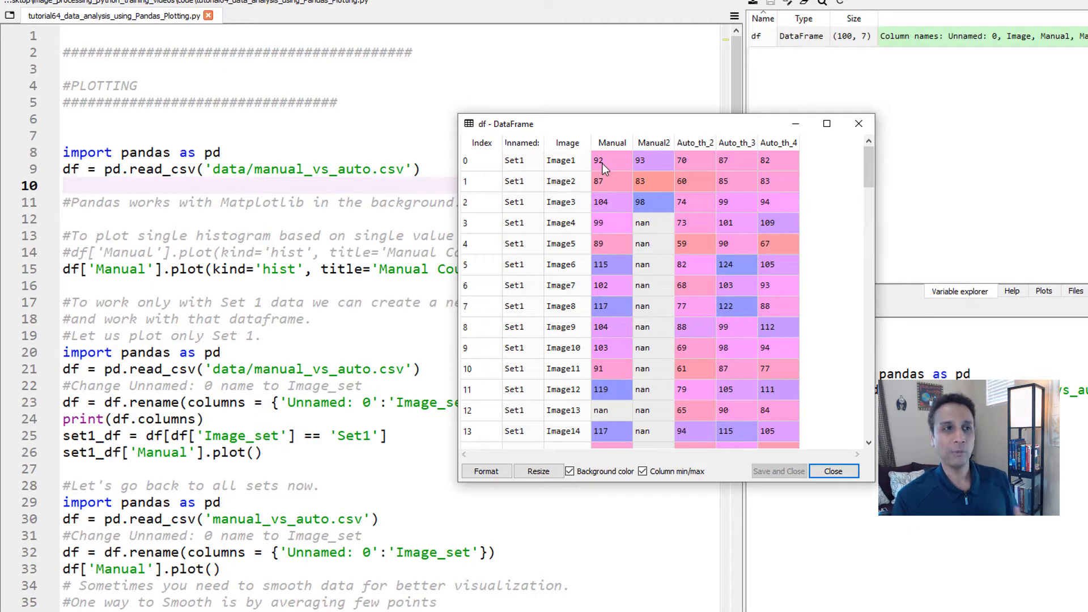
pyautogui.moveTo(574, 169)
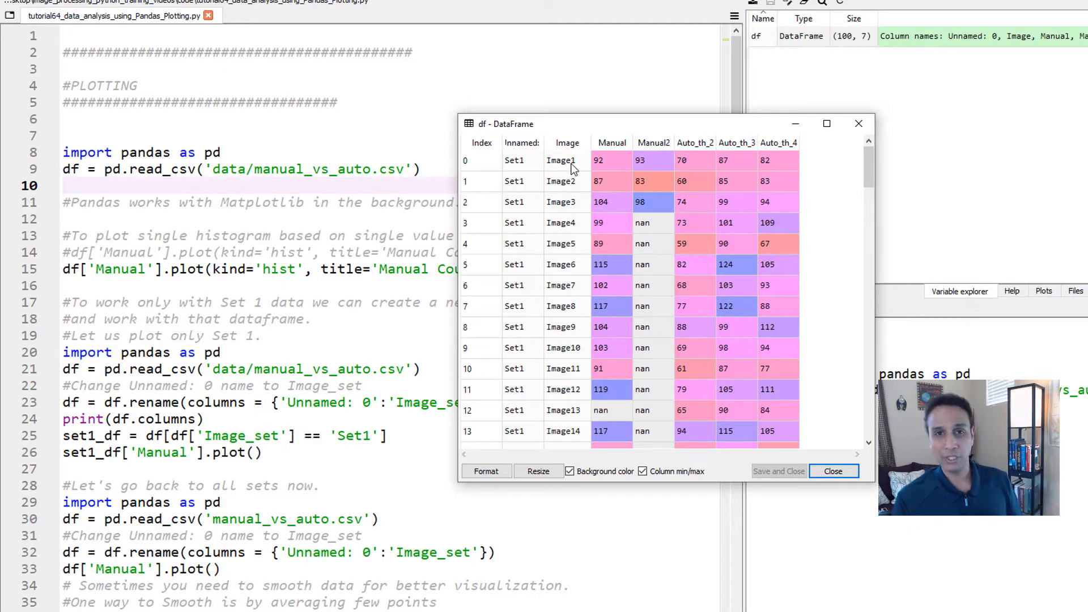
pyautogui.moveTo(580, 202)
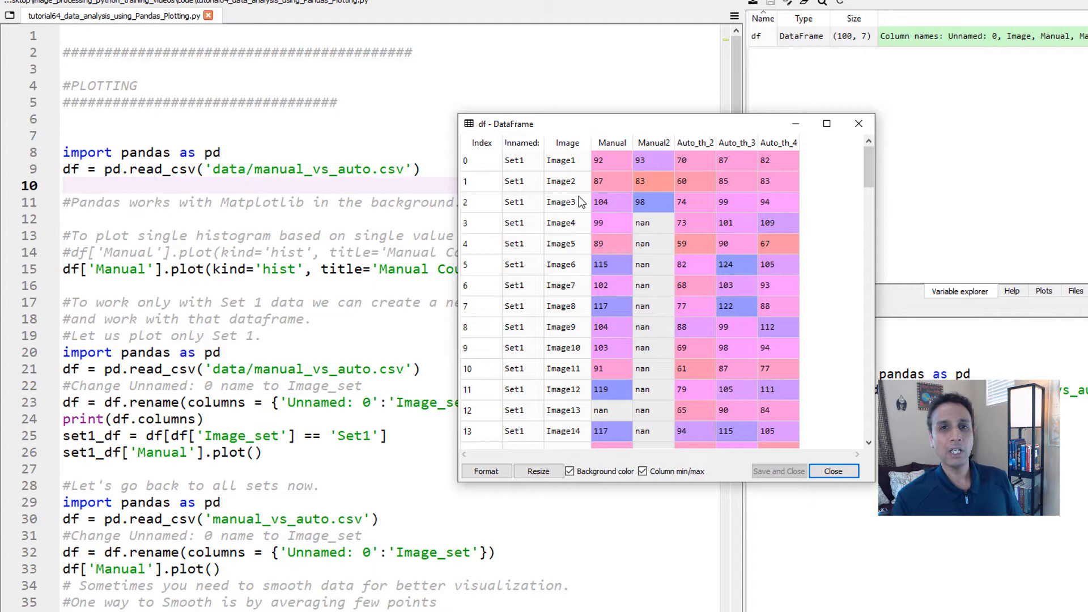
pyautogui.moveTo(735, 336)
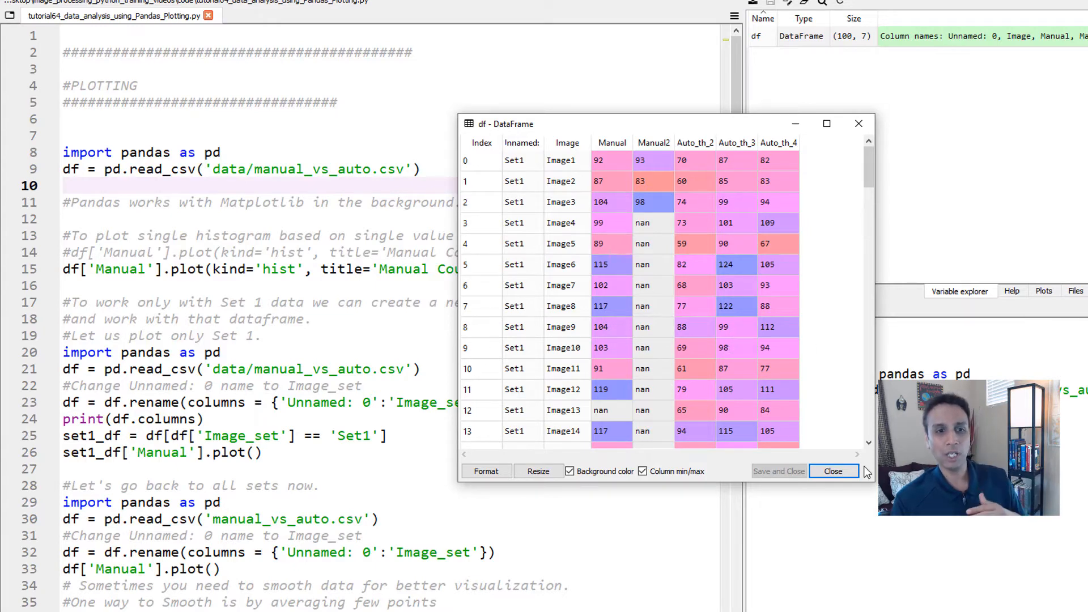
pyautogui.click(832, 471)
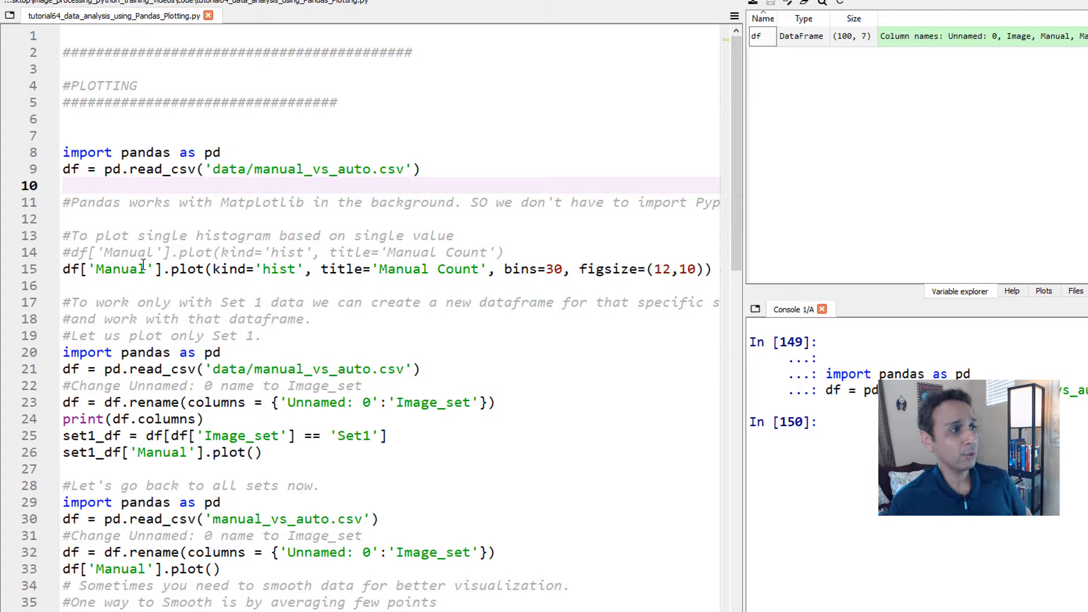
pyautogui.doubleClick(114, 270)
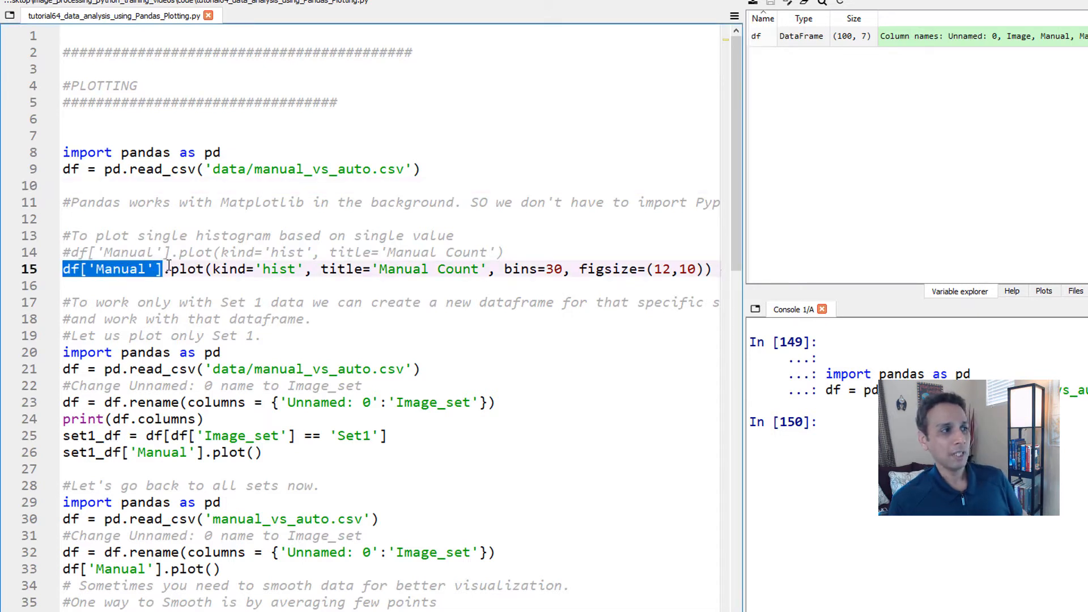
pyautogui.click(208, 270)
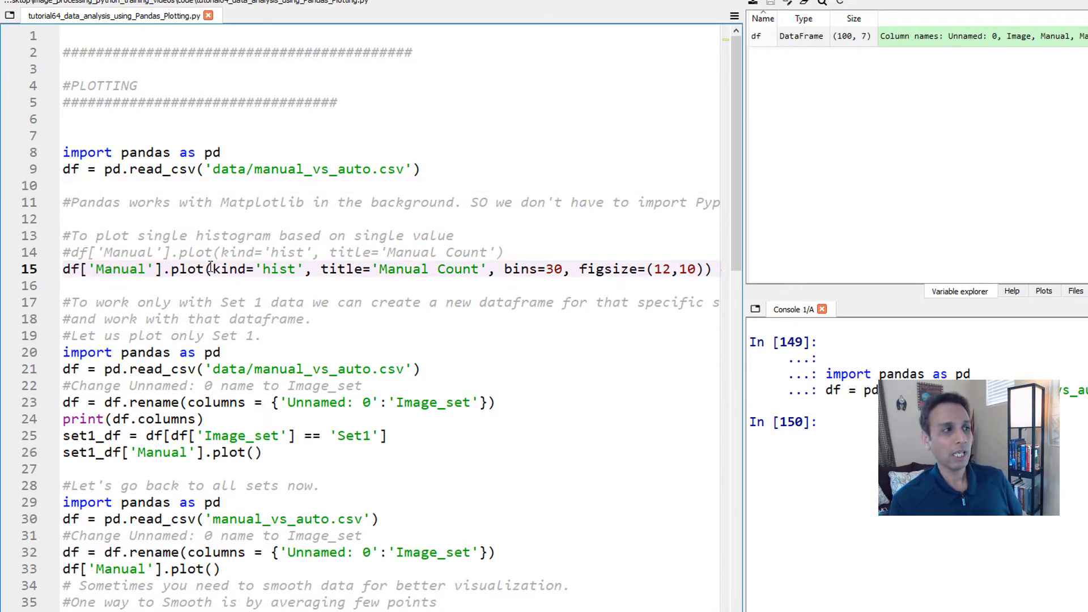
pyautogui.doubleClick(187, 269)
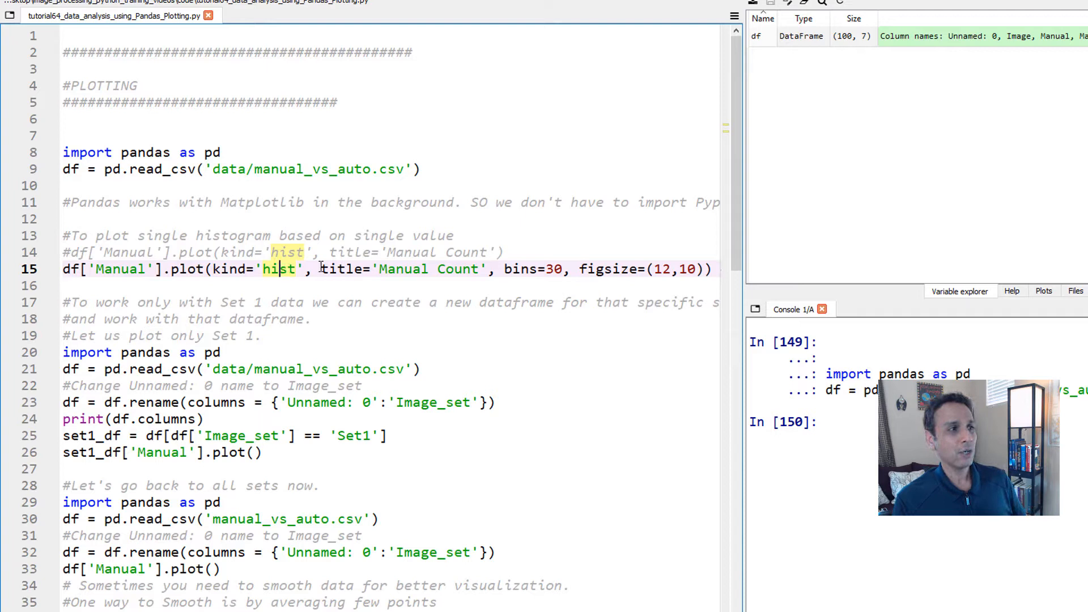
pyautogui.doubleClick(403, 269)
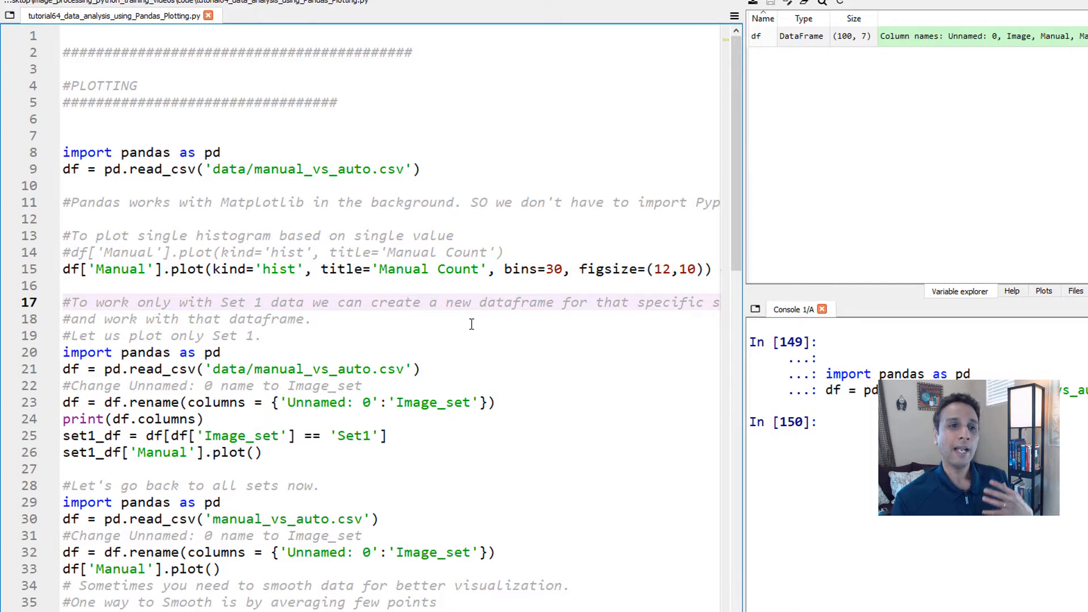
pyautogui.doubleClick(395, 302)
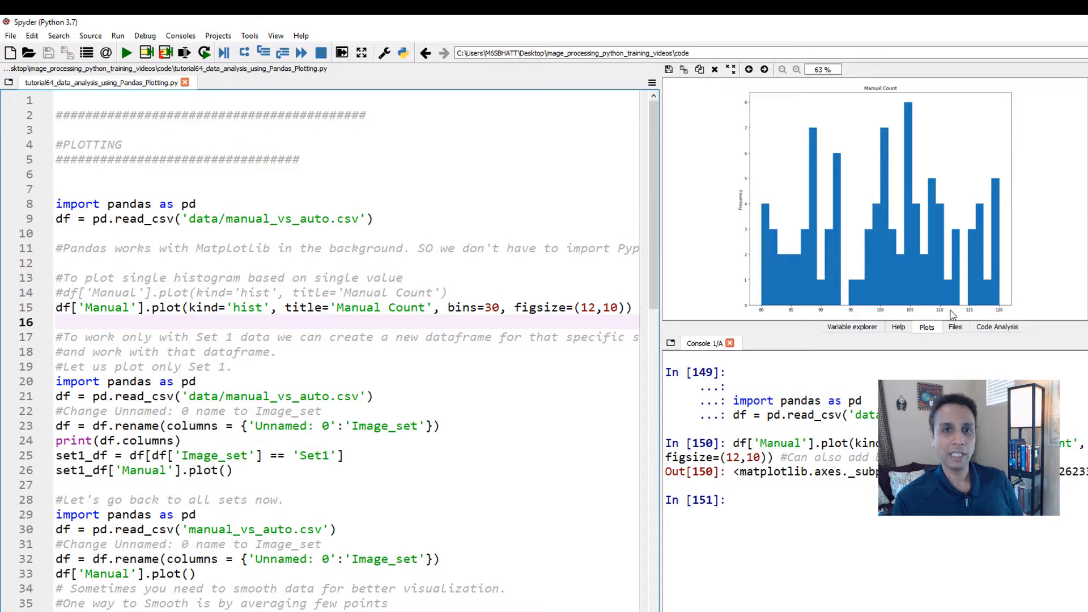
pyautogui.moveTo(770, 291)
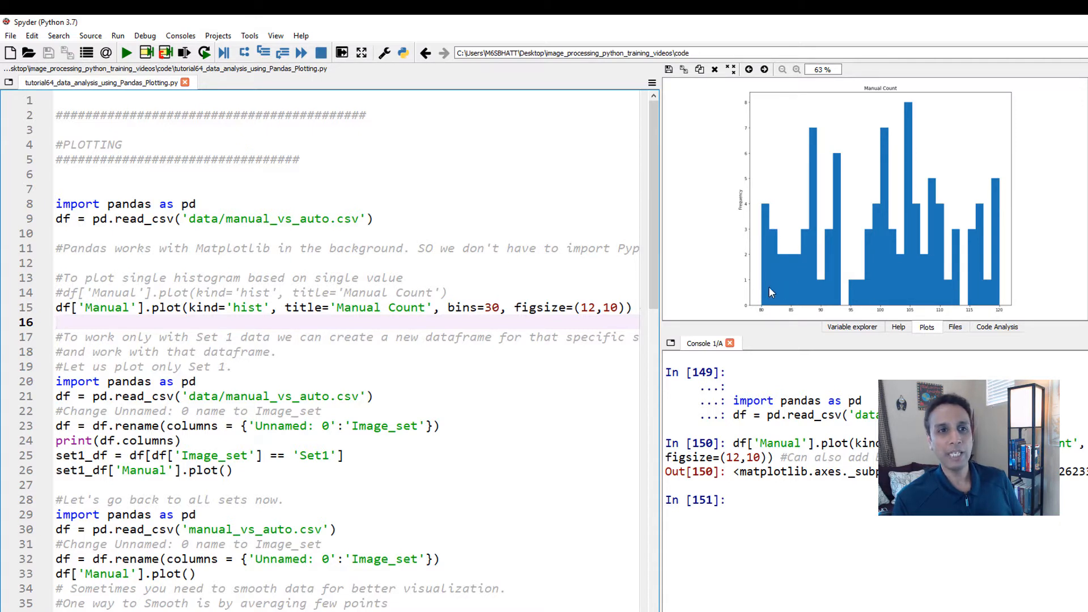
pyautogui.moveTo(764, 210)
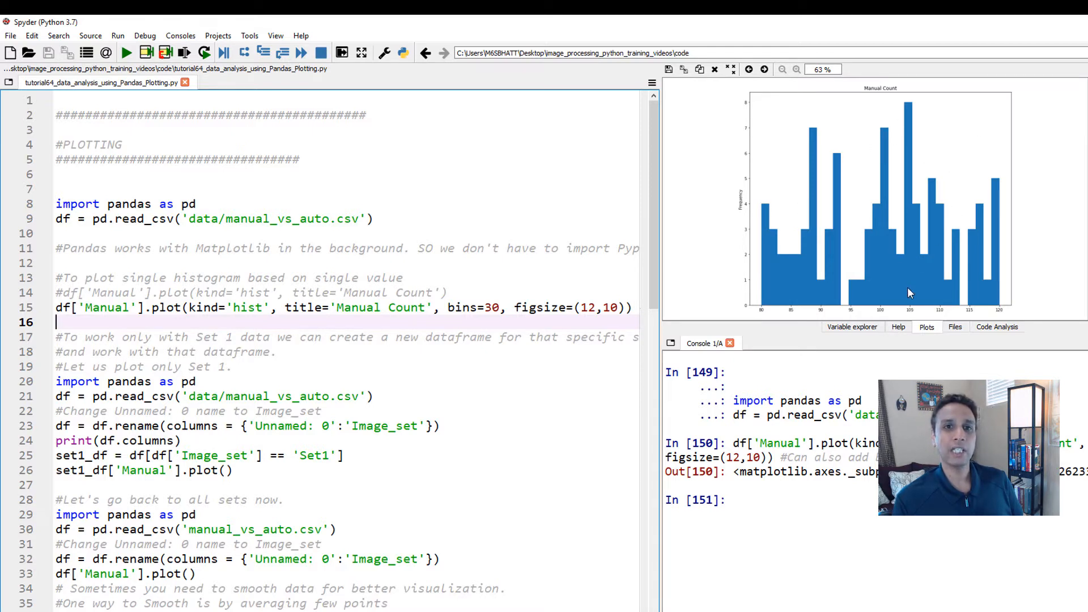
pyautogui.moveTo(912, 307)
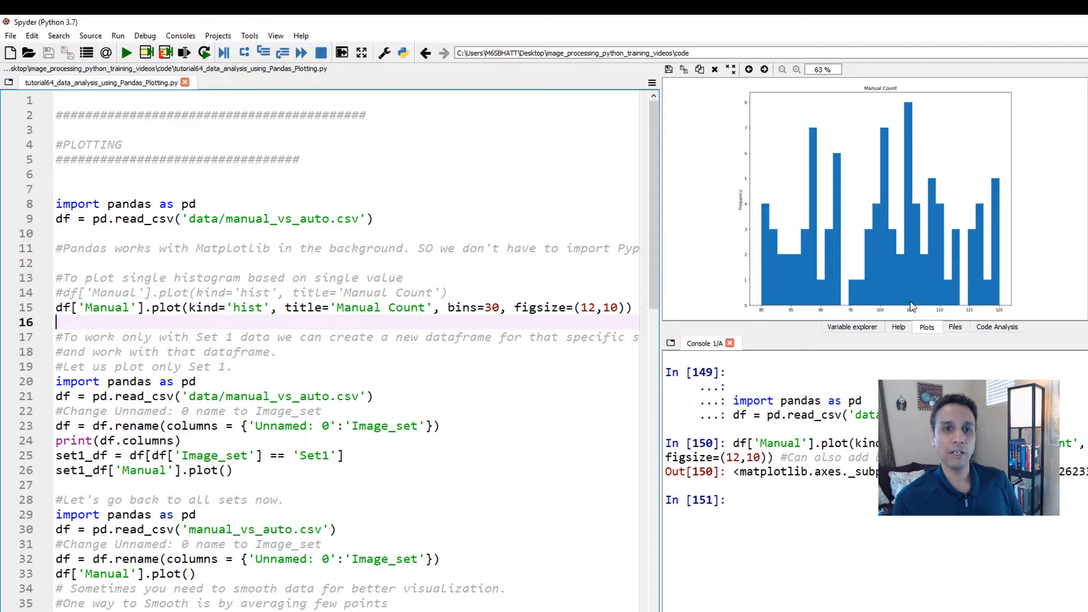
pyautogui.moveTo(908, 106)
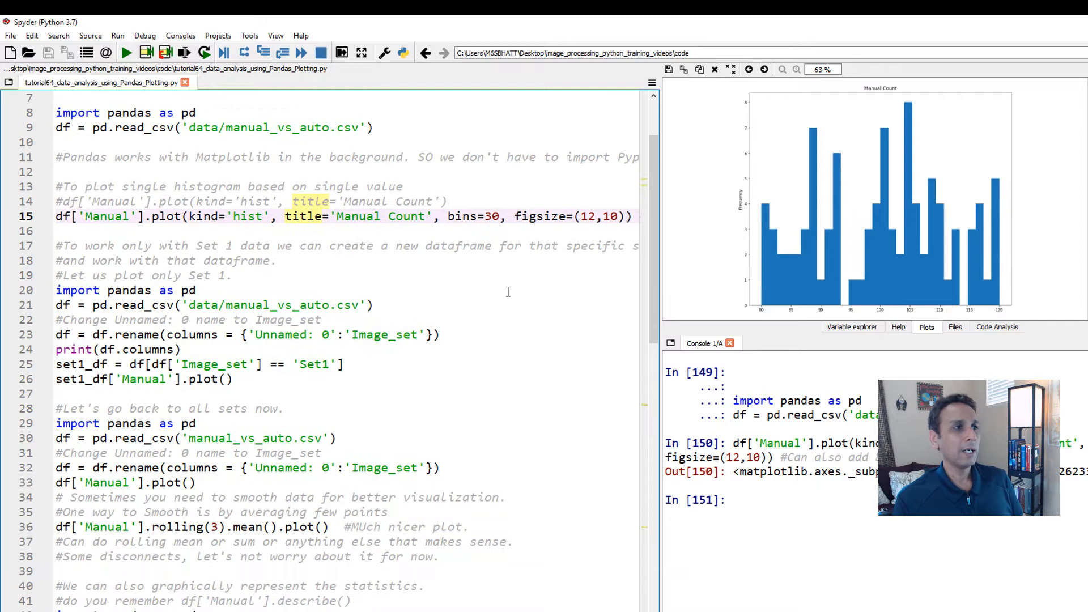
pyautogui.moveTo(498, 309)
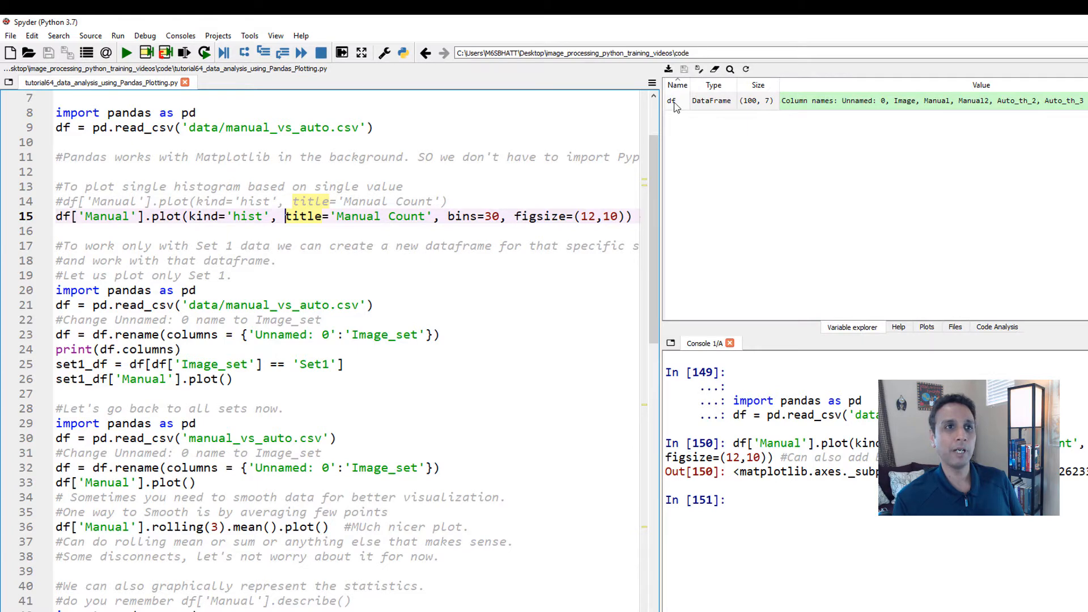
# Step: Reopen df, scroll from the Set1 rows toward Set3, and close the viewer
pyautogui.doubleClick(671, 101)
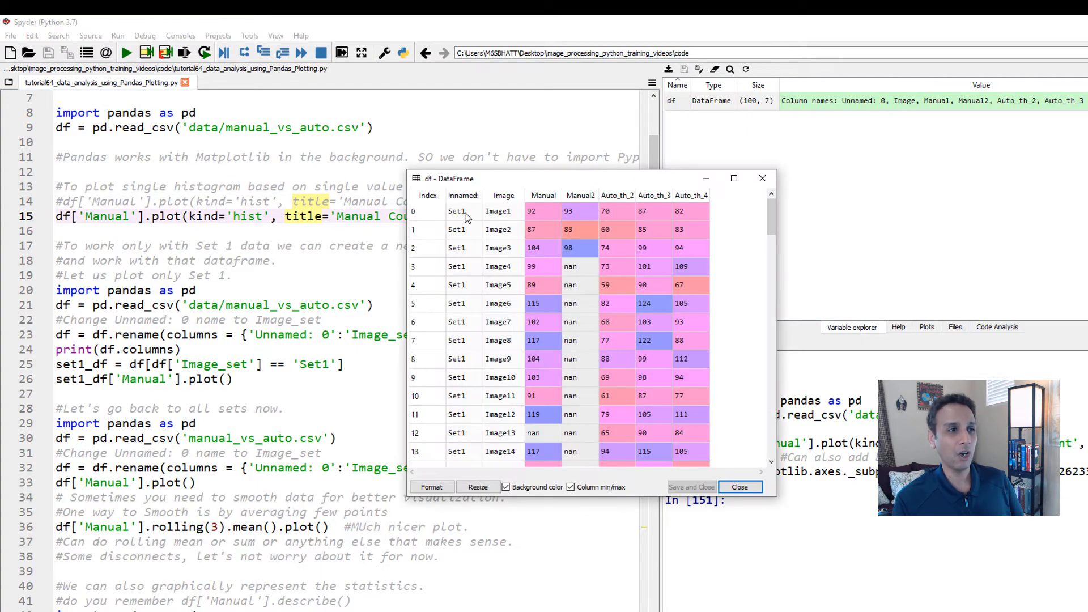
pyautogui.scroll(-3)
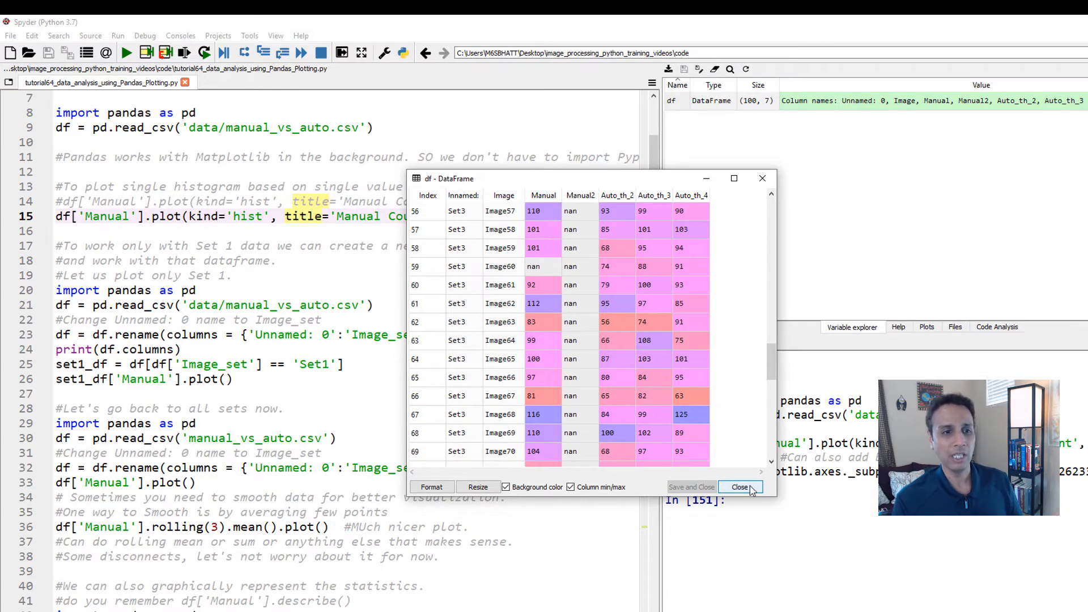
pyautogui.click(739, 486)
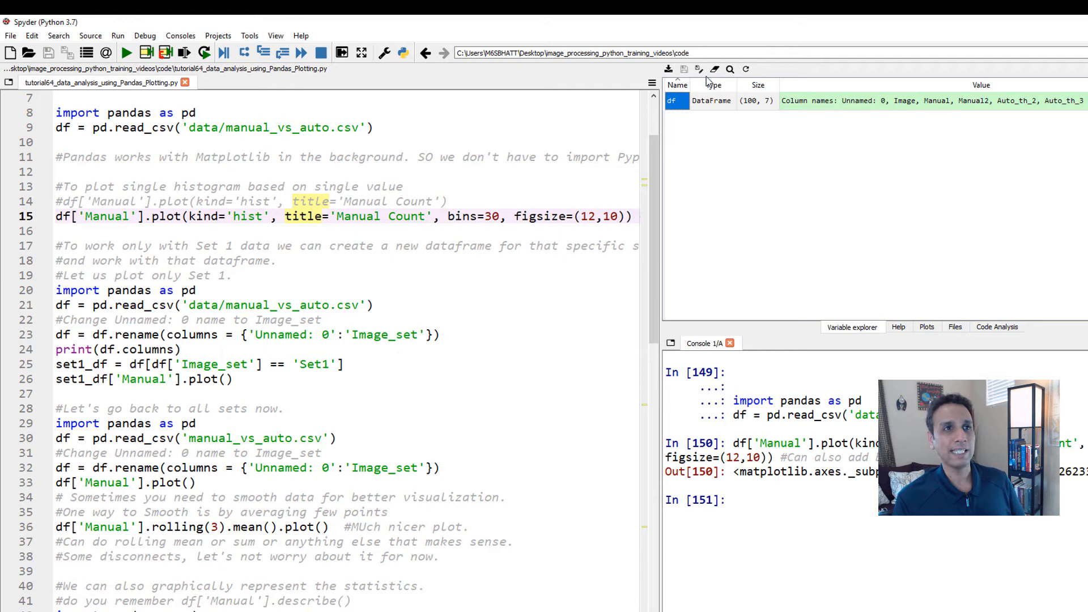
pyautogui.click(669, 69)
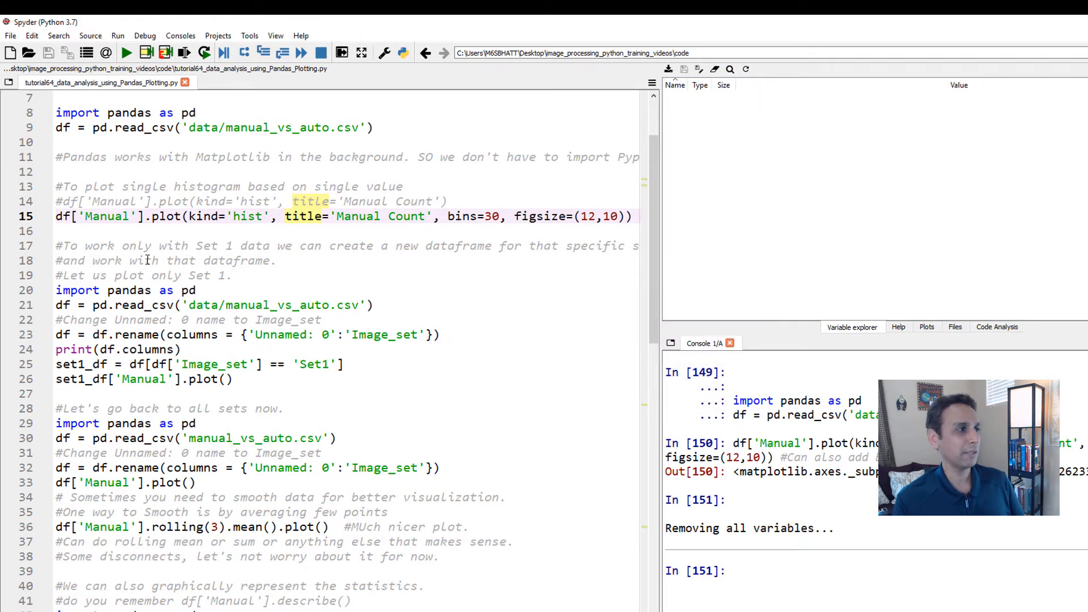
pyautogui.moveTo(55, 291); pyautogui.dragTo(236, 305)
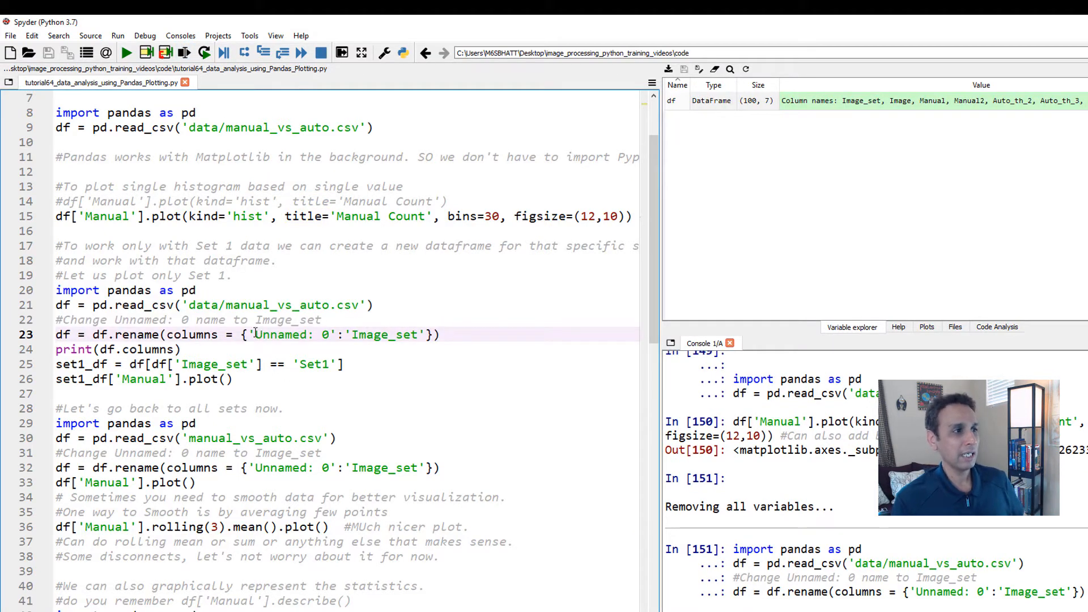
pyautogui.doubleClick(387, 334)
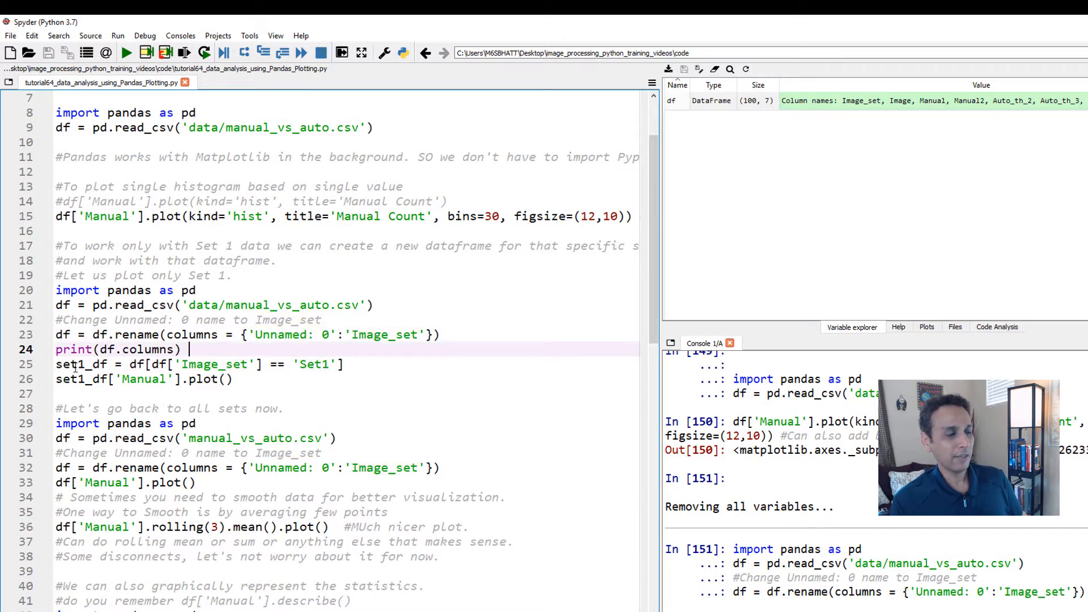
pyautogui.doubleClick(80, 365)
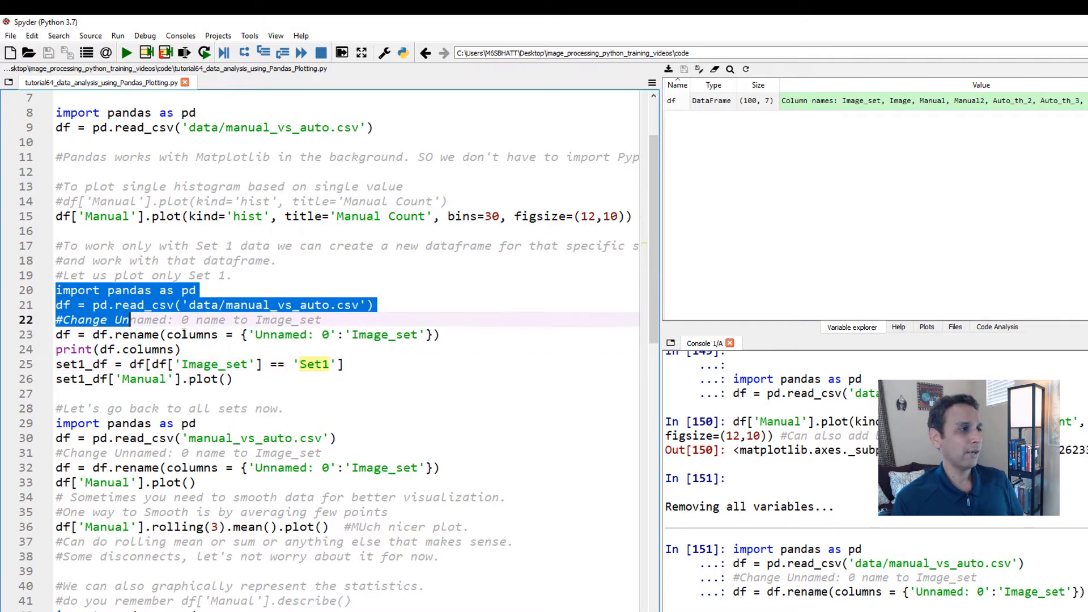
# Step: Run the Set1 filter to create the 25-row set1_df and inspect its values
pyautogui.click(185, 52)
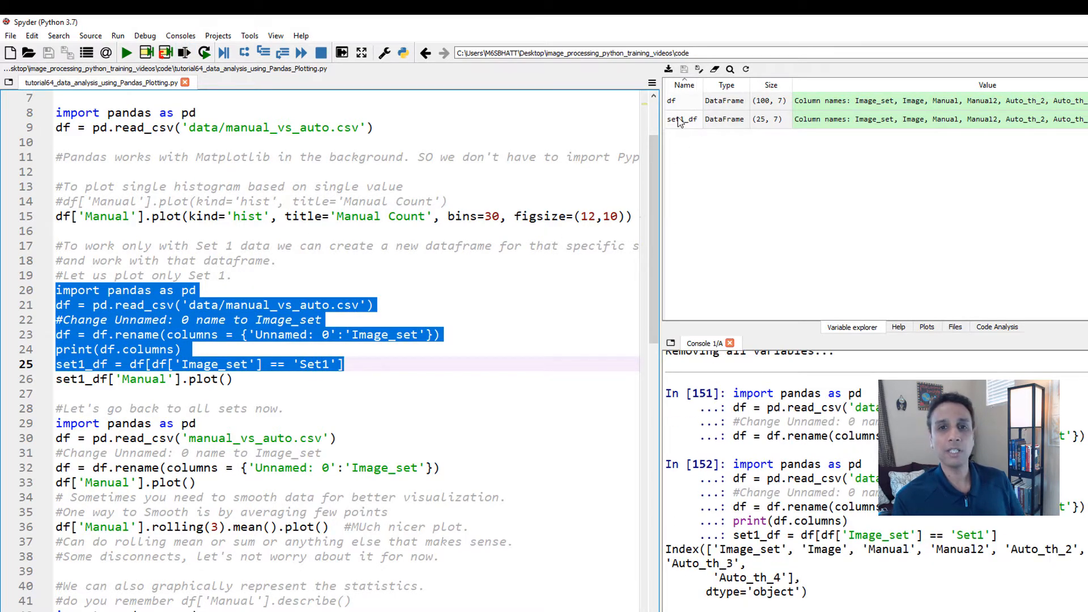
pyautogui.click(682, 118)
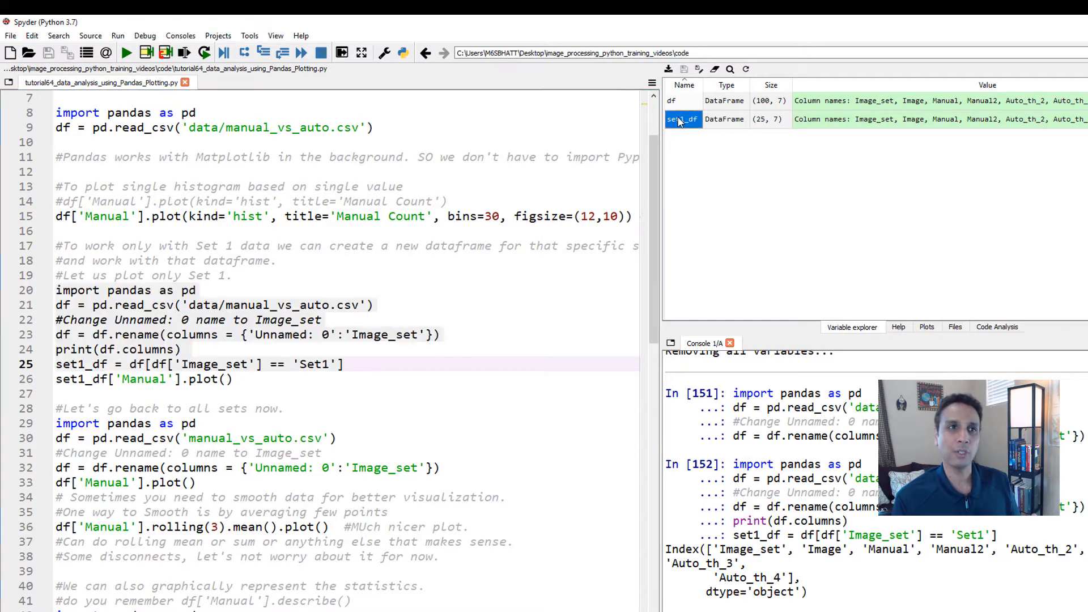
pyautogui.doubleClick(683, 119)
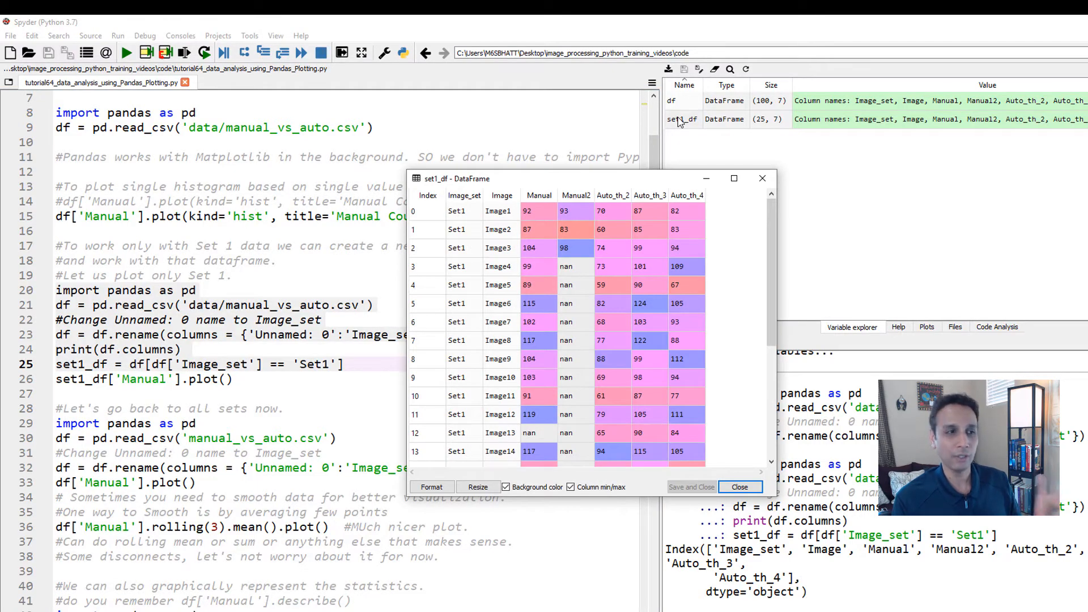
pyautogui.scroll(-3)
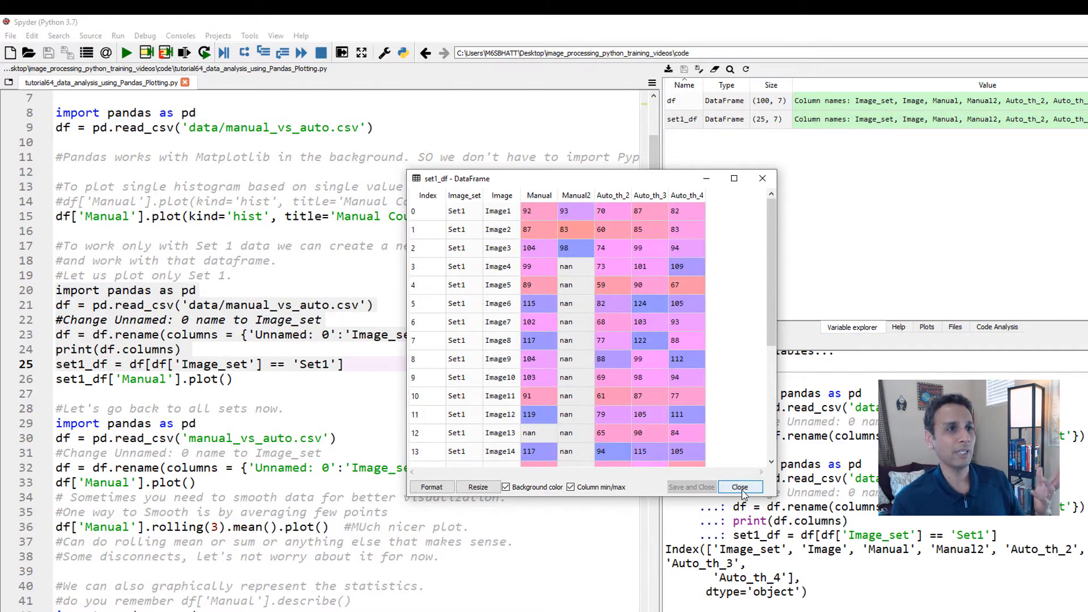
pyautogui.click(739, 487)
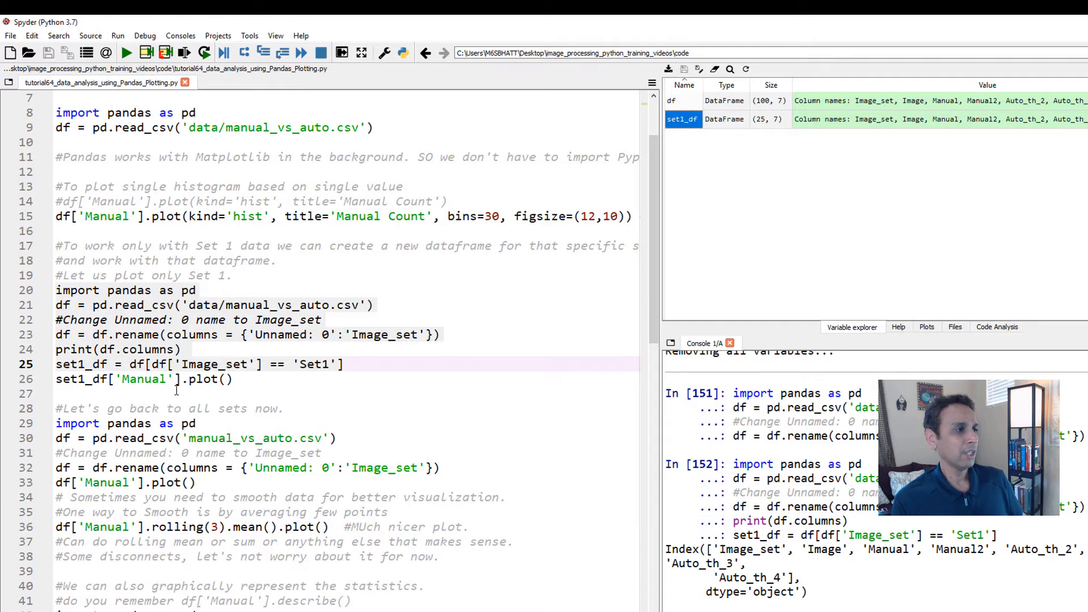
# Step: Run the set1_df['Manual'].plot() line and show its line chart in Plots
pyautogui.click(146, 379)
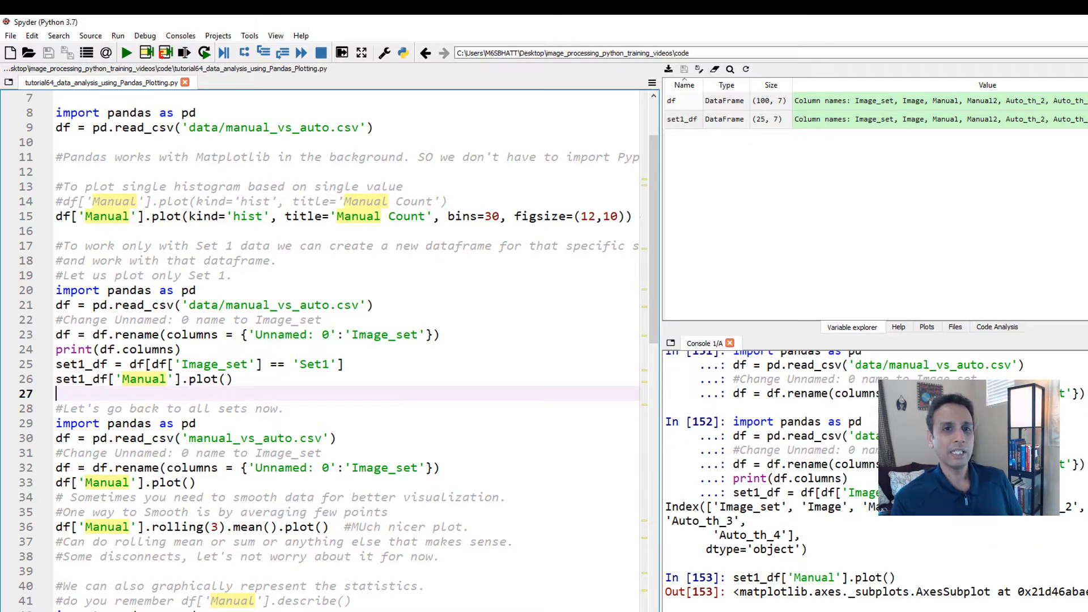
pyautogui.click(926, 327)
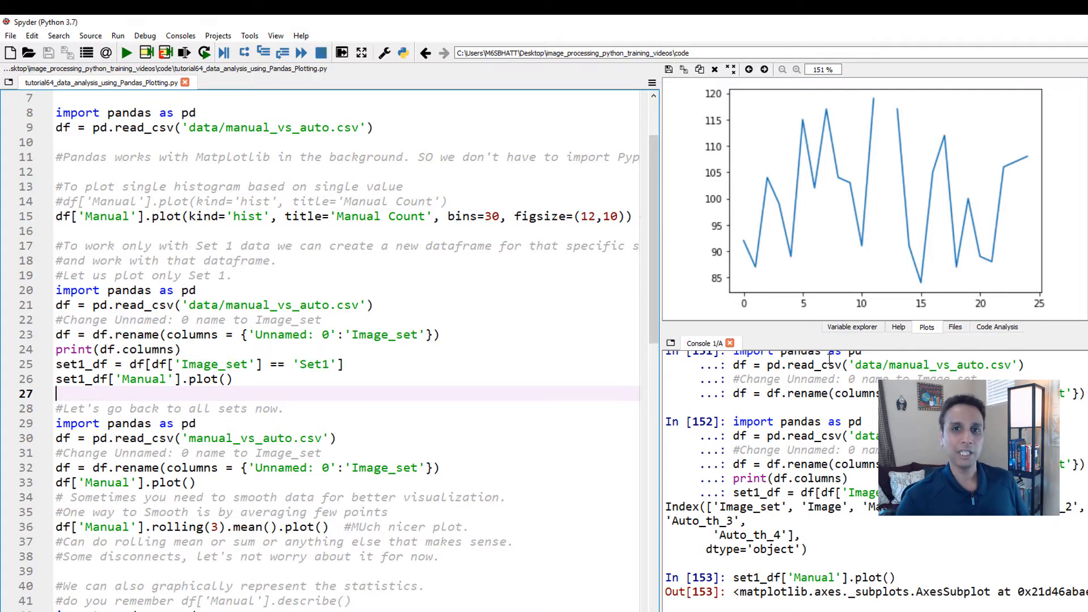
pyautogui.moveTo(680, 295)
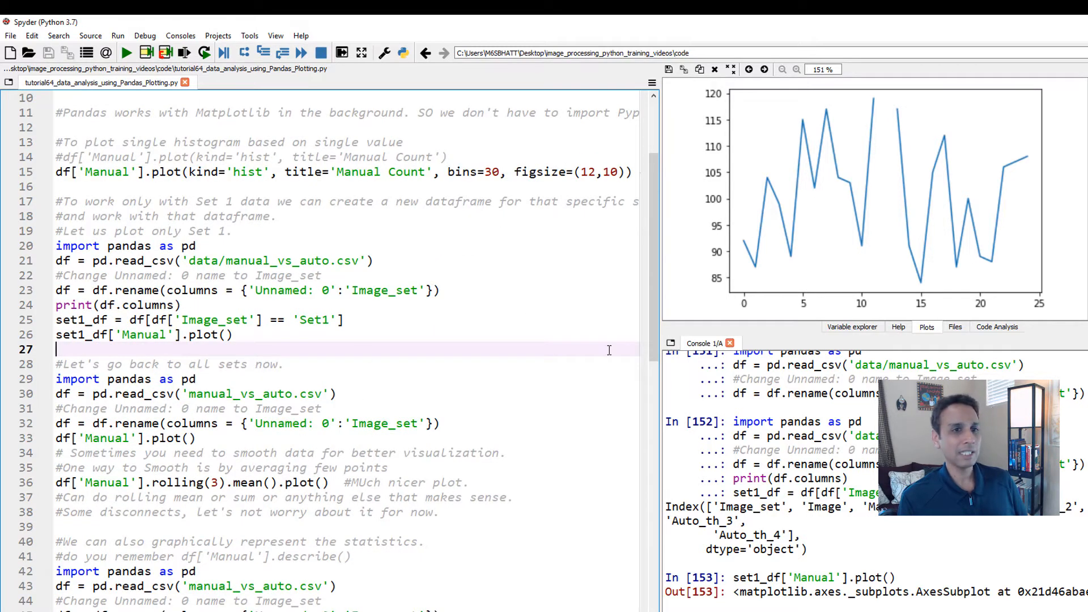
# Step: Return from the Set1 Manual plot to the editor for the next script section
pyautogui.click(851, 327)
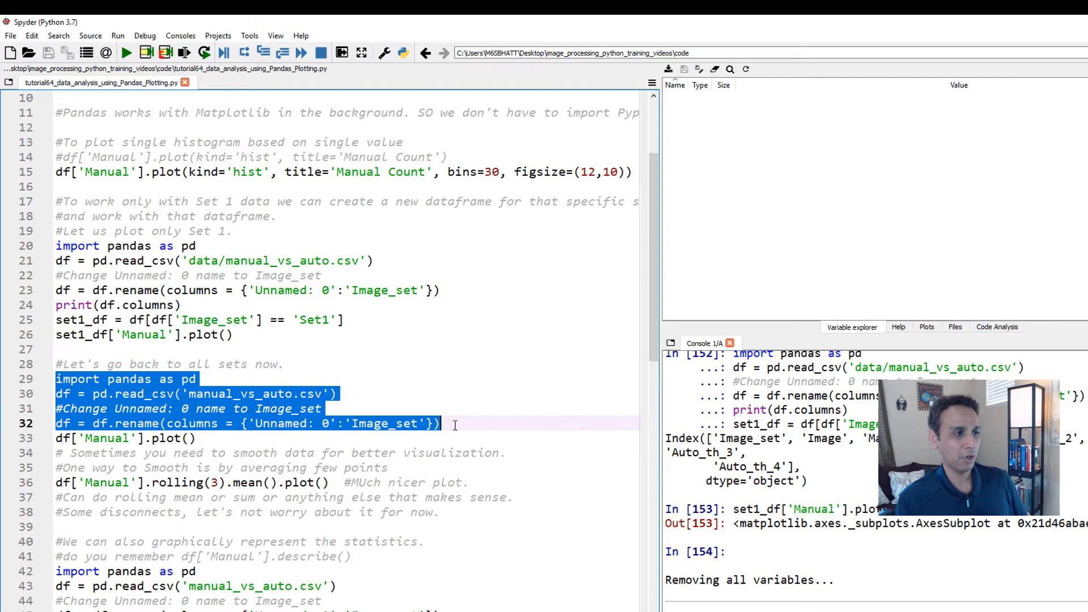
pyautogui.moveTo(421, 380)
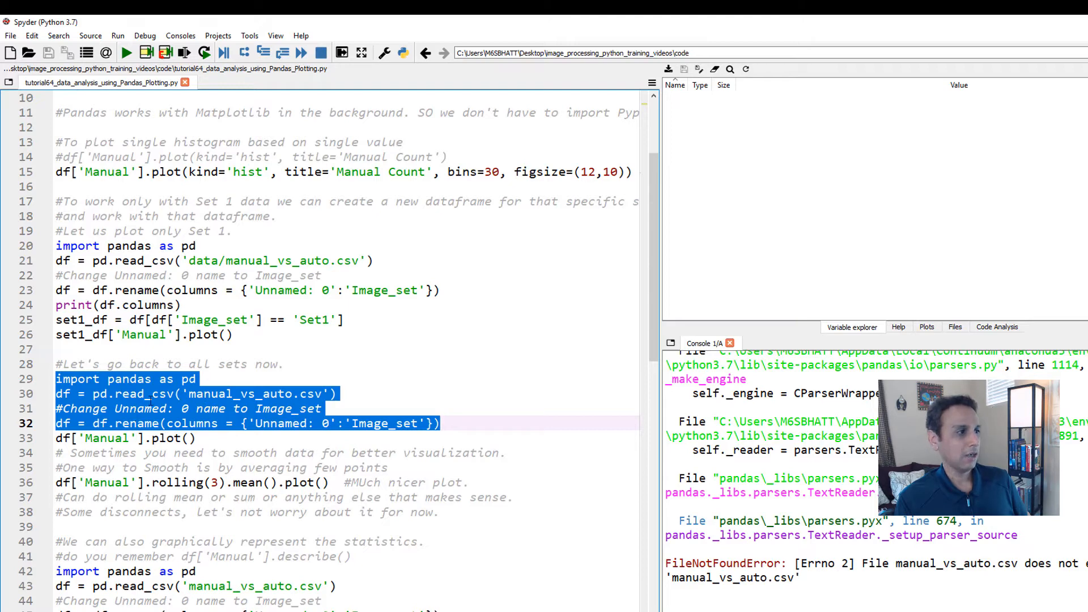
# Step: Fix the reload path to 'data/manual_vs_auto.csv' and rerun the all-sets loading lines
pyautogui.click(187, 394)
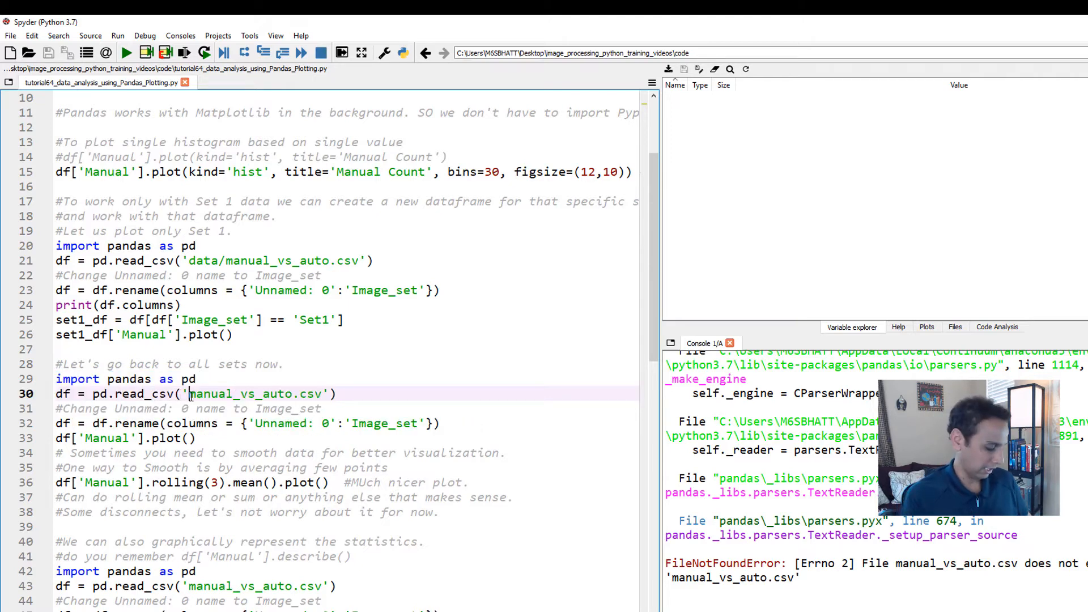
pyautogui.write('data/')
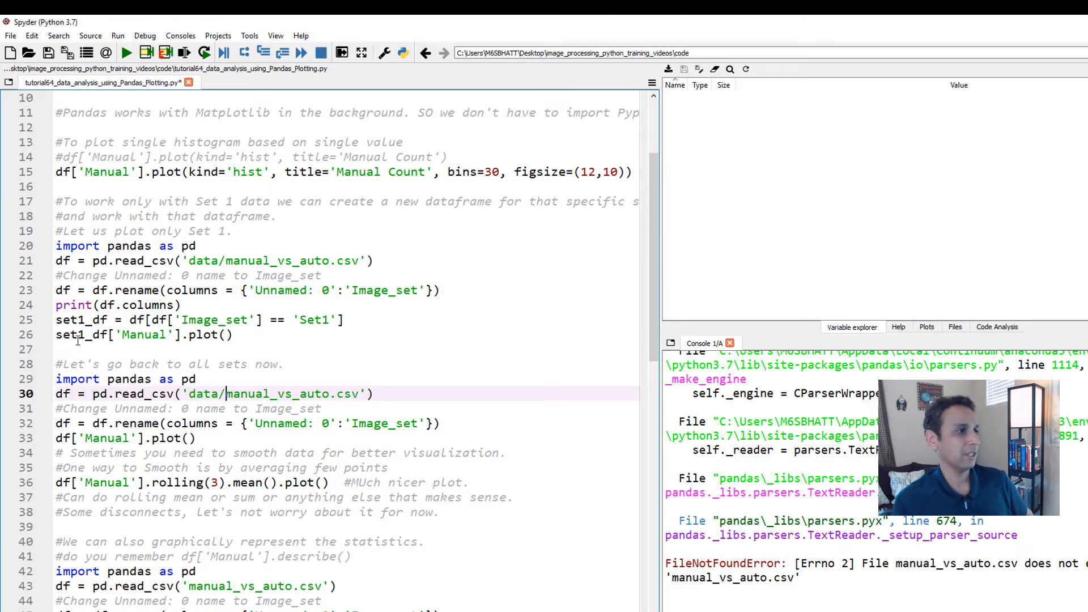
pyautogui.moveTo(55, 379); pyautogui.dragTo(197, 438)
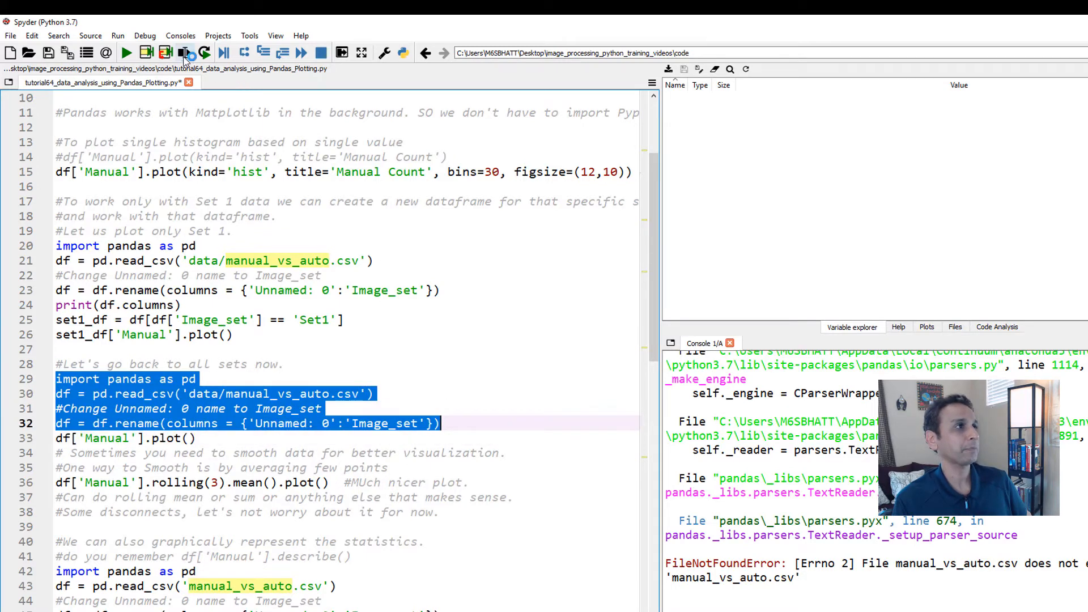
pyautogui.click(185, 52)
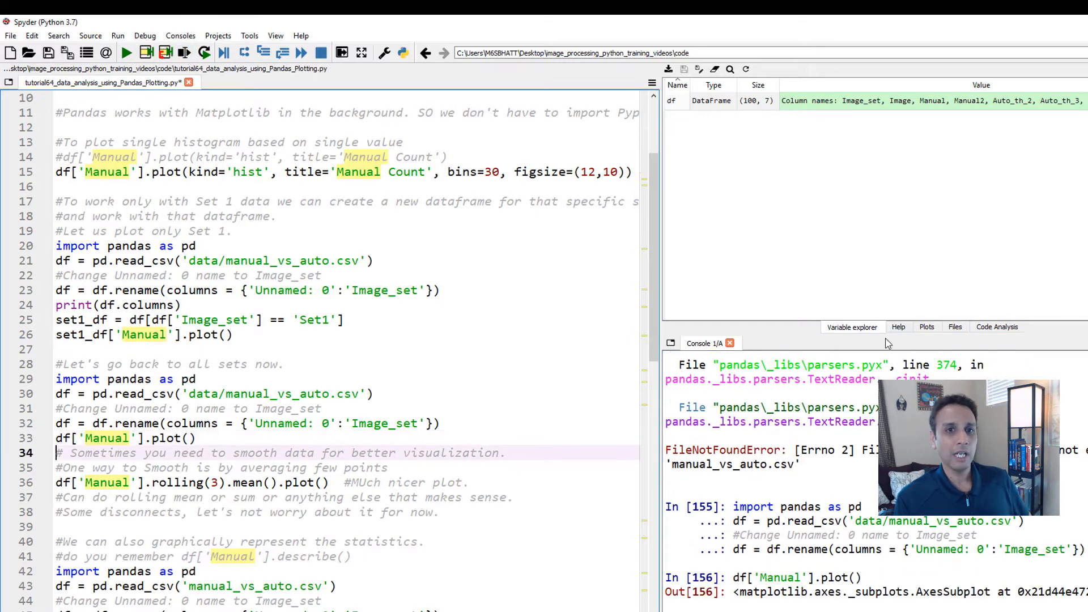
# Step: Show the line chart of all 100 Manual values in the Plots pane
pyautogui.click(927, 327)
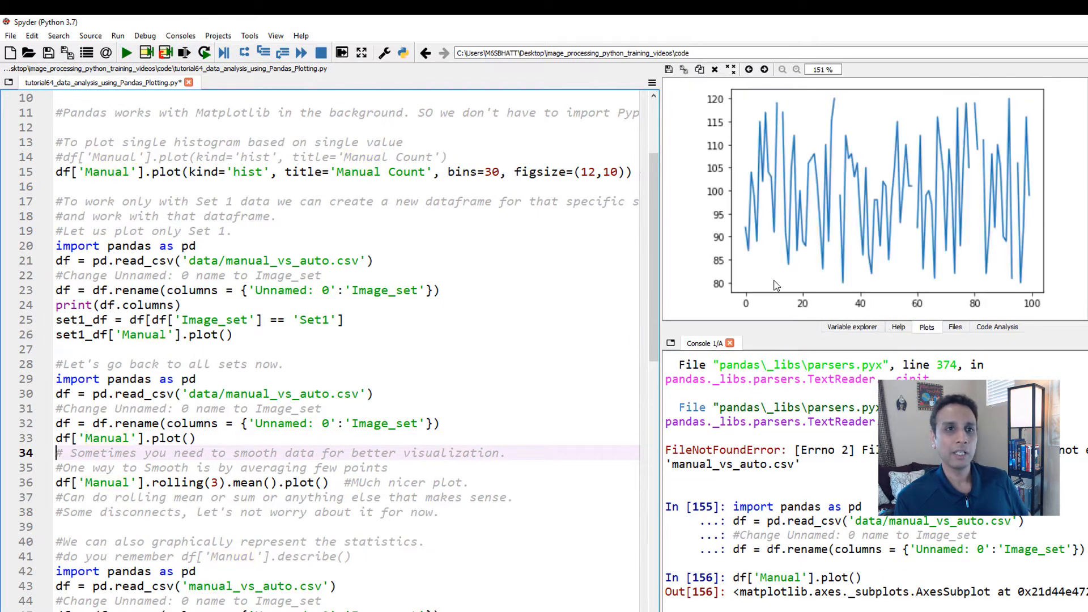
pyautogui.moveTo(749, 300)
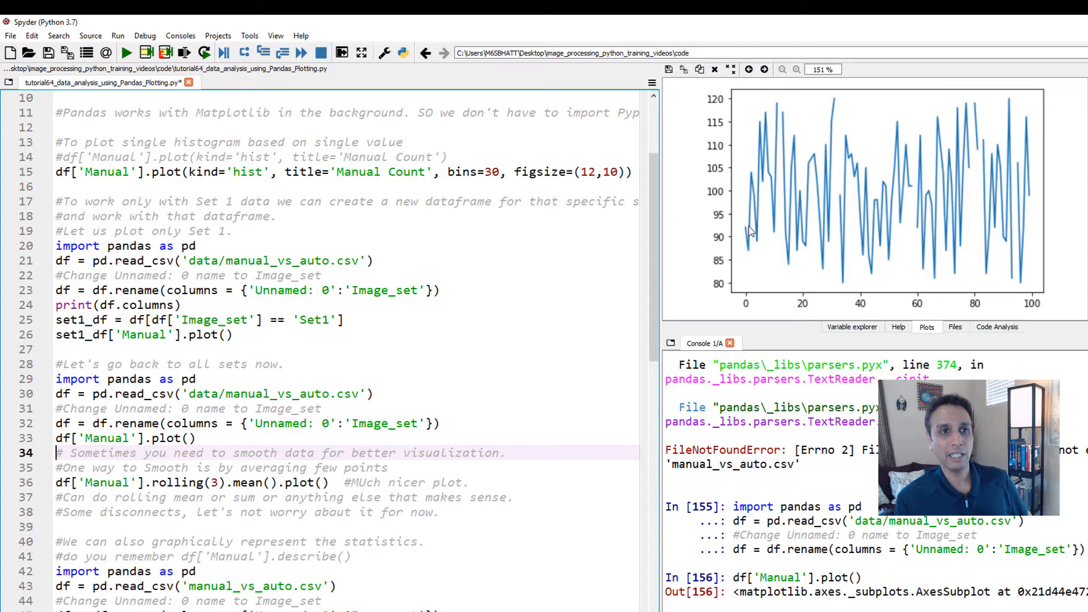
pyautogui.moveTo(908, 157)
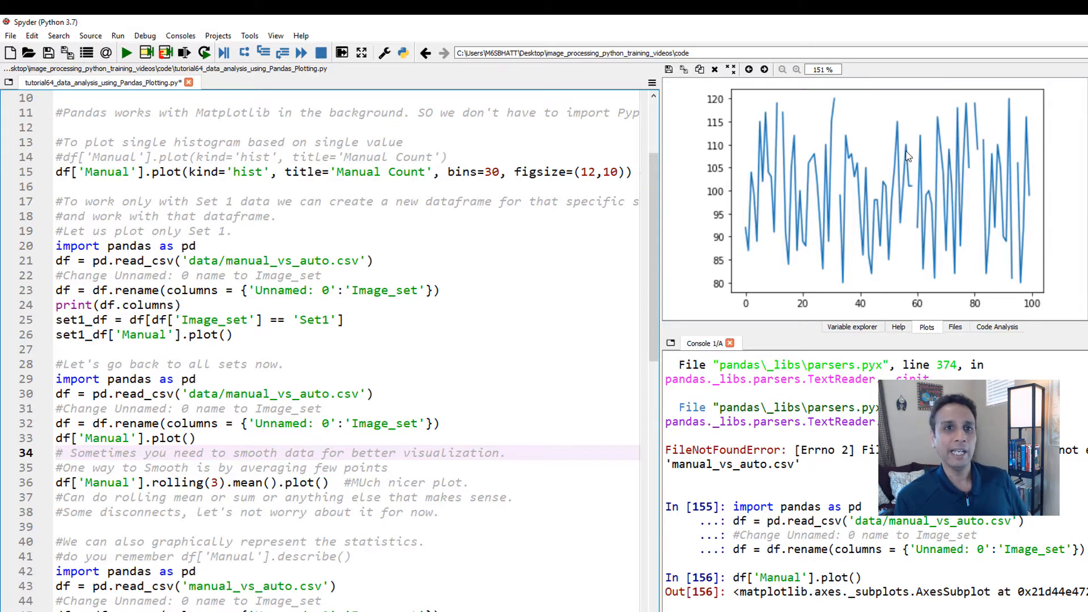
pyautogui.moveTo(780, 195)
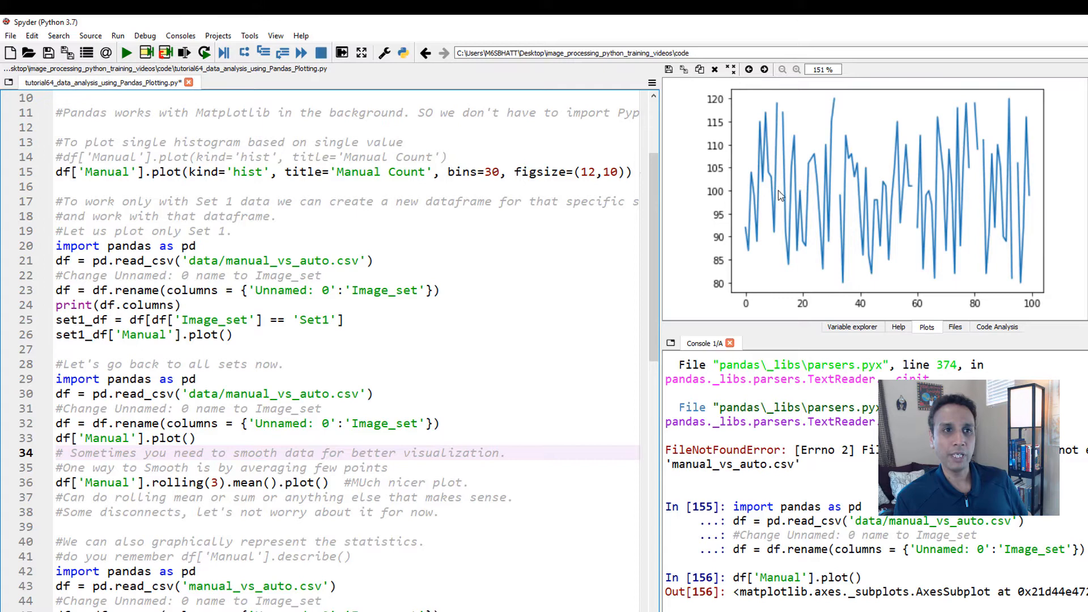
pyautogui.moveTo(1026, 198)
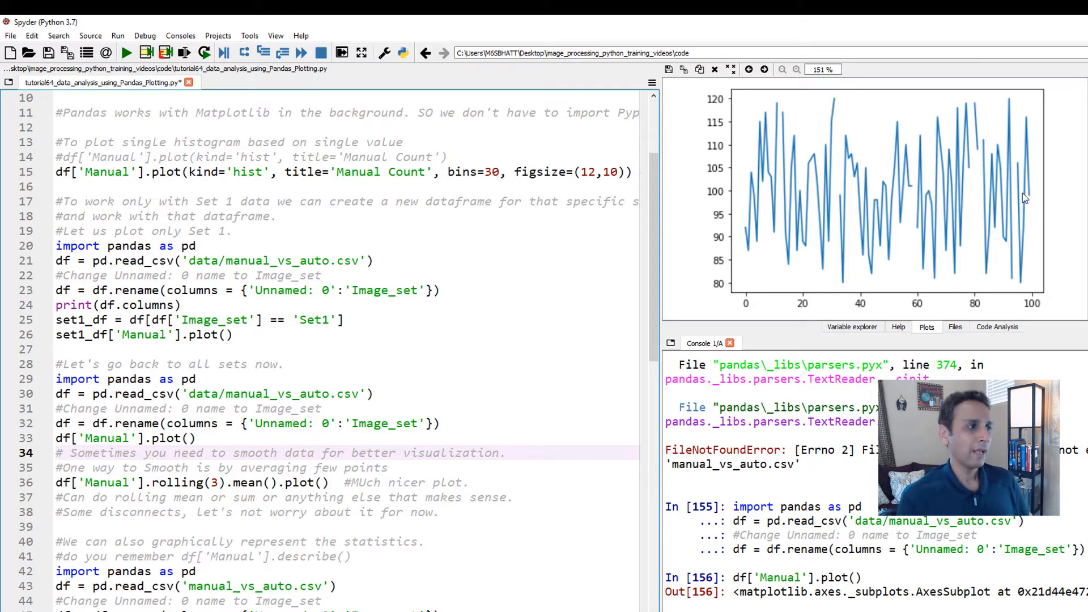
pyautogui.moveTo(931, 234)
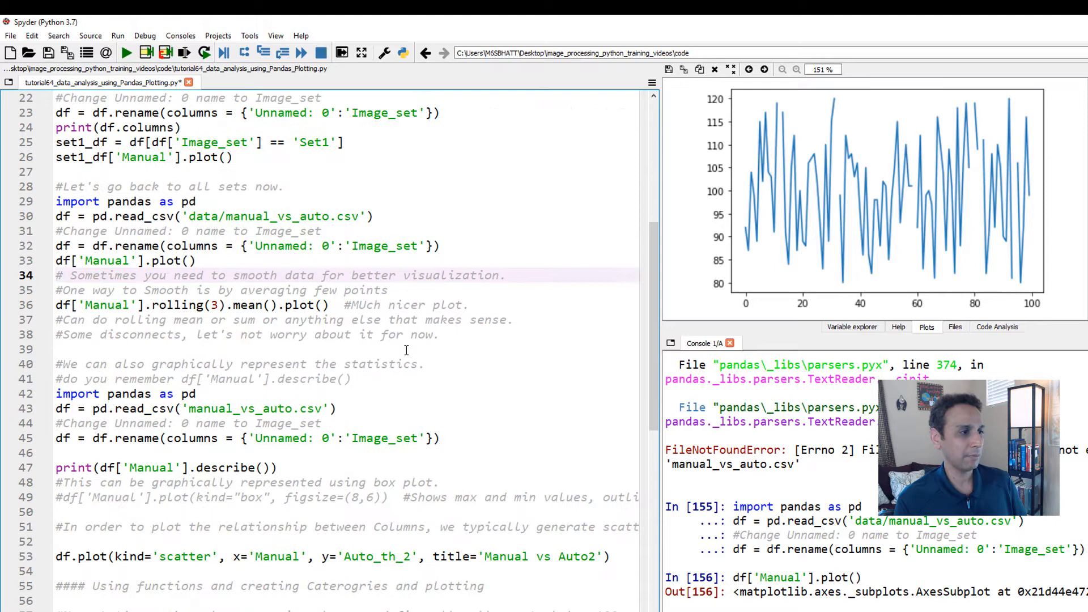
pyautogui.moveTo(392, 372)
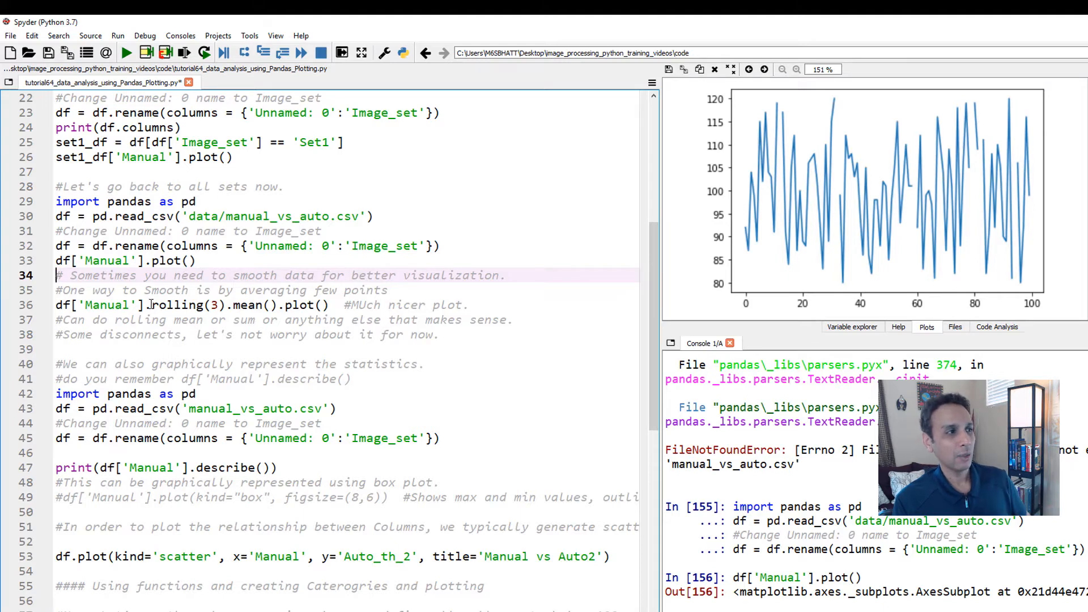
# Step: Run df['Manual'].rolling(3).mean().plot() for a smoother Manual line
pyautogui.doubleClick(185, 305)
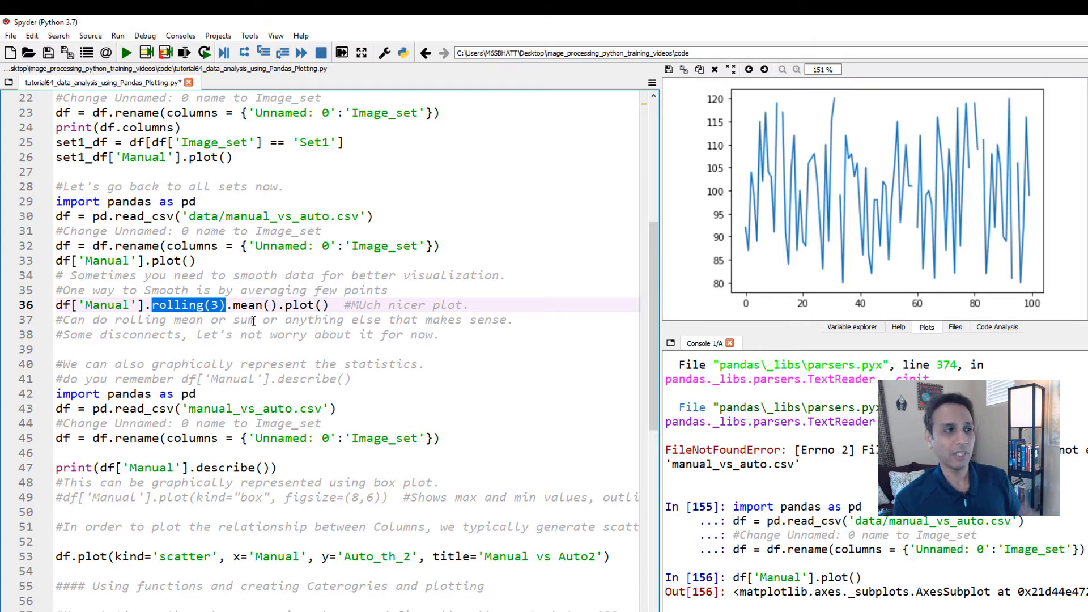
pyautogui.doubleClick(252, 305)
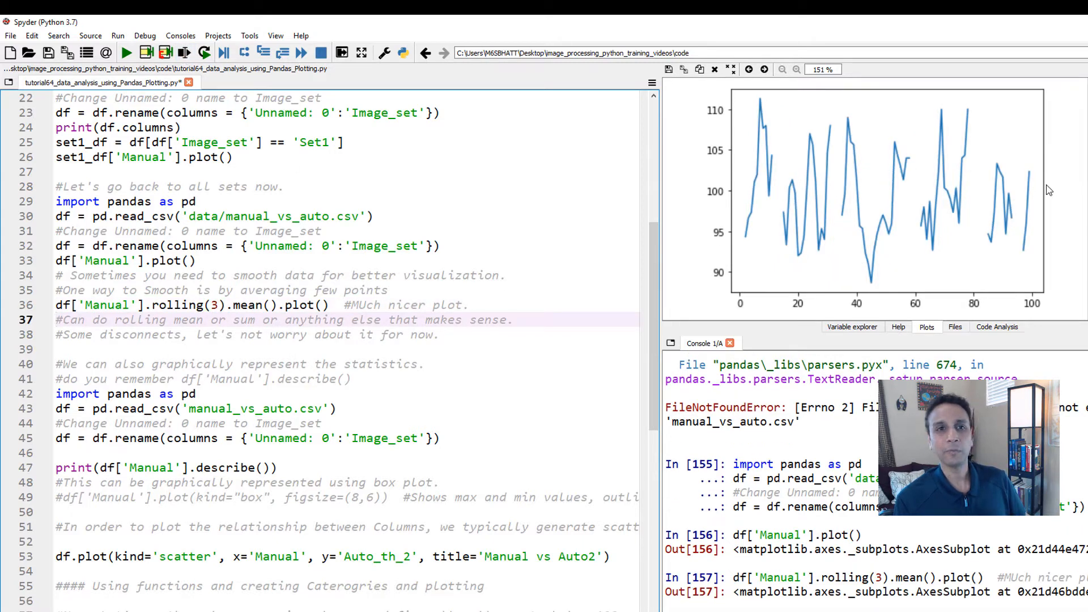
pyautogui.moveTo(1015, 188)
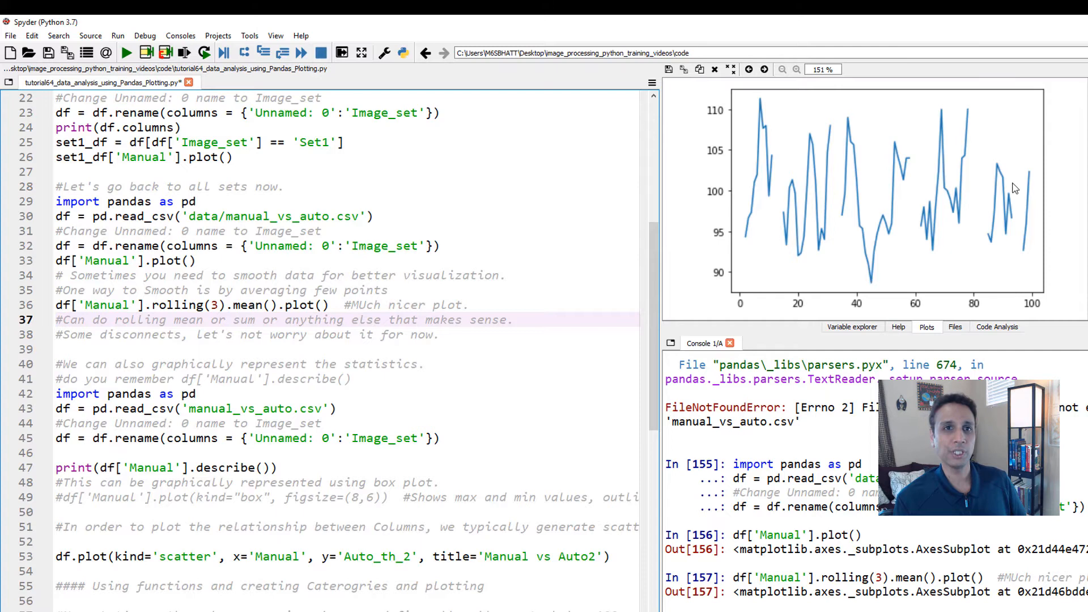
pyautogui.moveTo(306, 316)
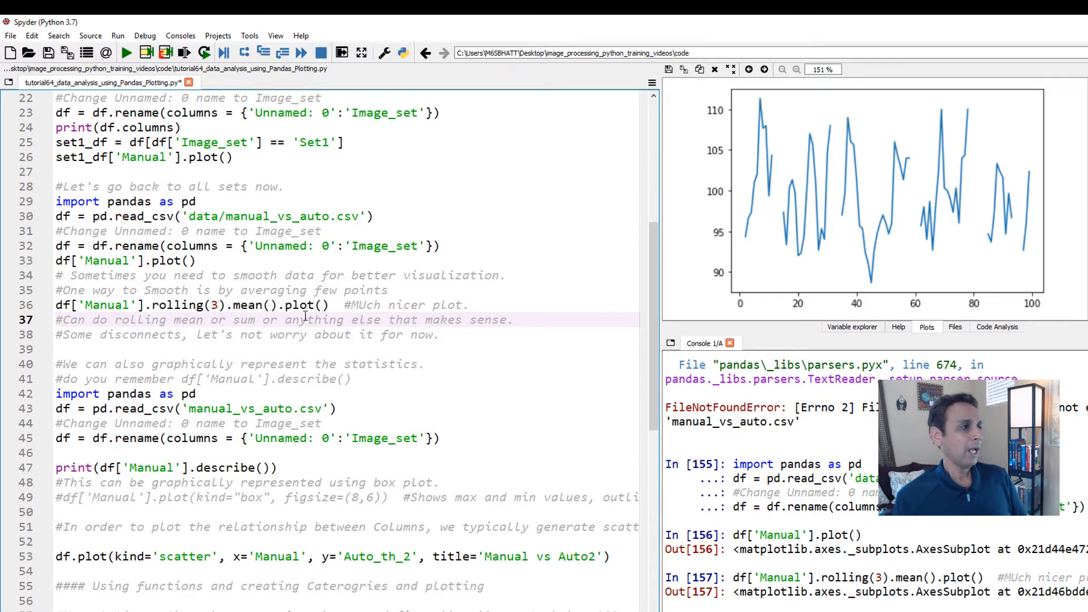
# Step: Scroll to the statistics section and remove all workspace variables
pyautogui.scroll(-3)
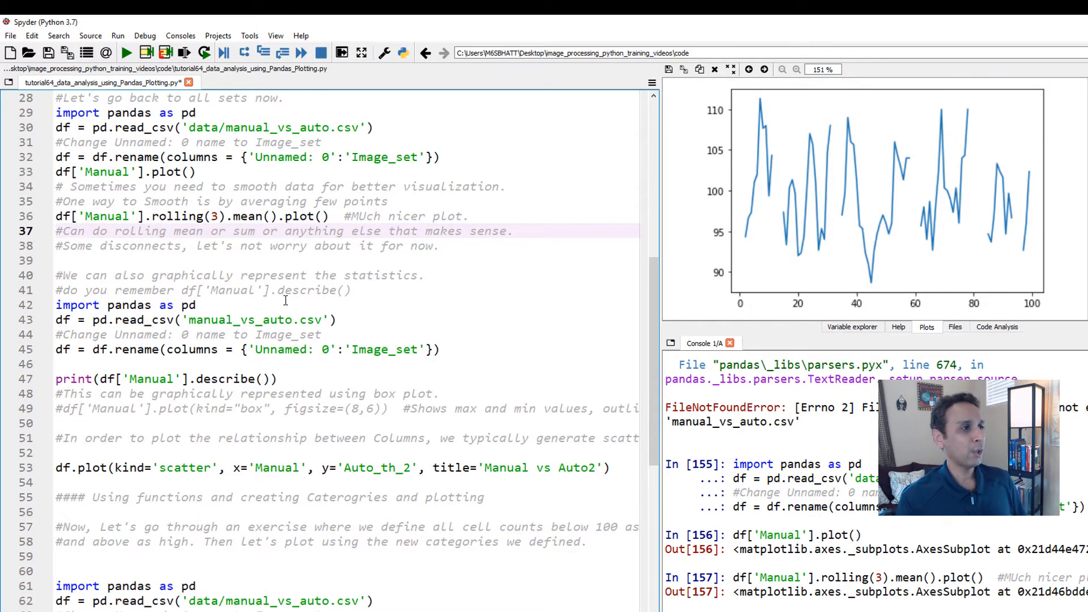
pyautogui.scroll(-3)
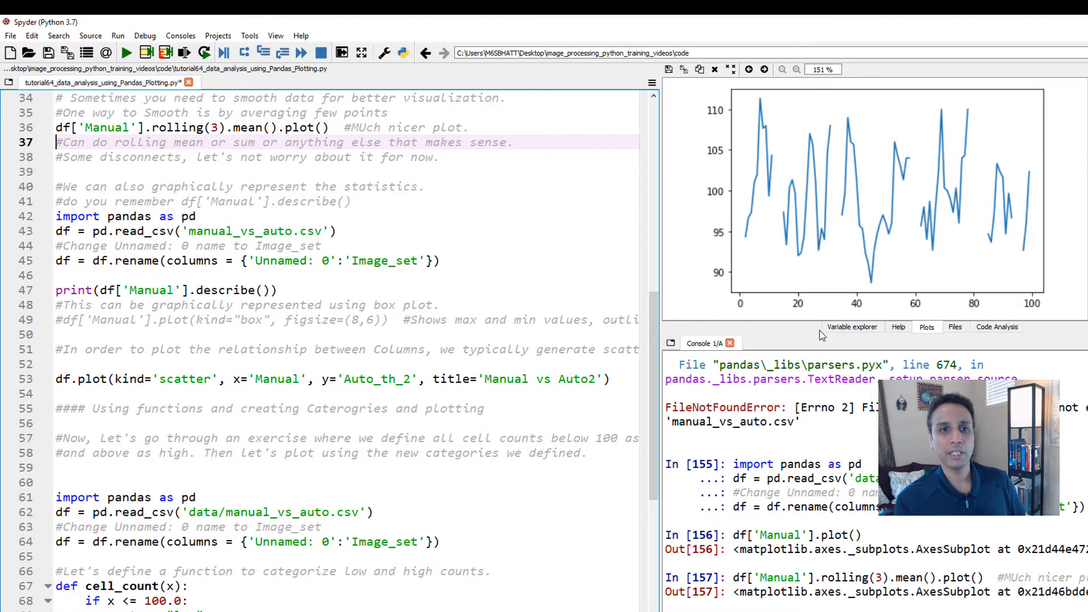
pyautogui.click(668, 69)
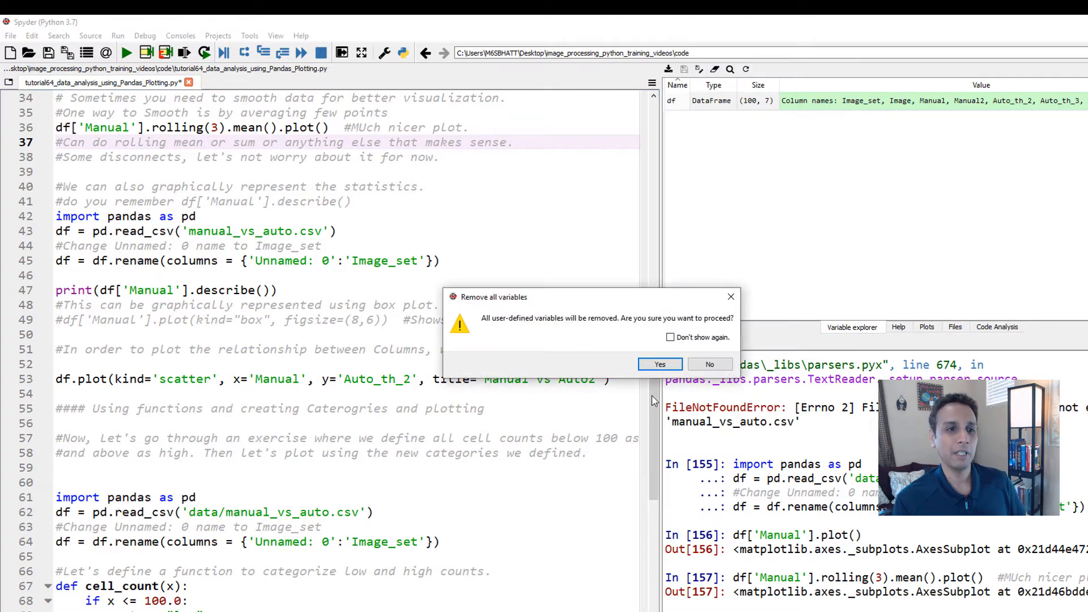
pyautogui.click(658, 364)
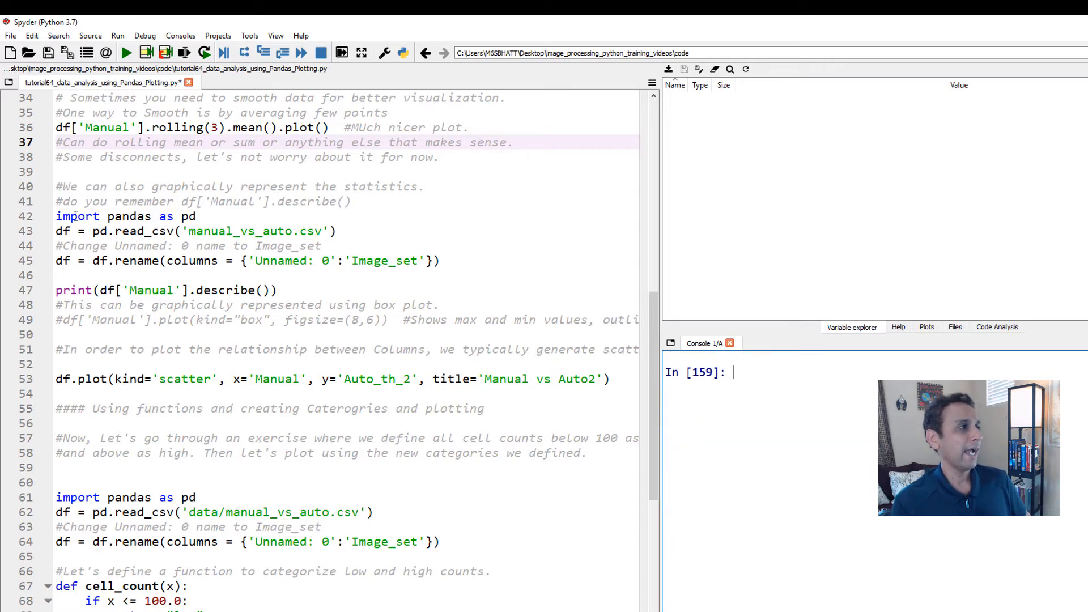
# Step: After the FileNotFoundError, correct the path to 'data/manual_vs_auto.csv' and reselect the loading lines
pyautogui.moveTo(56, 216); pyautogui.dragTo(225, 260)
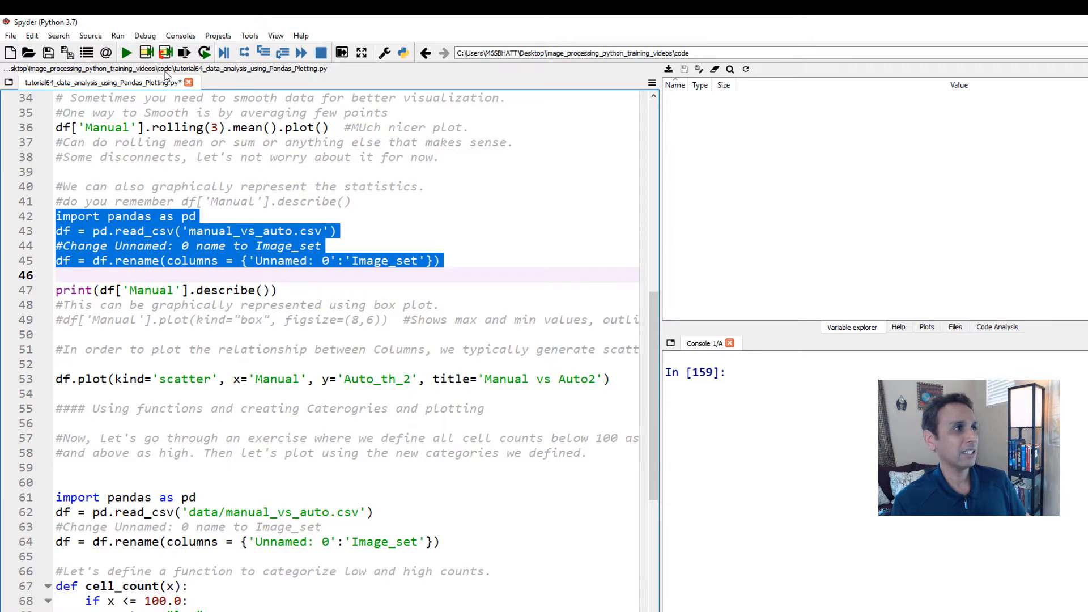
pyautogui.click(125, 52)
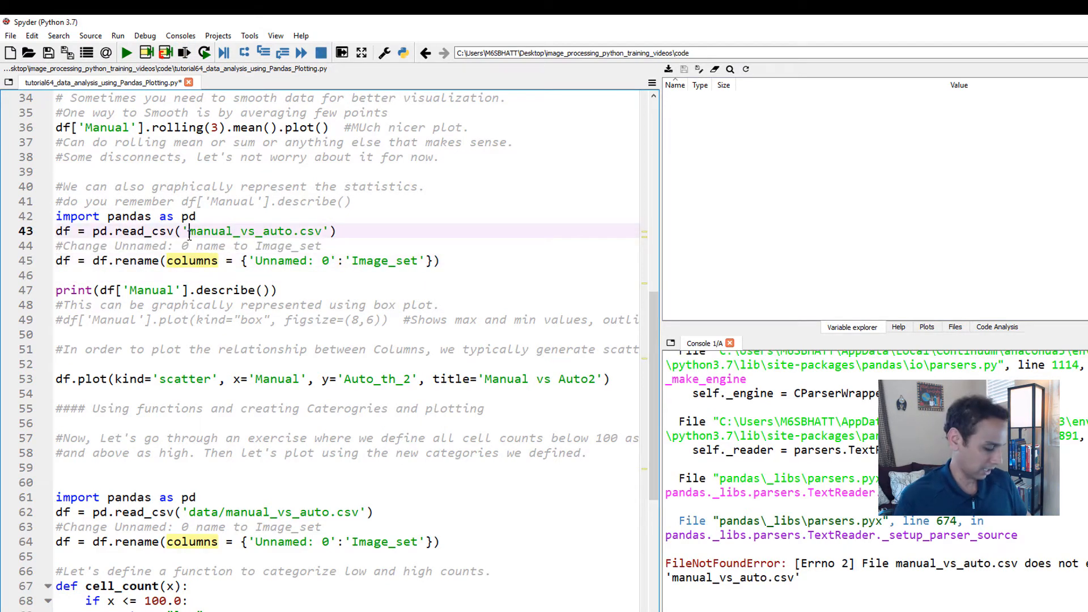
pyautogui.write('data/')
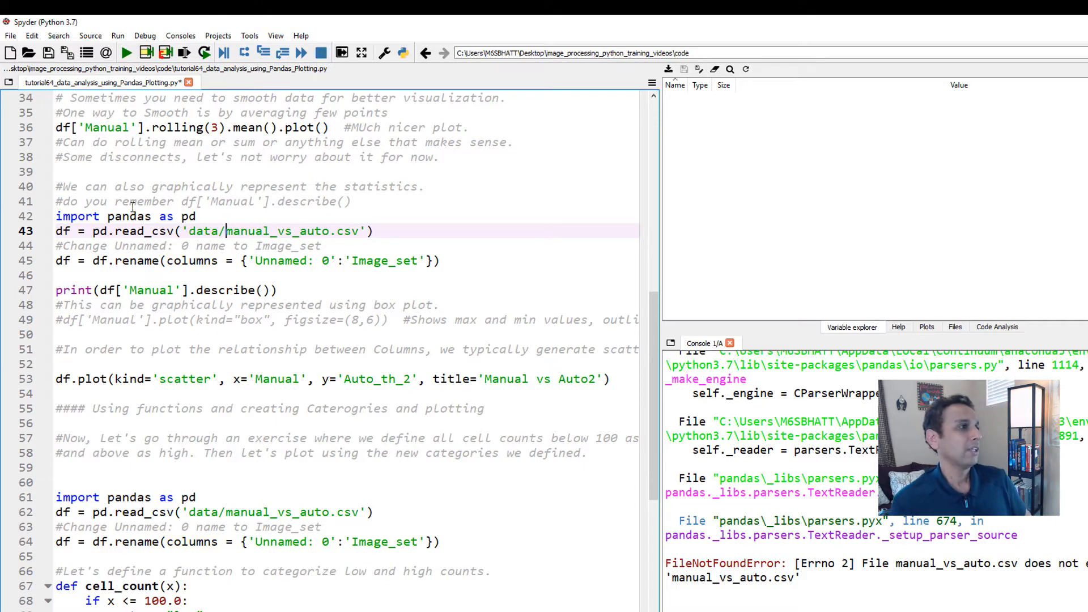
pyautogui.moveTo(55, 216); pyautogui.dragTo(169, 275)
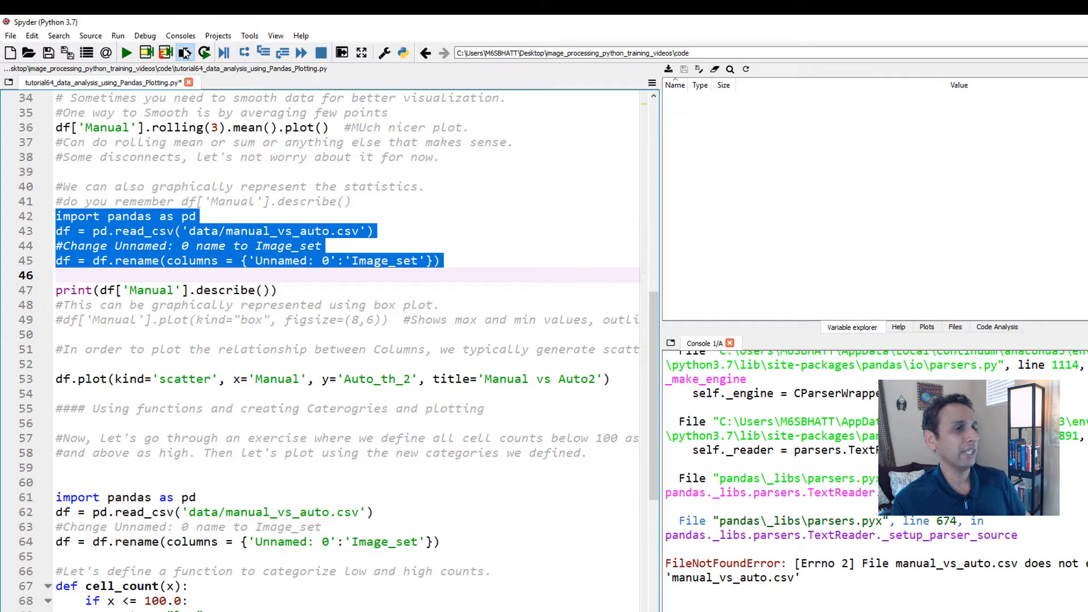
# Step: Run the loading lines to rebuild the 100-row df and print Manual's describe() statistics
pyautogui.click(184, 53)
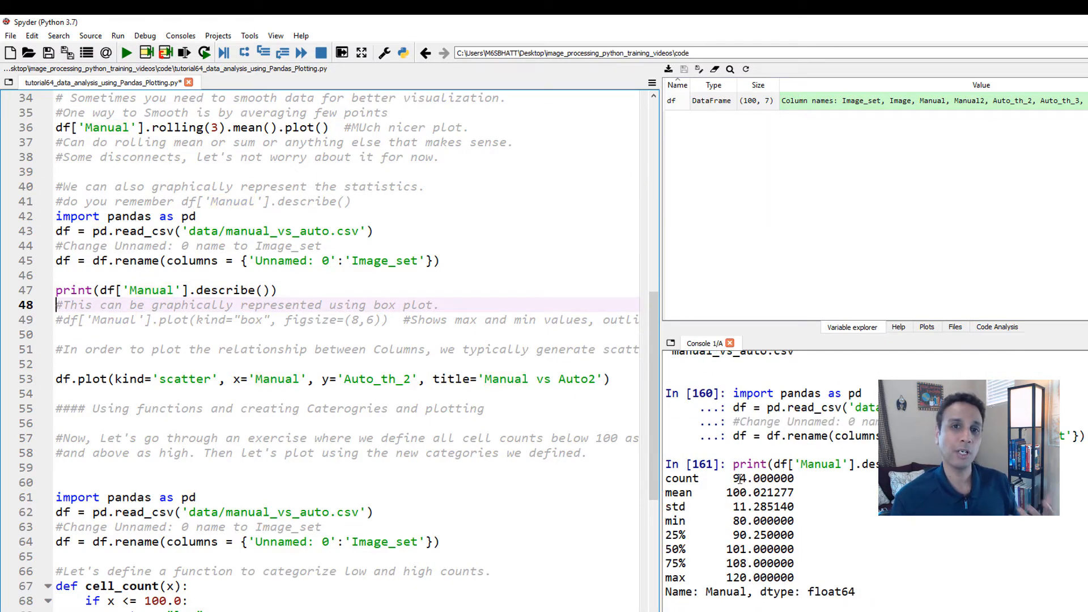
pyautogui.doubleClick(740, 479)
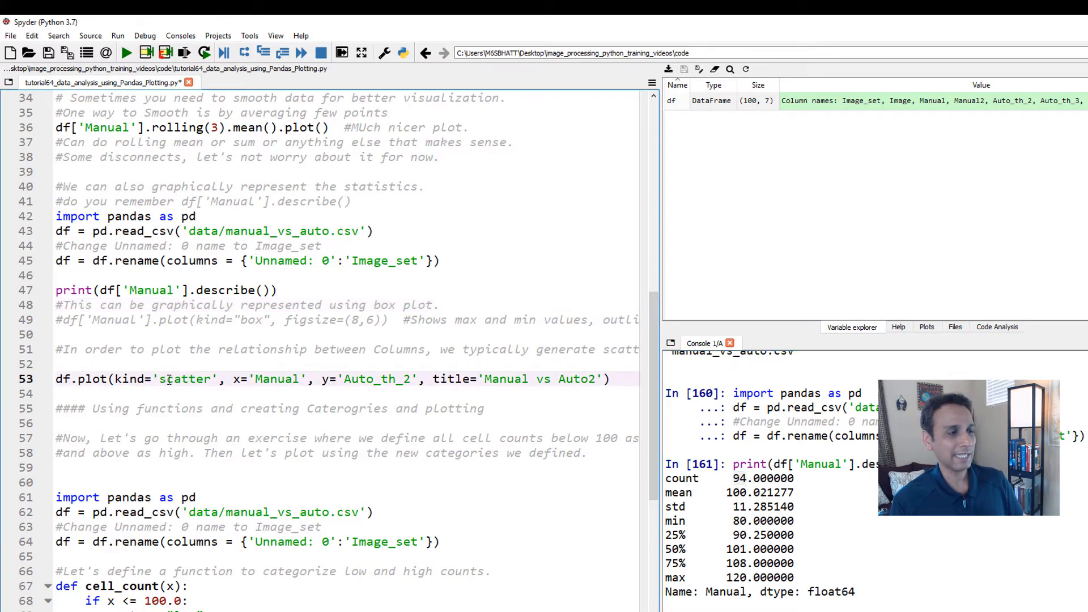
# Step: Run the df.plot scatter line to draw Manual against Auto_th_2 titled 'Manual vs Auto2'
pyautogui.press('f9')
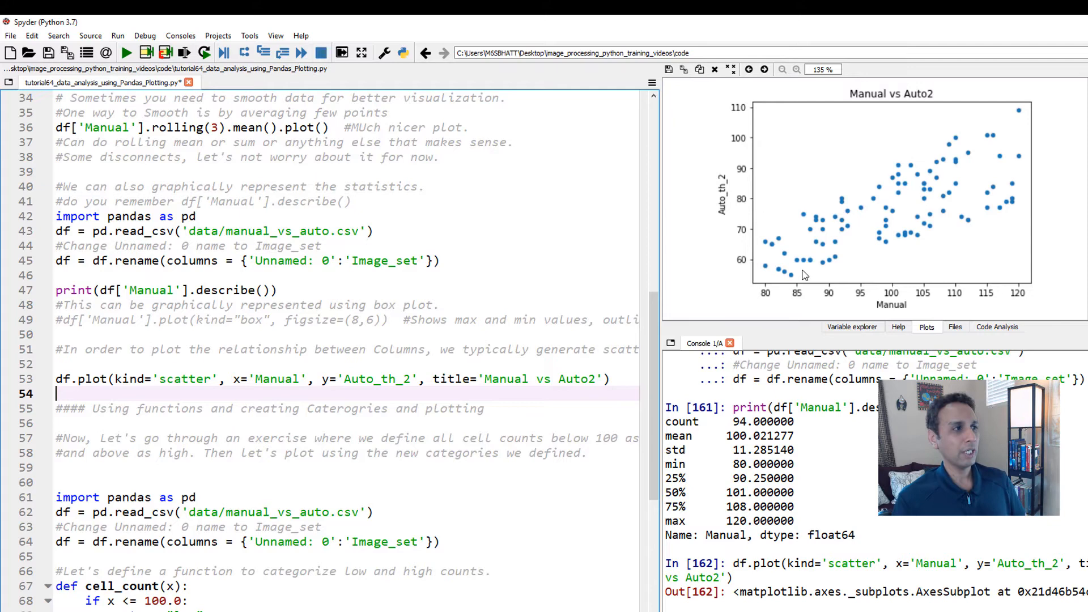
pyautogui.moveTo(891, 312)
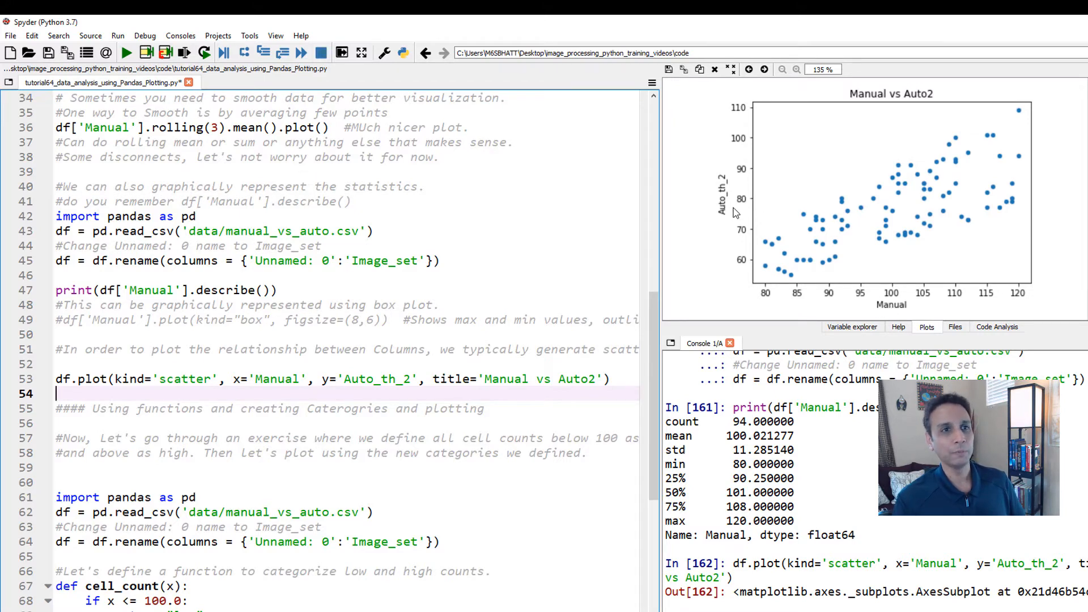
pyautogui.moveTo(891, 307)
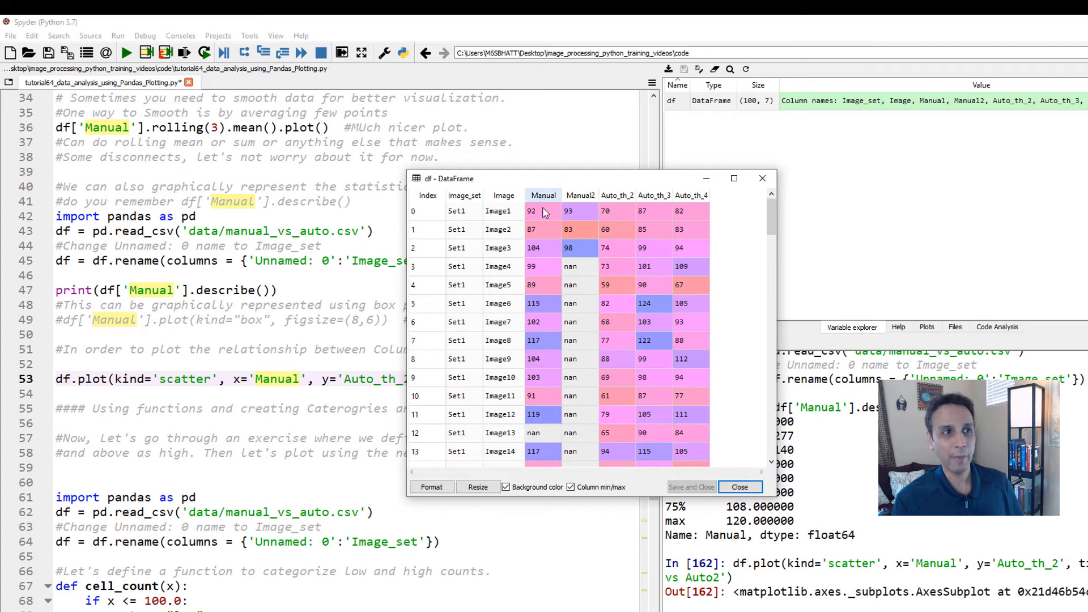
pyautogui.moveTo(611, 219)
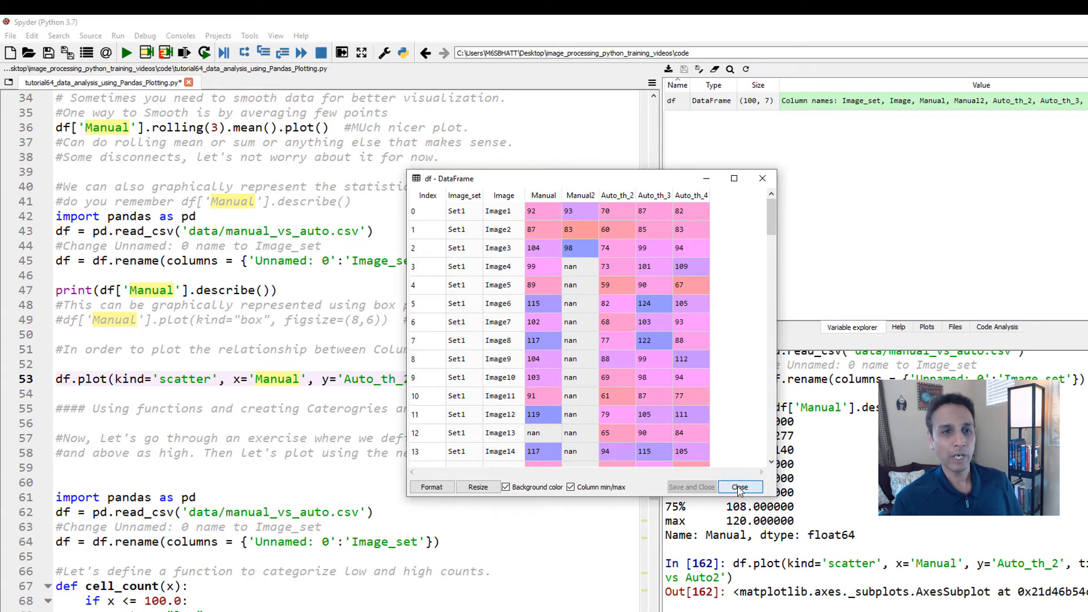
pyautogui.click(739, 486)
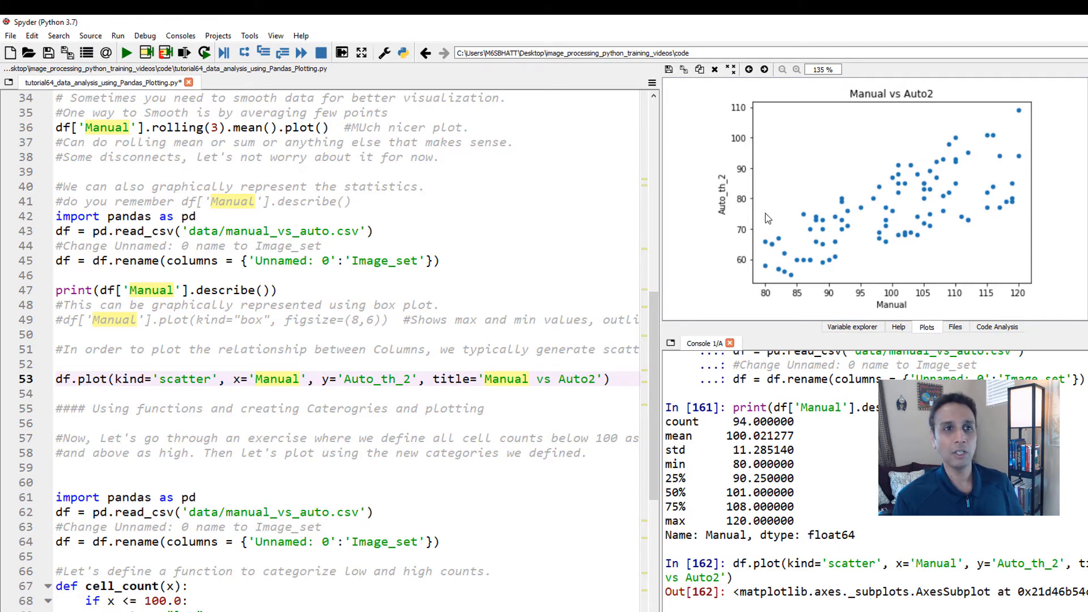
pyautogui.moveTo(755, 213)
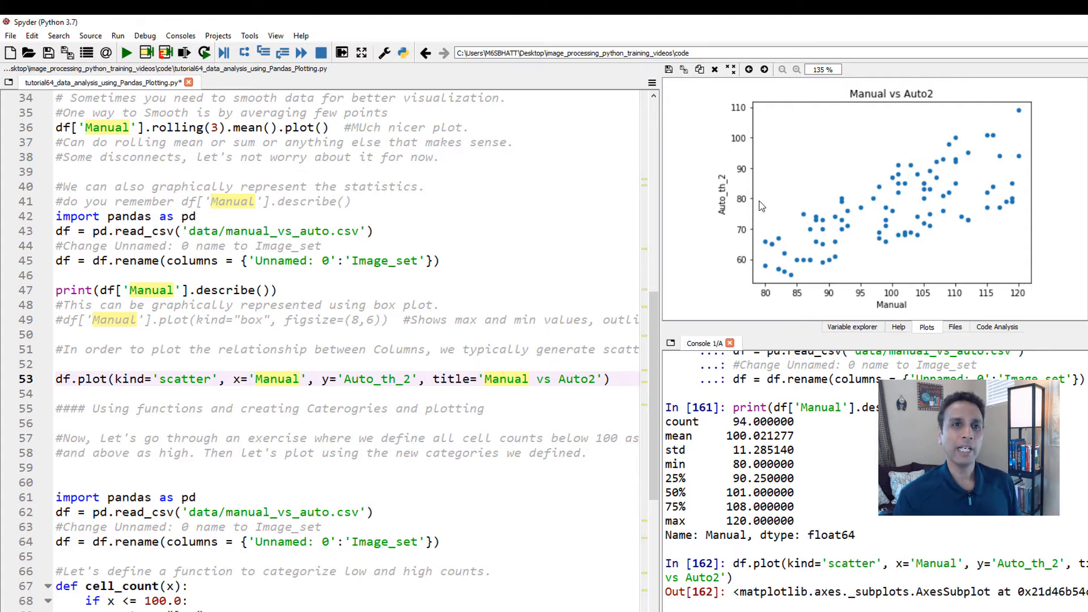
pyautogui.moveTo(885, 310)
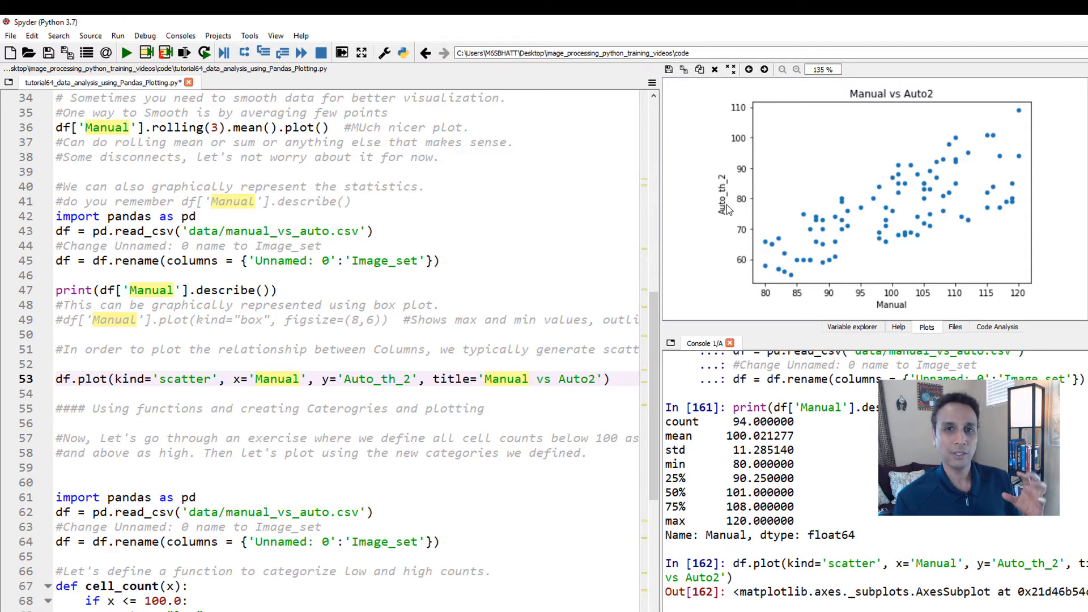
pyautogui.moveTo(896, 253)
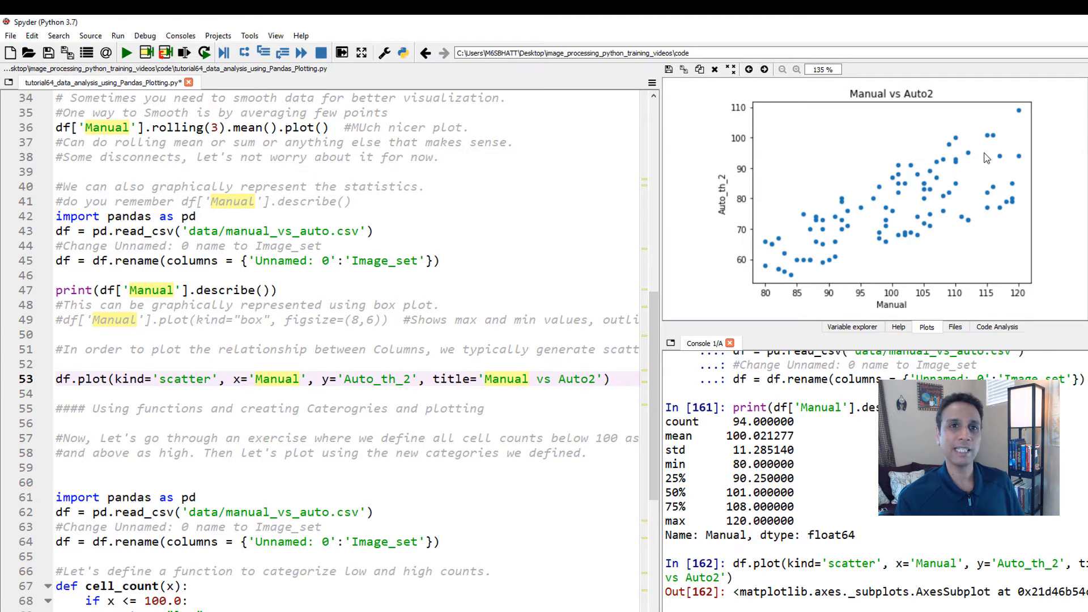
pyautogui.moveTo(752, 263)
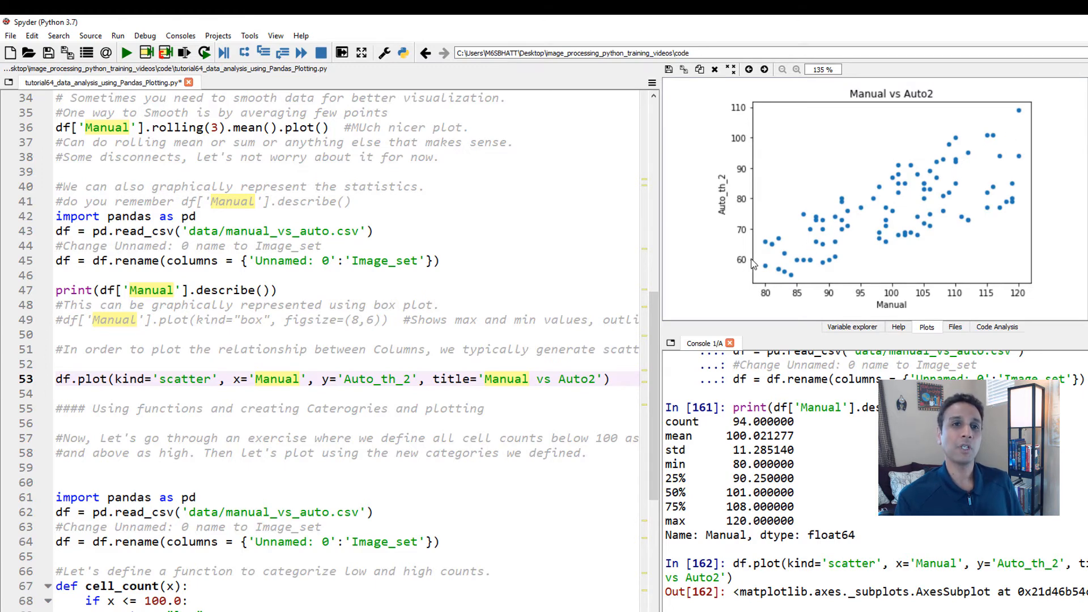
pyautogui.moveTo(944, 195)
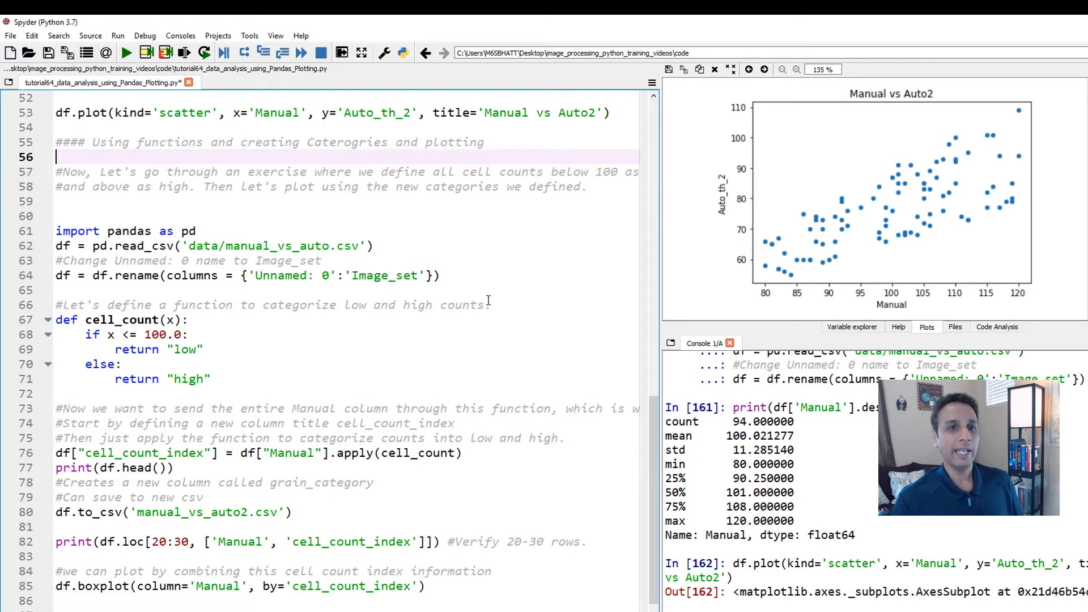
# Step: Show the Variable explorer, where df is still listed
pyautogui.click(853, 327)
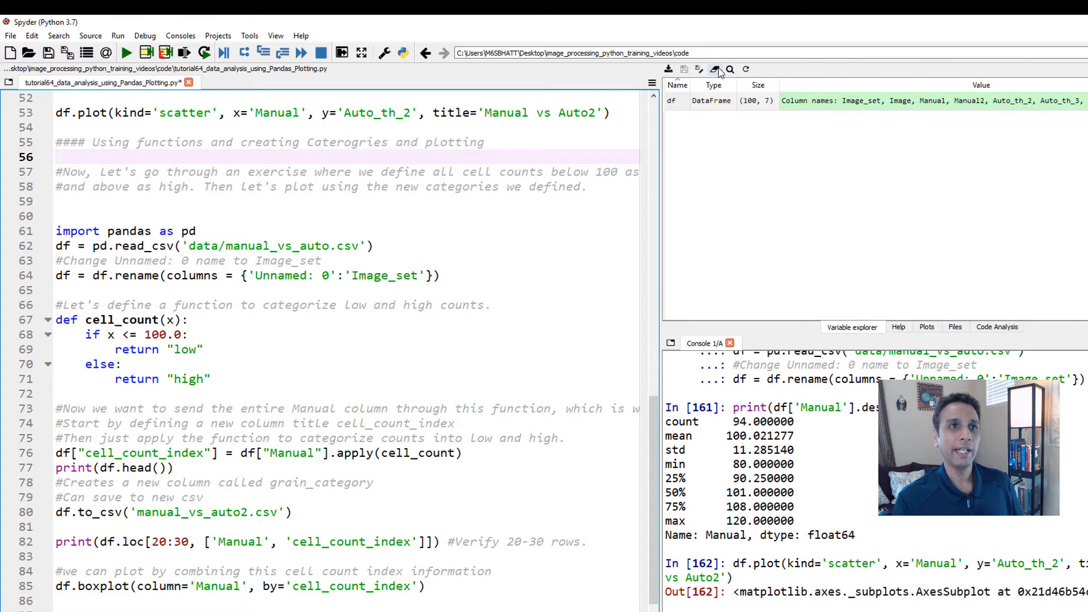
# Step: Clear all workspace variables and select the CSV-loading lines of the categories section
pyautogui.click(699, 69)
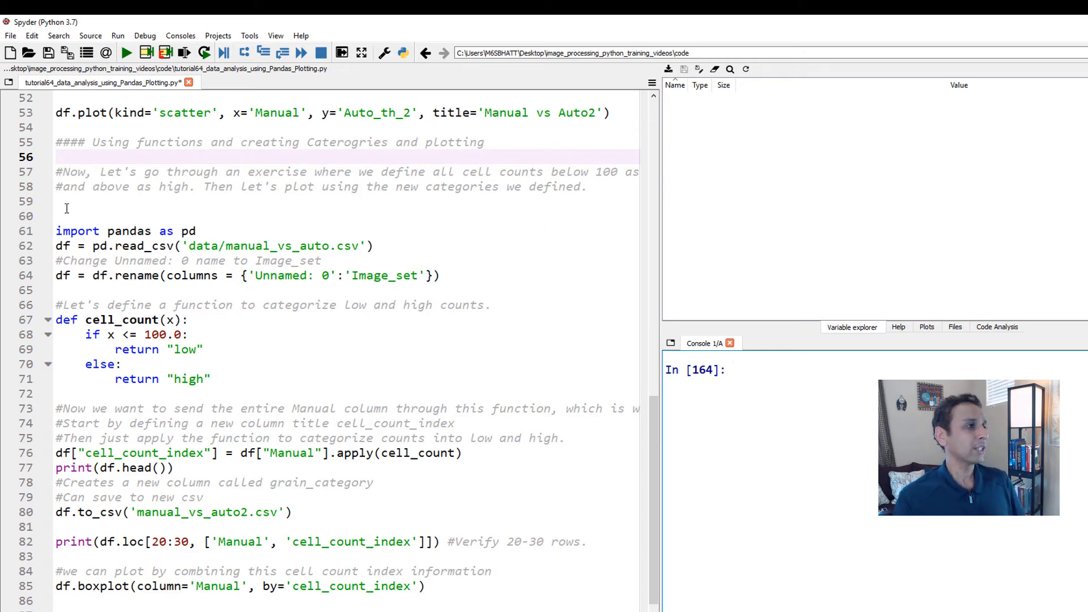
pyautogui.moveTo(56, 201); pyautogui.dragTo(445, 275)
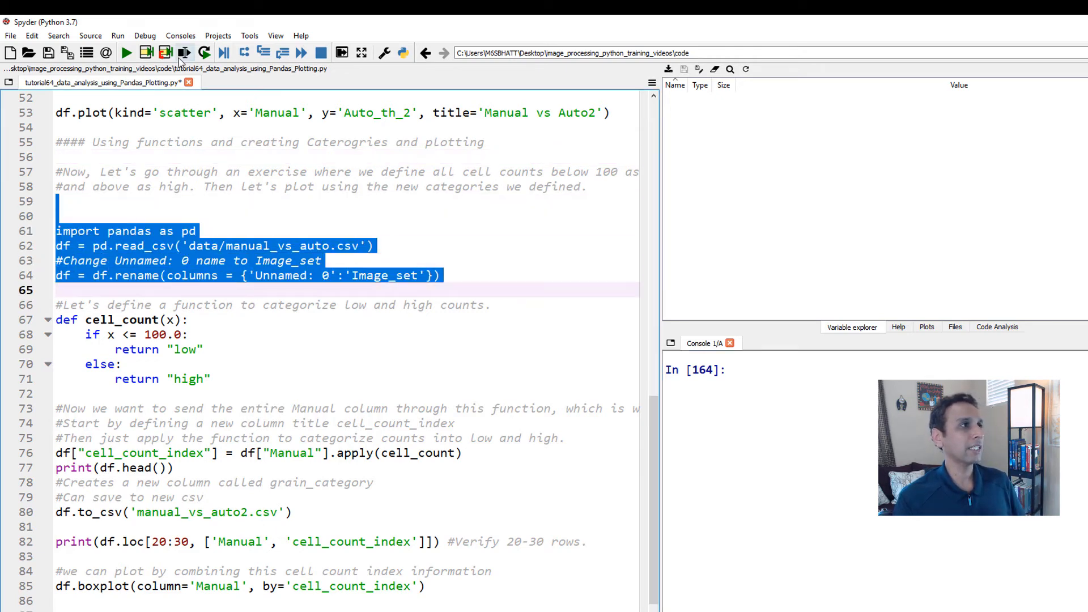
# Step: Reload df (100 rows, 7 columns), review the cell_count function's x and 'high', and view the df table
pyautogui.click(165, 53)
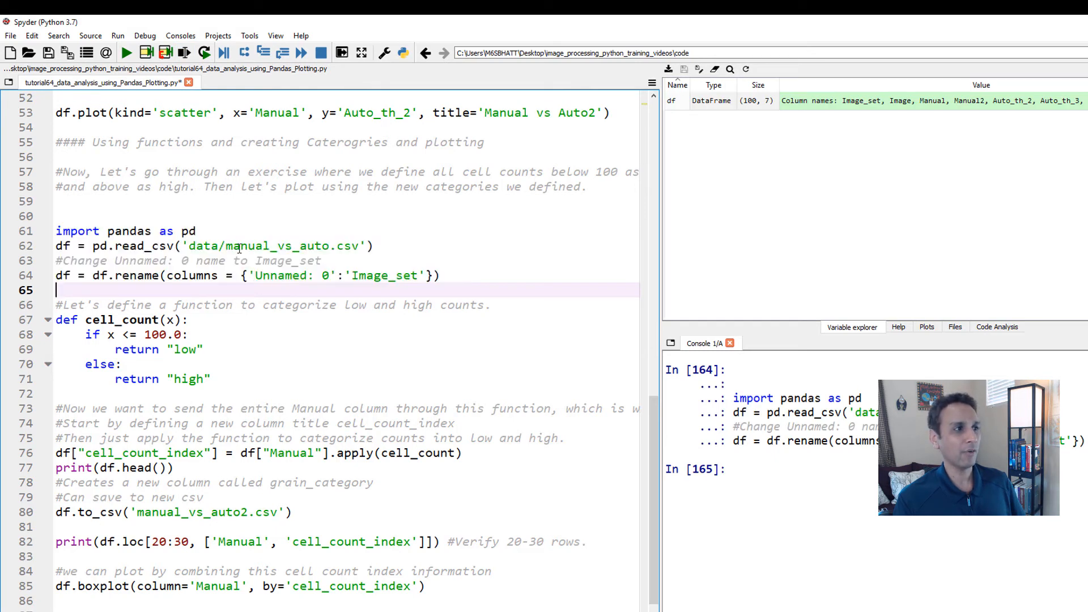
pyautogui.doubleClick(287, 276)
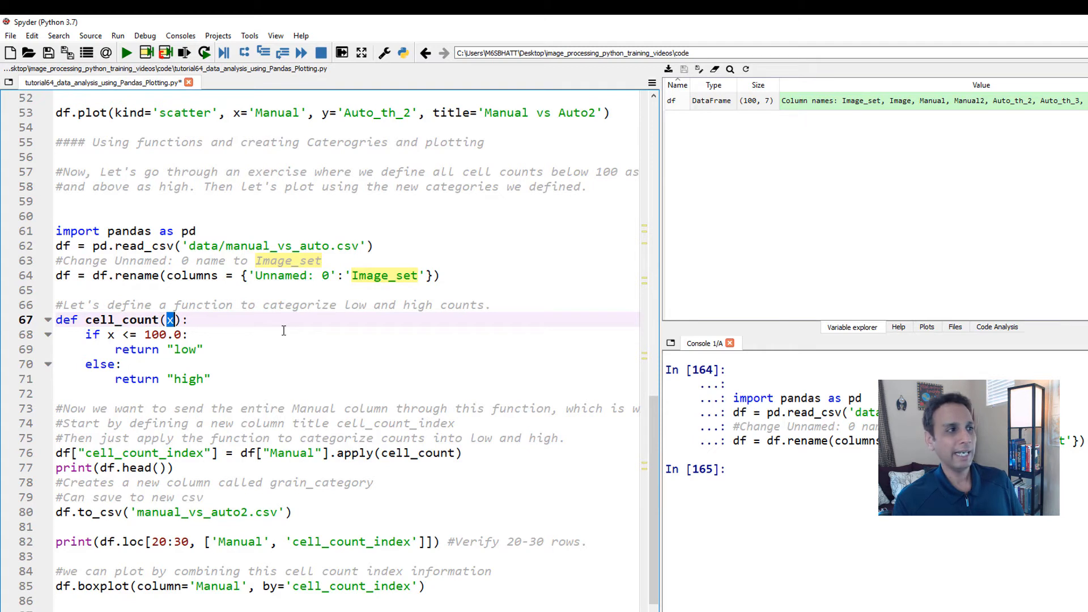
pyautogui.doubleClick(185, 350)
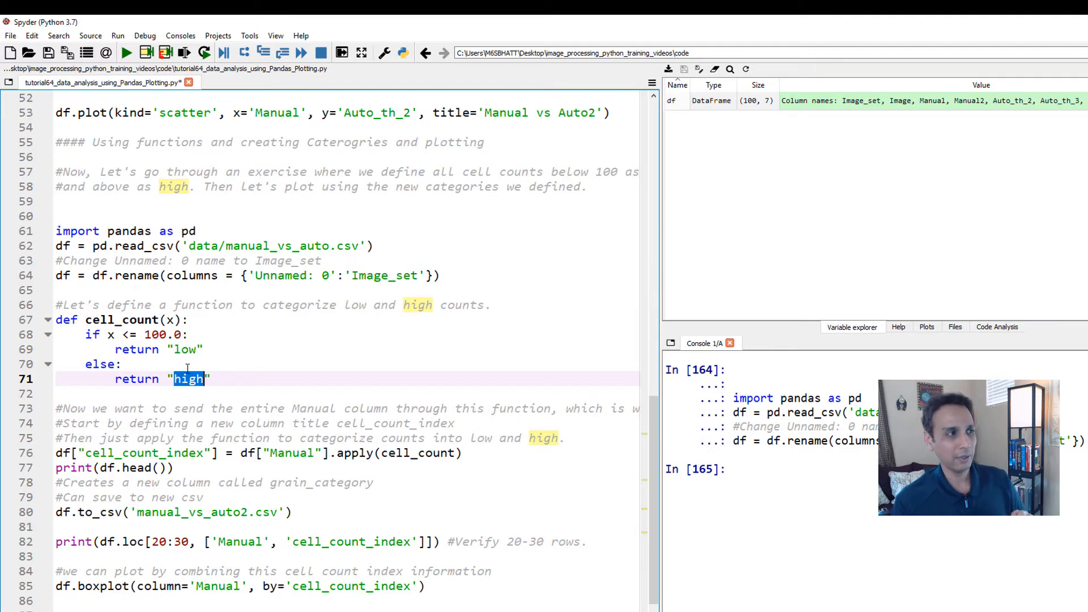
pyautogui.click(123, 364)
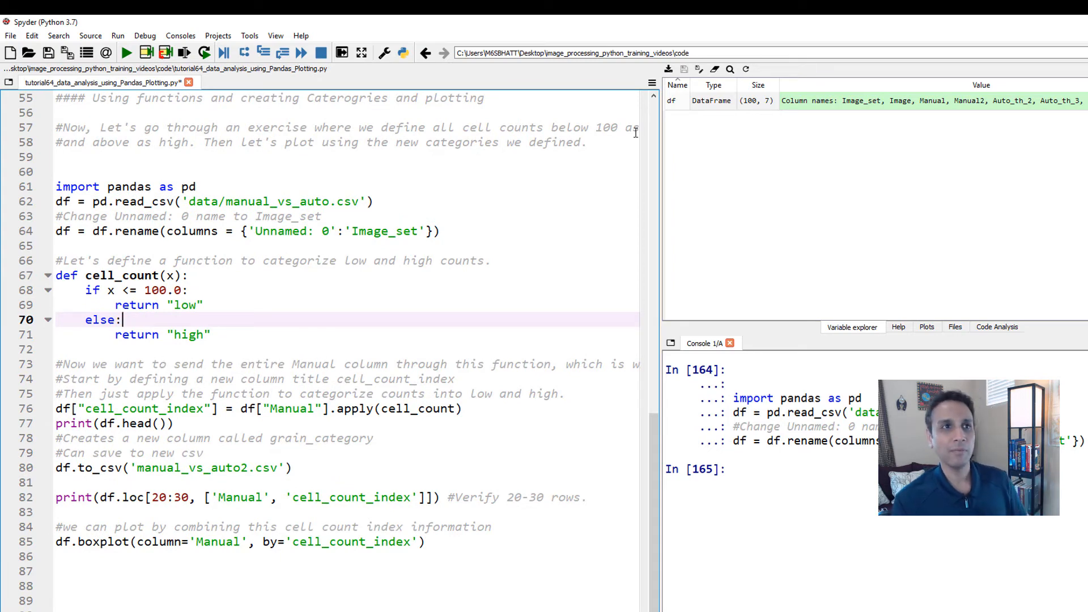
pyautogui.doubleClick(672, 101)
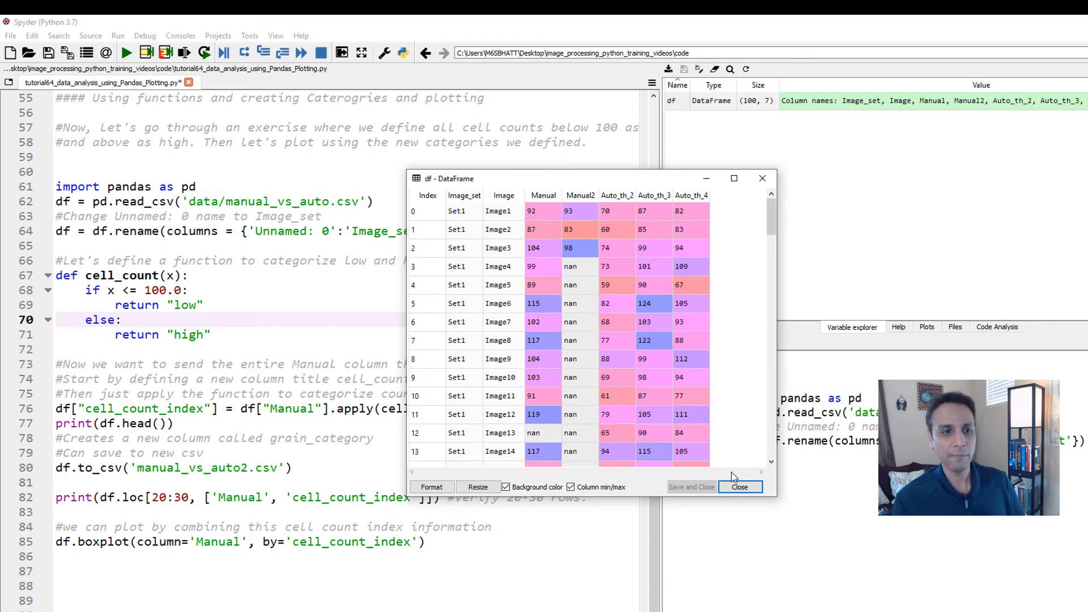
# Step: Recheck df's seven columns in the table viewer, then highlight 'Manual' in the apply line
pyautogui.click(739, 486)
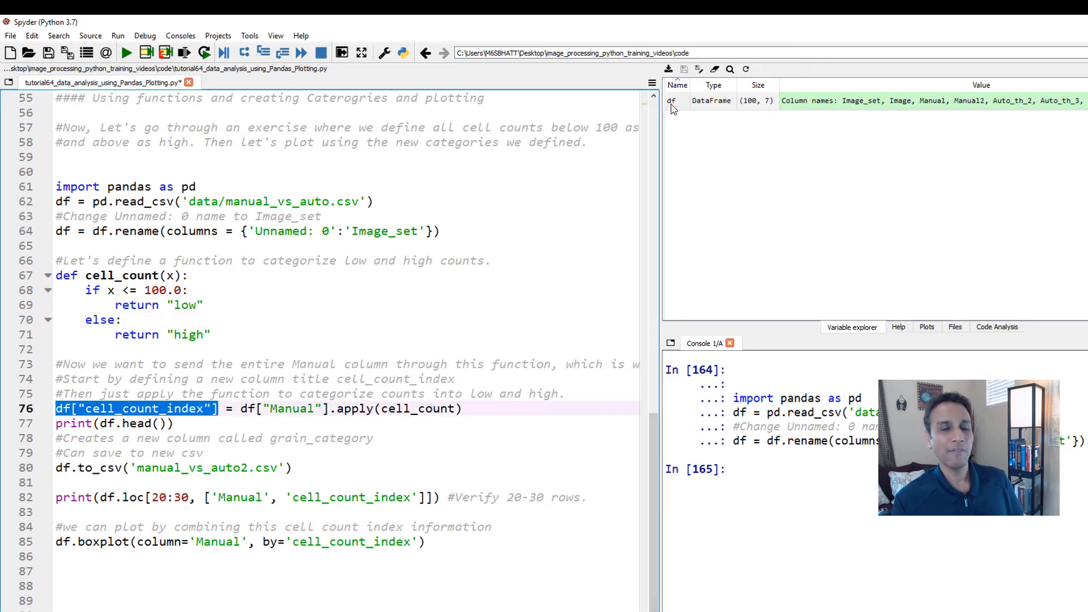
pyautogui.doubleClick(671, 101)
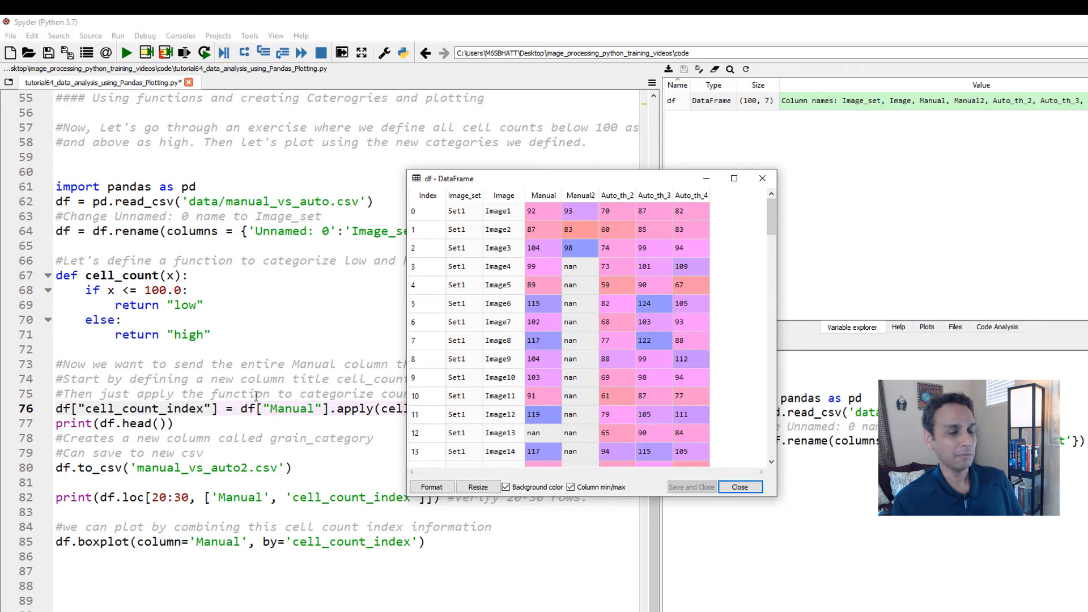
pyautogui.click(739, 487)
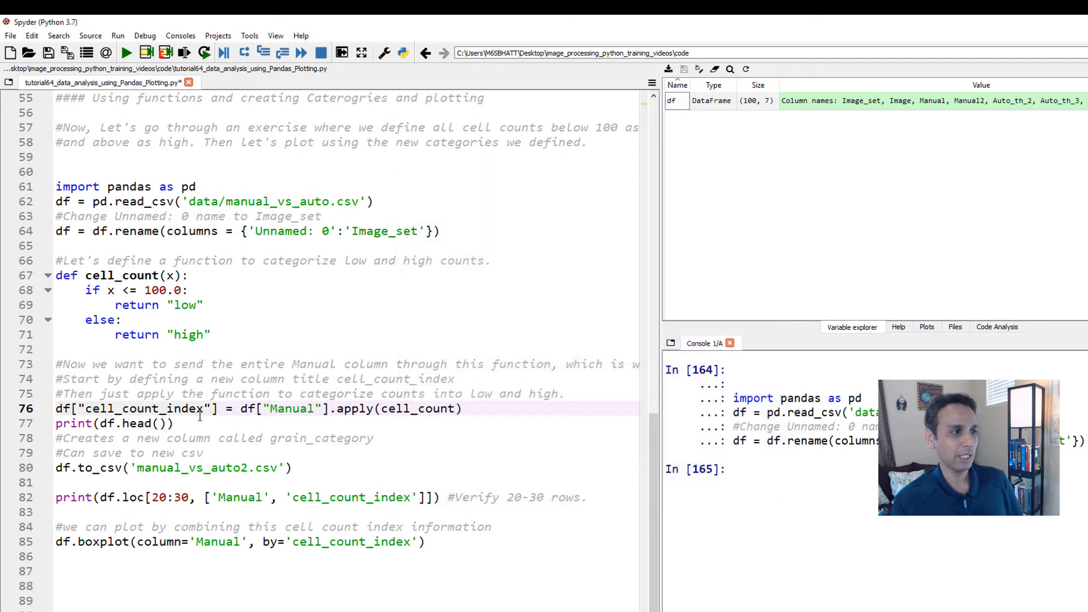
pyautogui.click(111, 423)
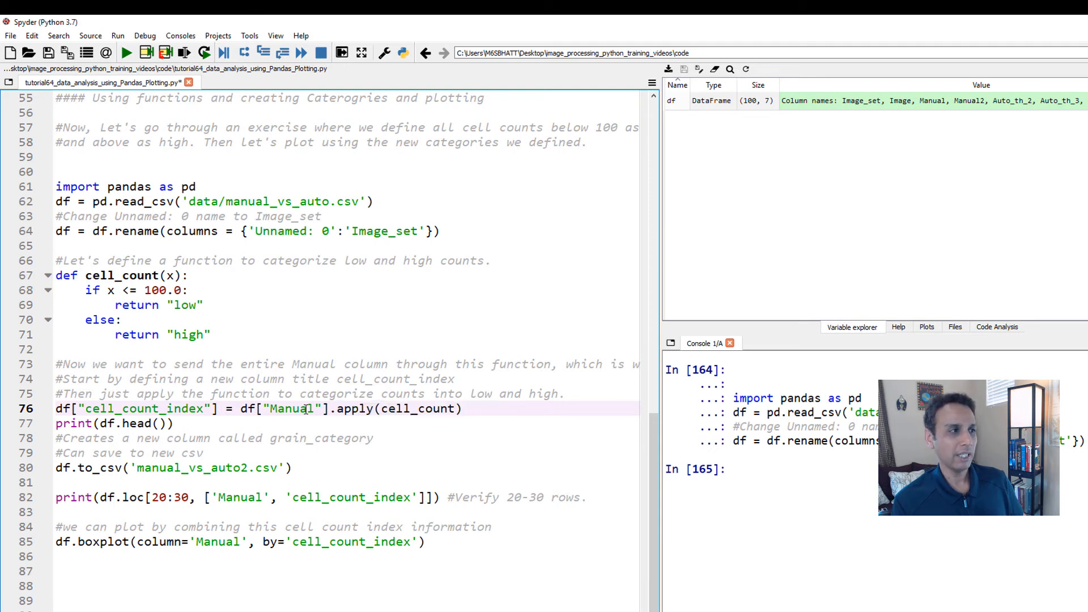
pyautogui.doubleClick(184, 305)
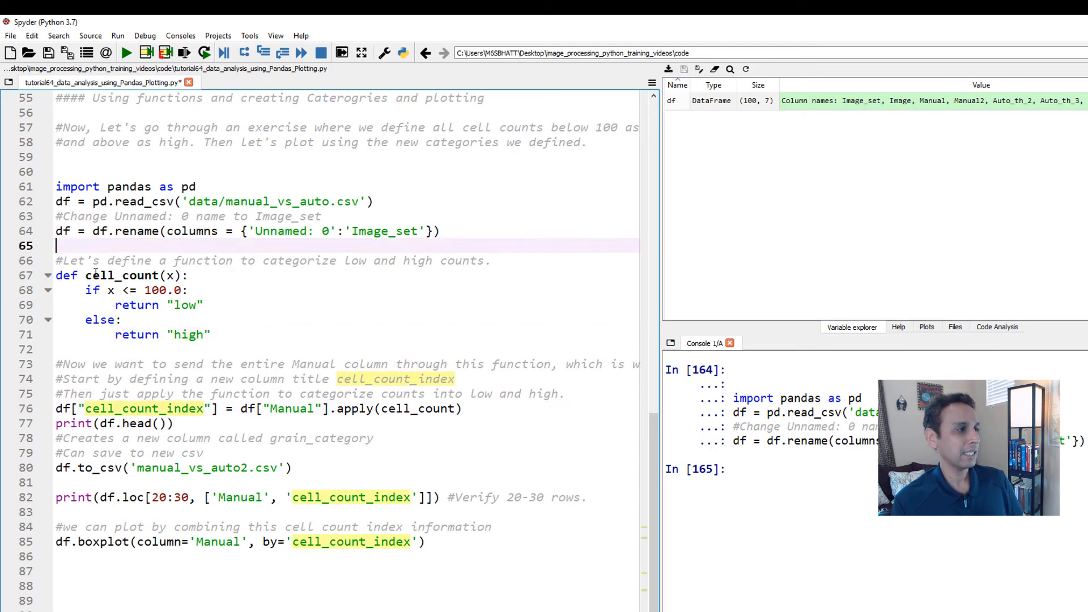
# Step: Run the cell_count definition through the head printout, adding the cell_count_index column to df
pyautogui.moveTo(57, 246); pyautogui.dragTo(175, 423)
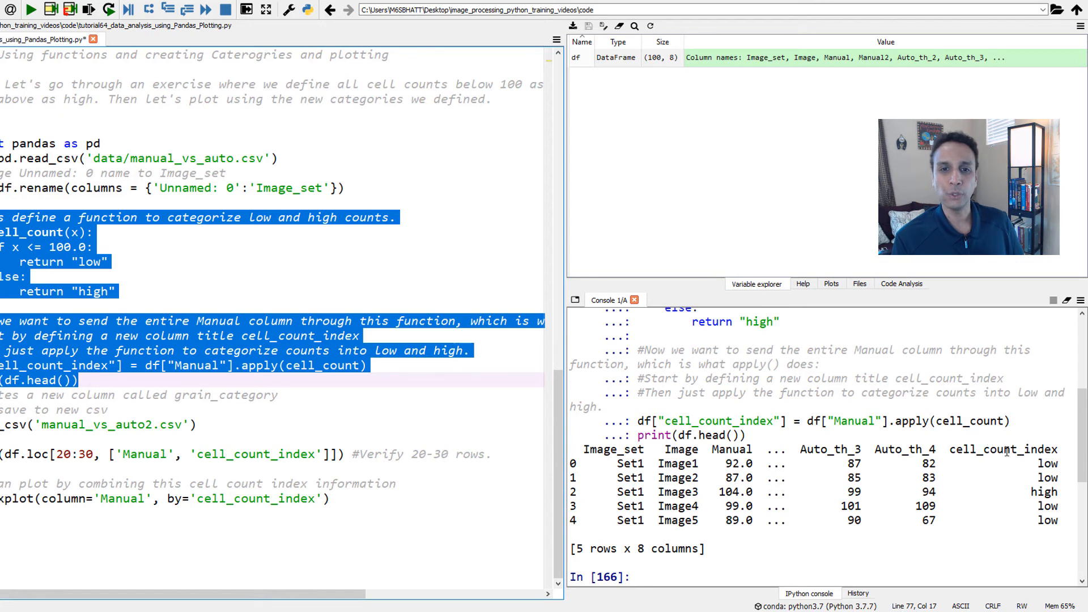
pyautogui.doubleClick(1048, 478)
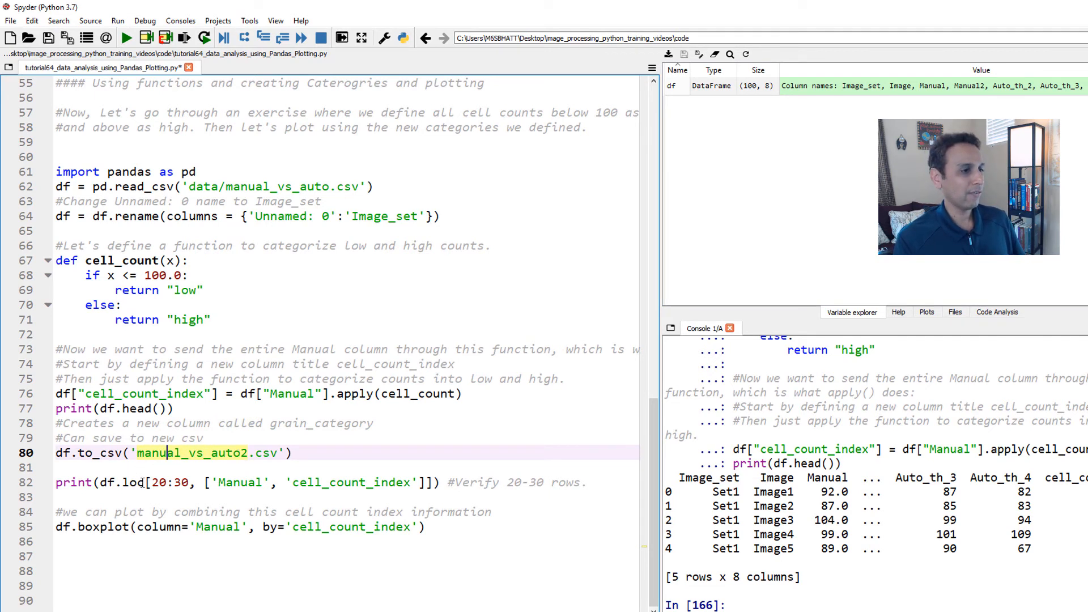
# Step: Run print(df.loc[20:30, ...]) showing Manual beside cell_count_index, checking the high/low labels
pyautogui.click(146, 483)
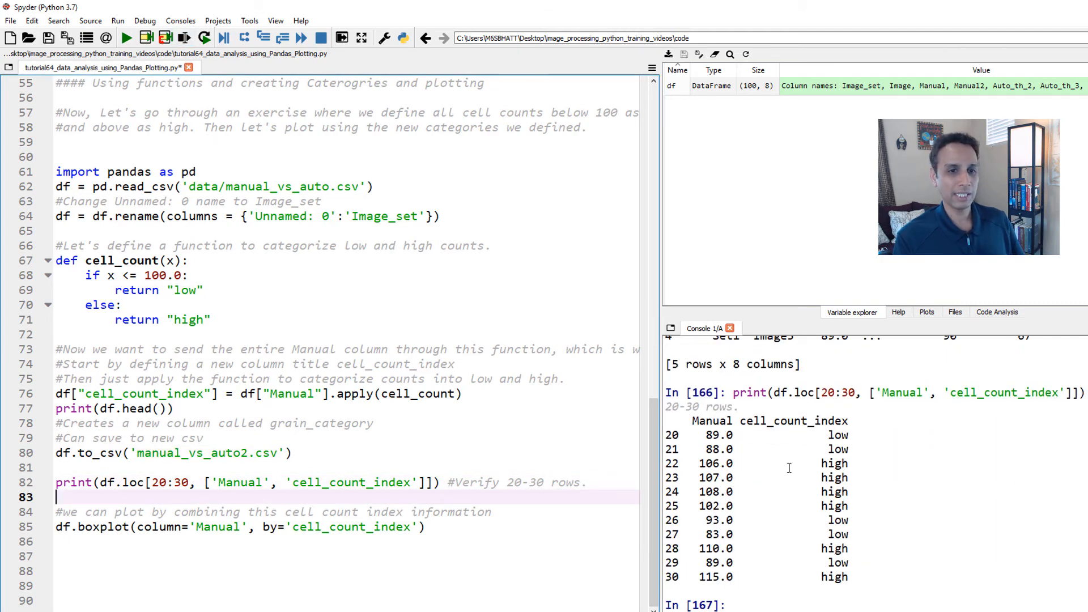
pyautogui.doubleClick(836, 463)
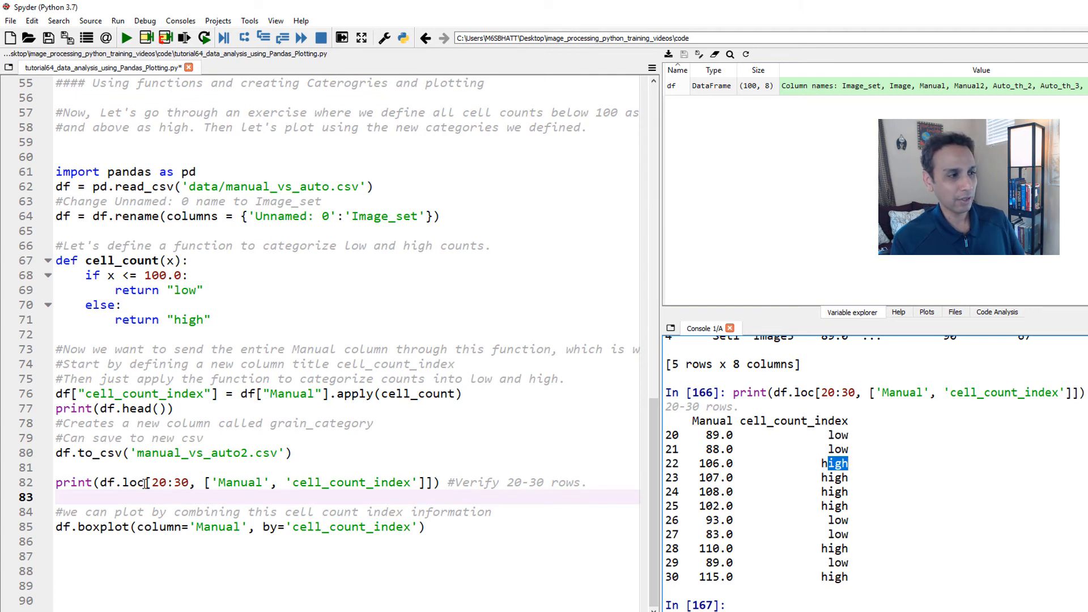
pyautogui.doubleClick(156, 482)
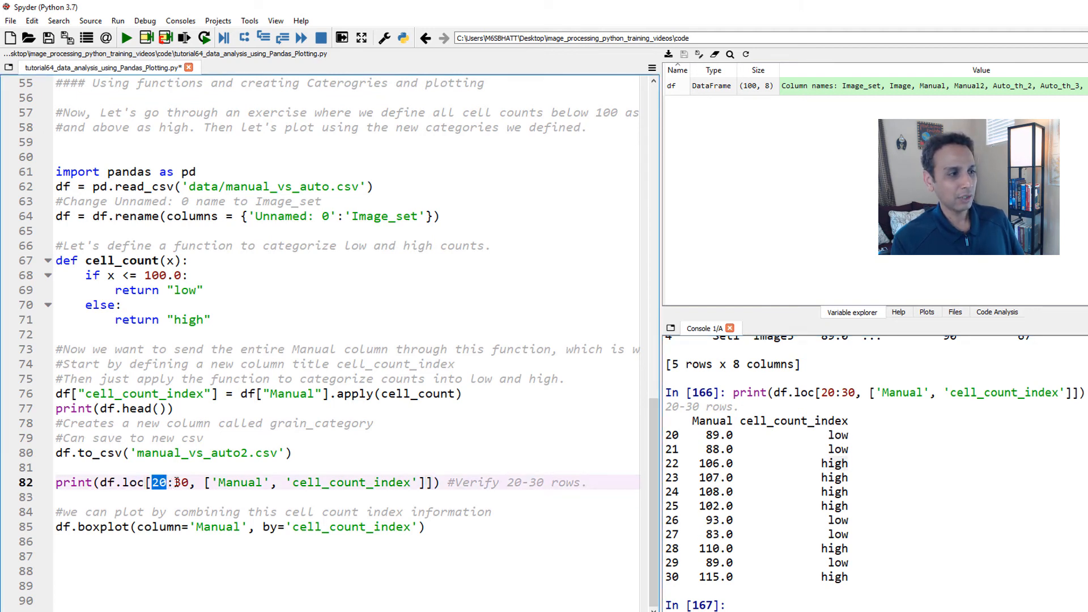
pyautogui.doubleClick(129, 482)
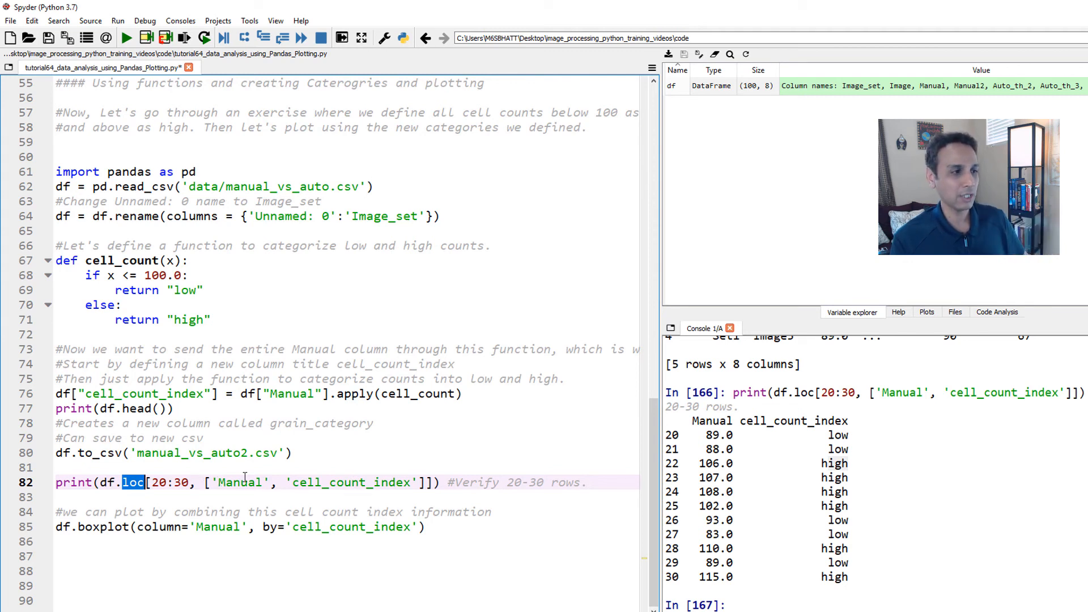
pyautogui.doubleClick(327, 483)
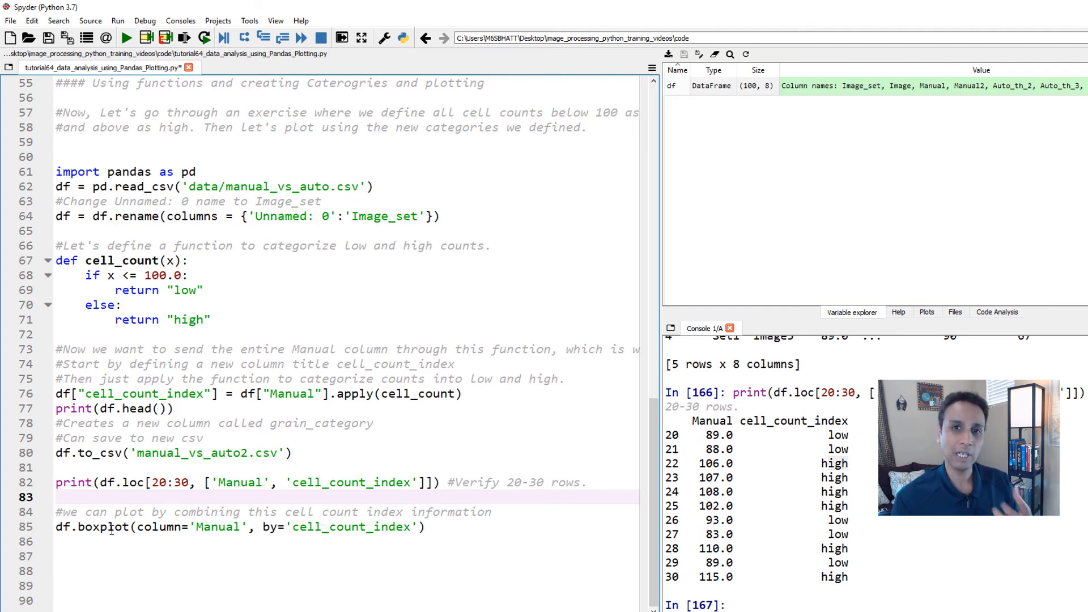
# Step: Run df.boxplot(column='Manual', by='cell_count_index') to show high and low groups
pyautogui.click(108, 527)
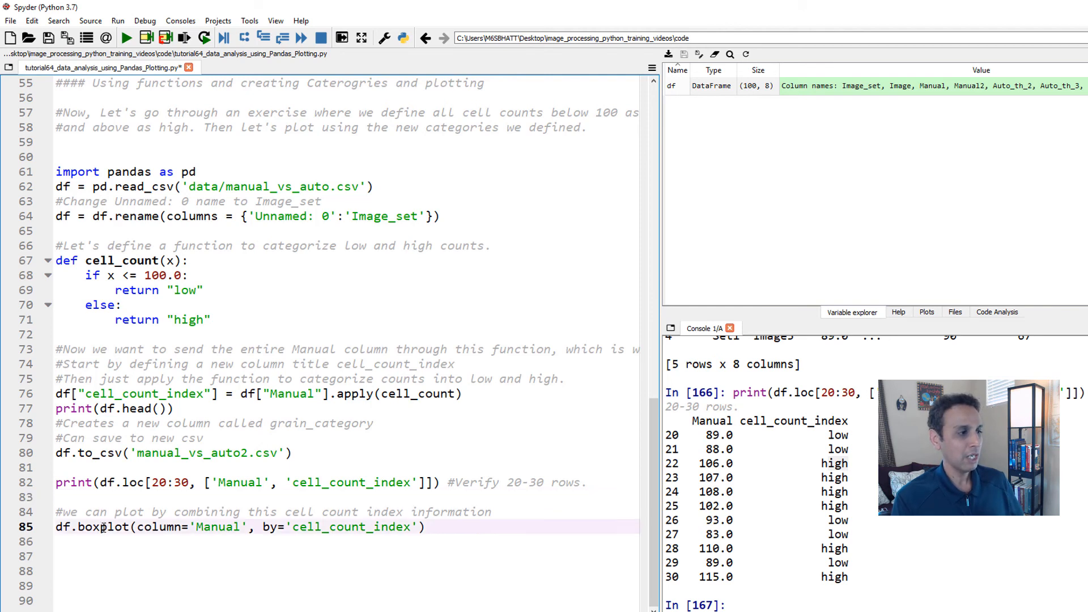
pyautogui.doubleClick(102, 527)
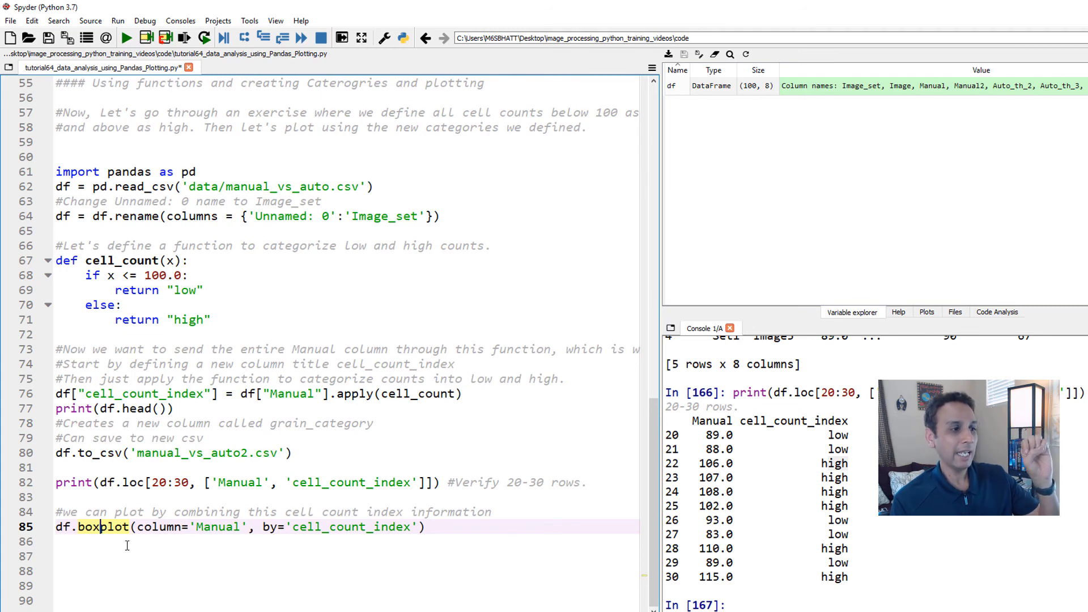
pyautogui.doubleClick(306, 527)
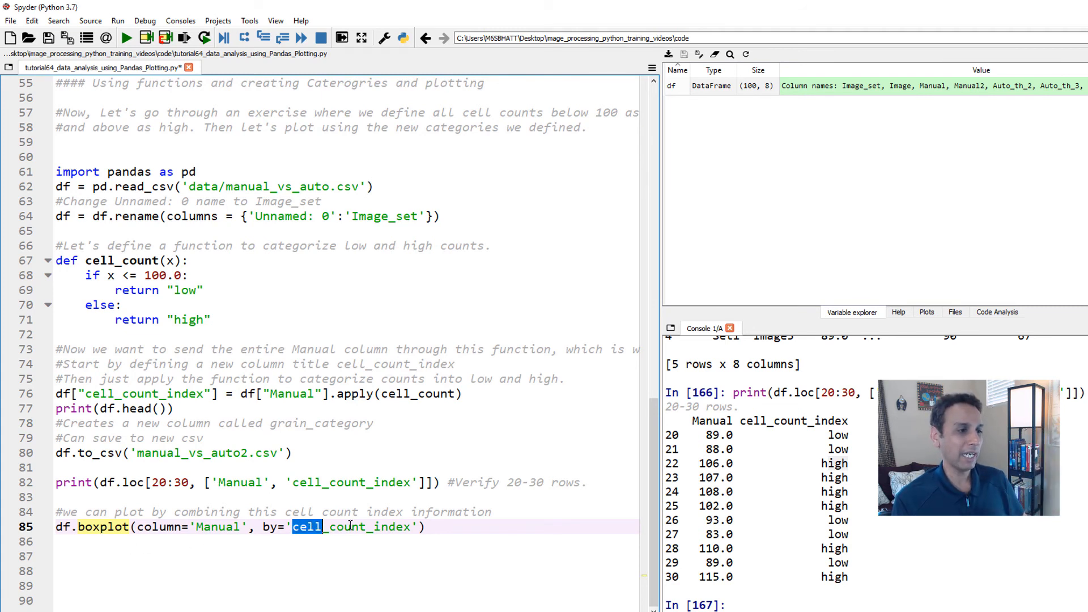
pyautogui.doubleClick(354, 527)
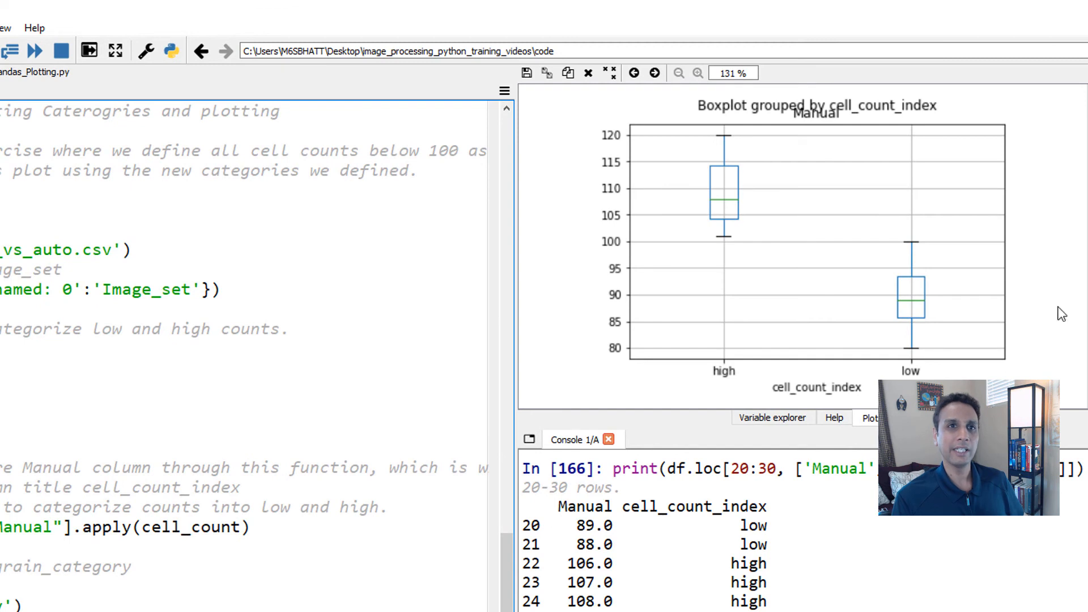
pyautogui.moveTo(743, 368)
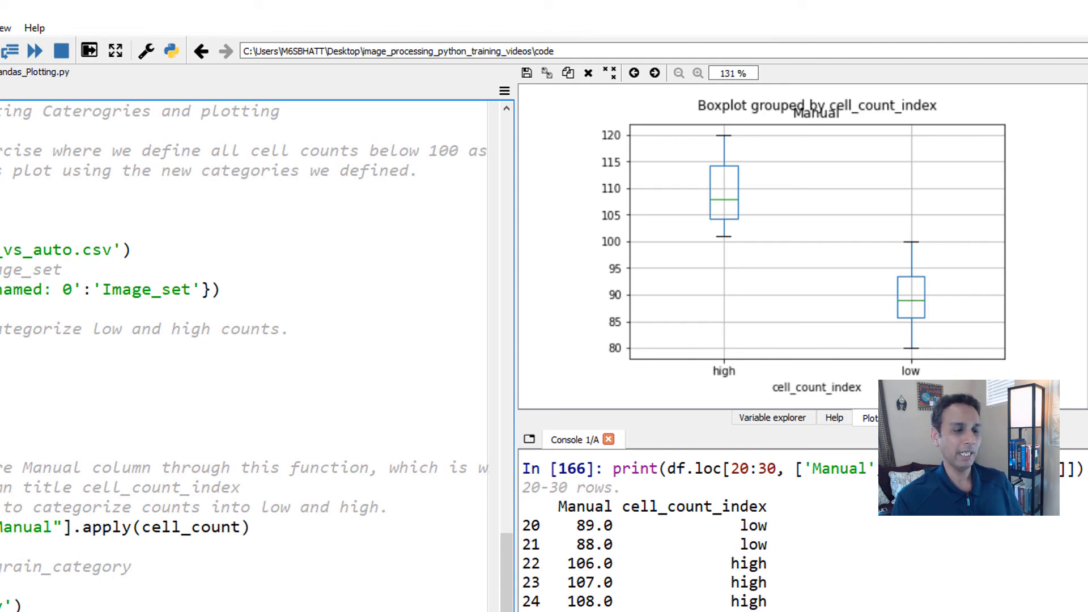
pyautogui.doubleClick(127, 506)
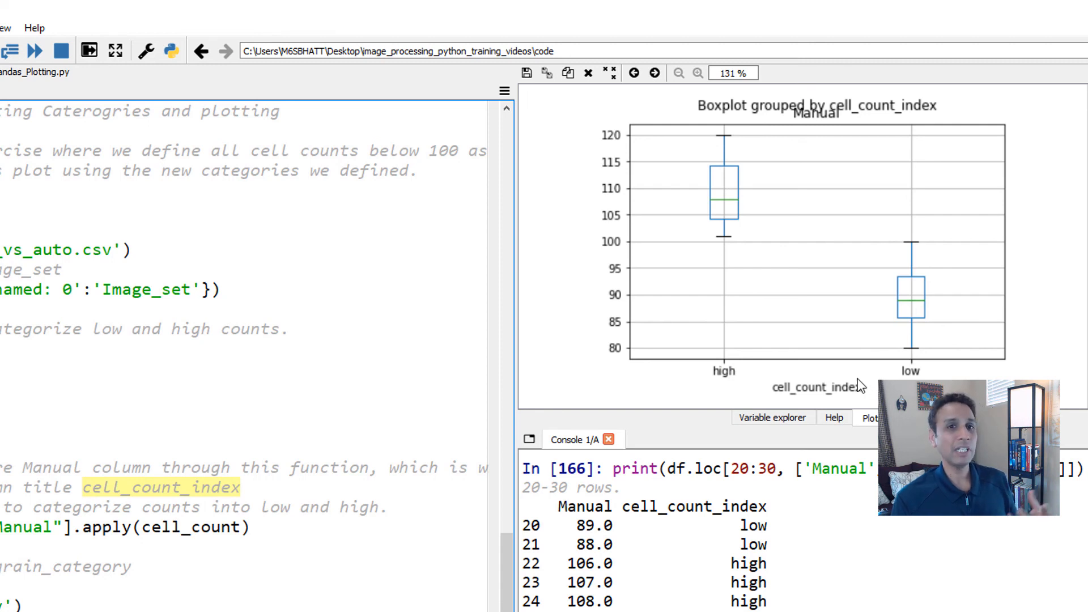
pyautogui.moveTo(745, 198)
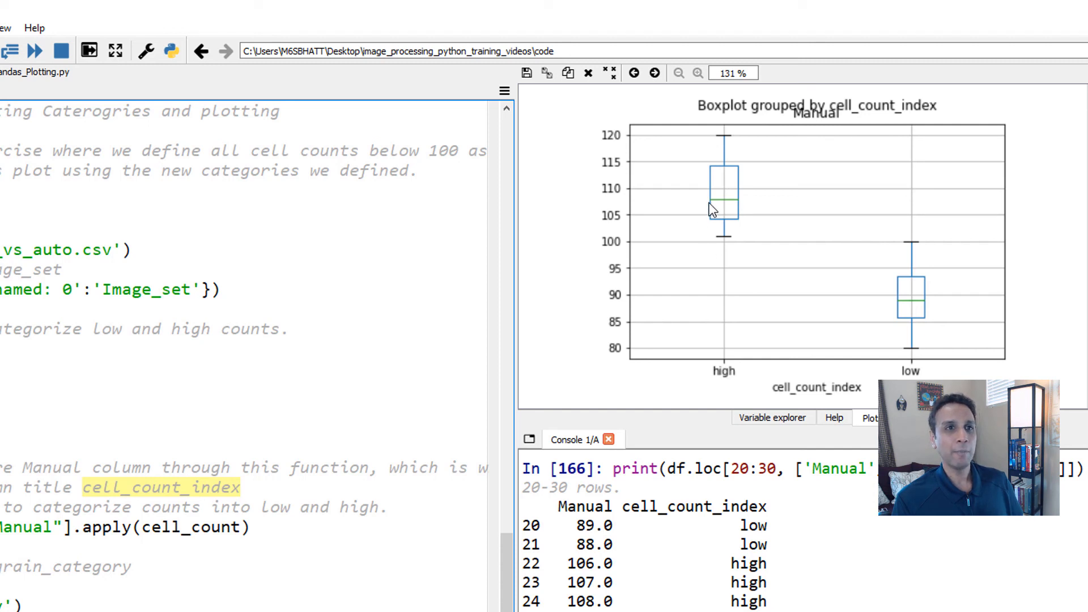
pyautogui.moveTo(634, 213)
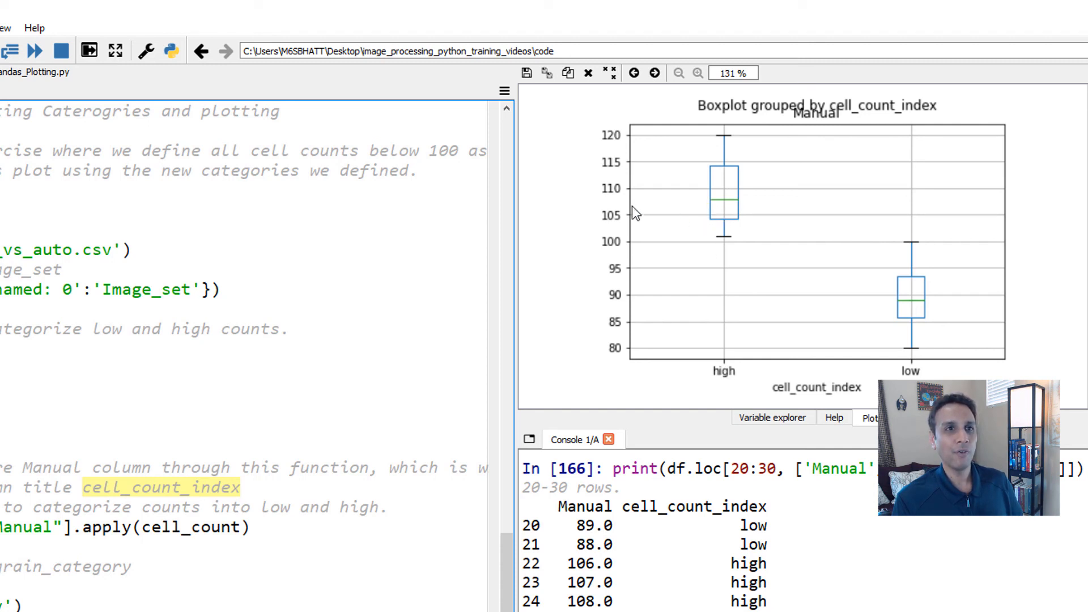
pyautogui.moveTo(724, 207)
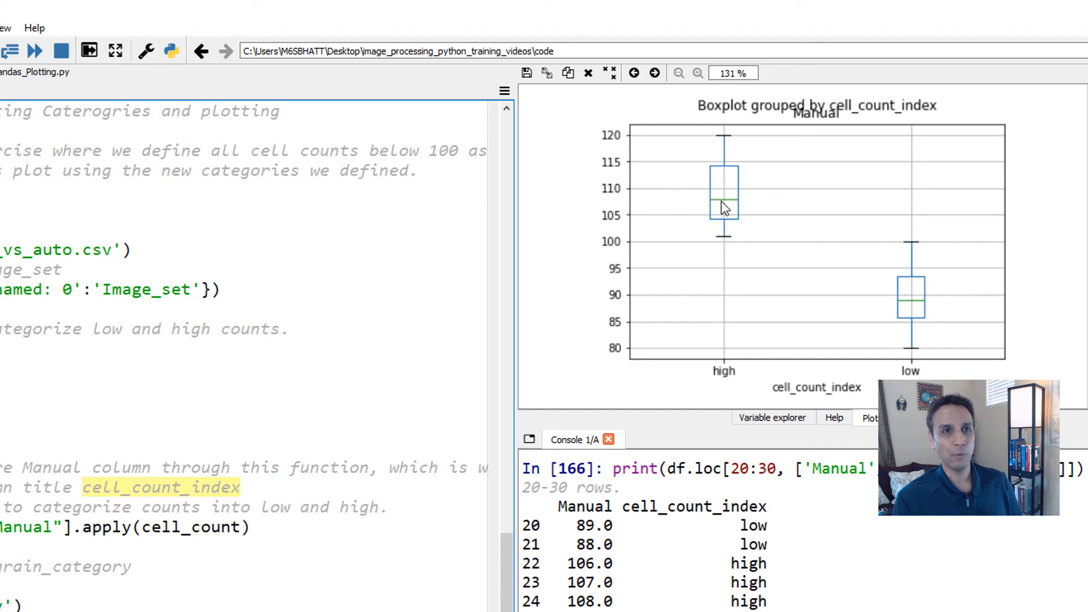
pyautogui.moveTo(724, 165)
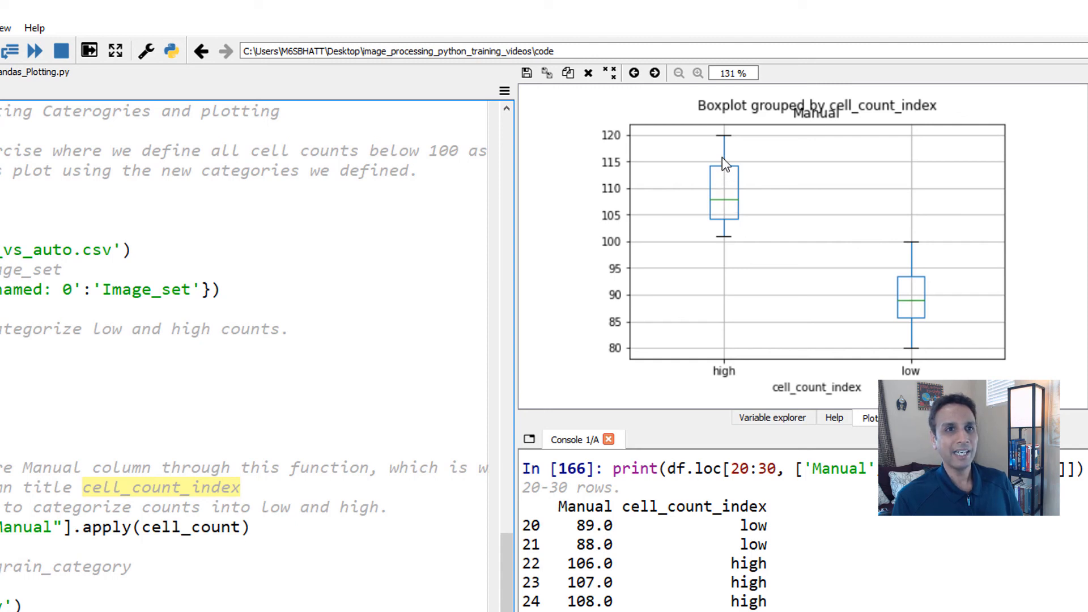
pyautogui.moveTo(823, 260)
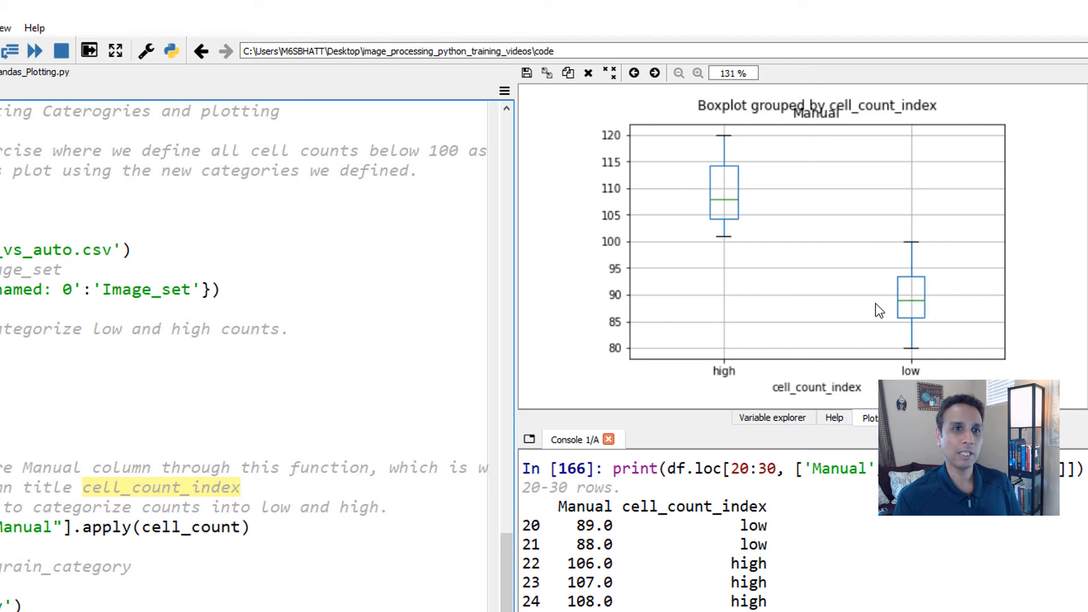
pyautogui.moveTo(912, 308)
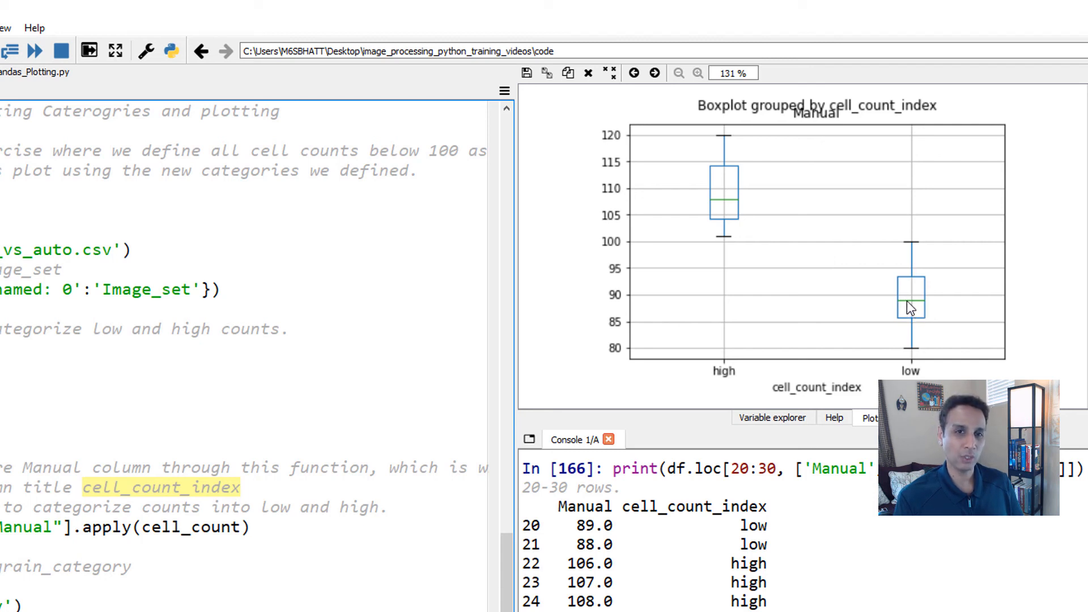
pyautogui.click(209, 549)
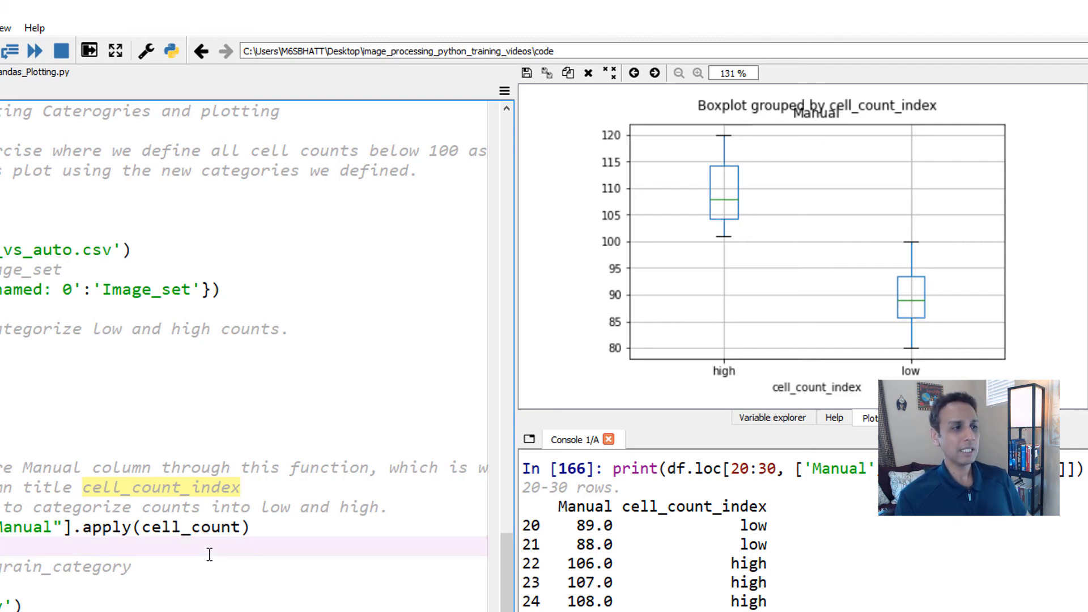